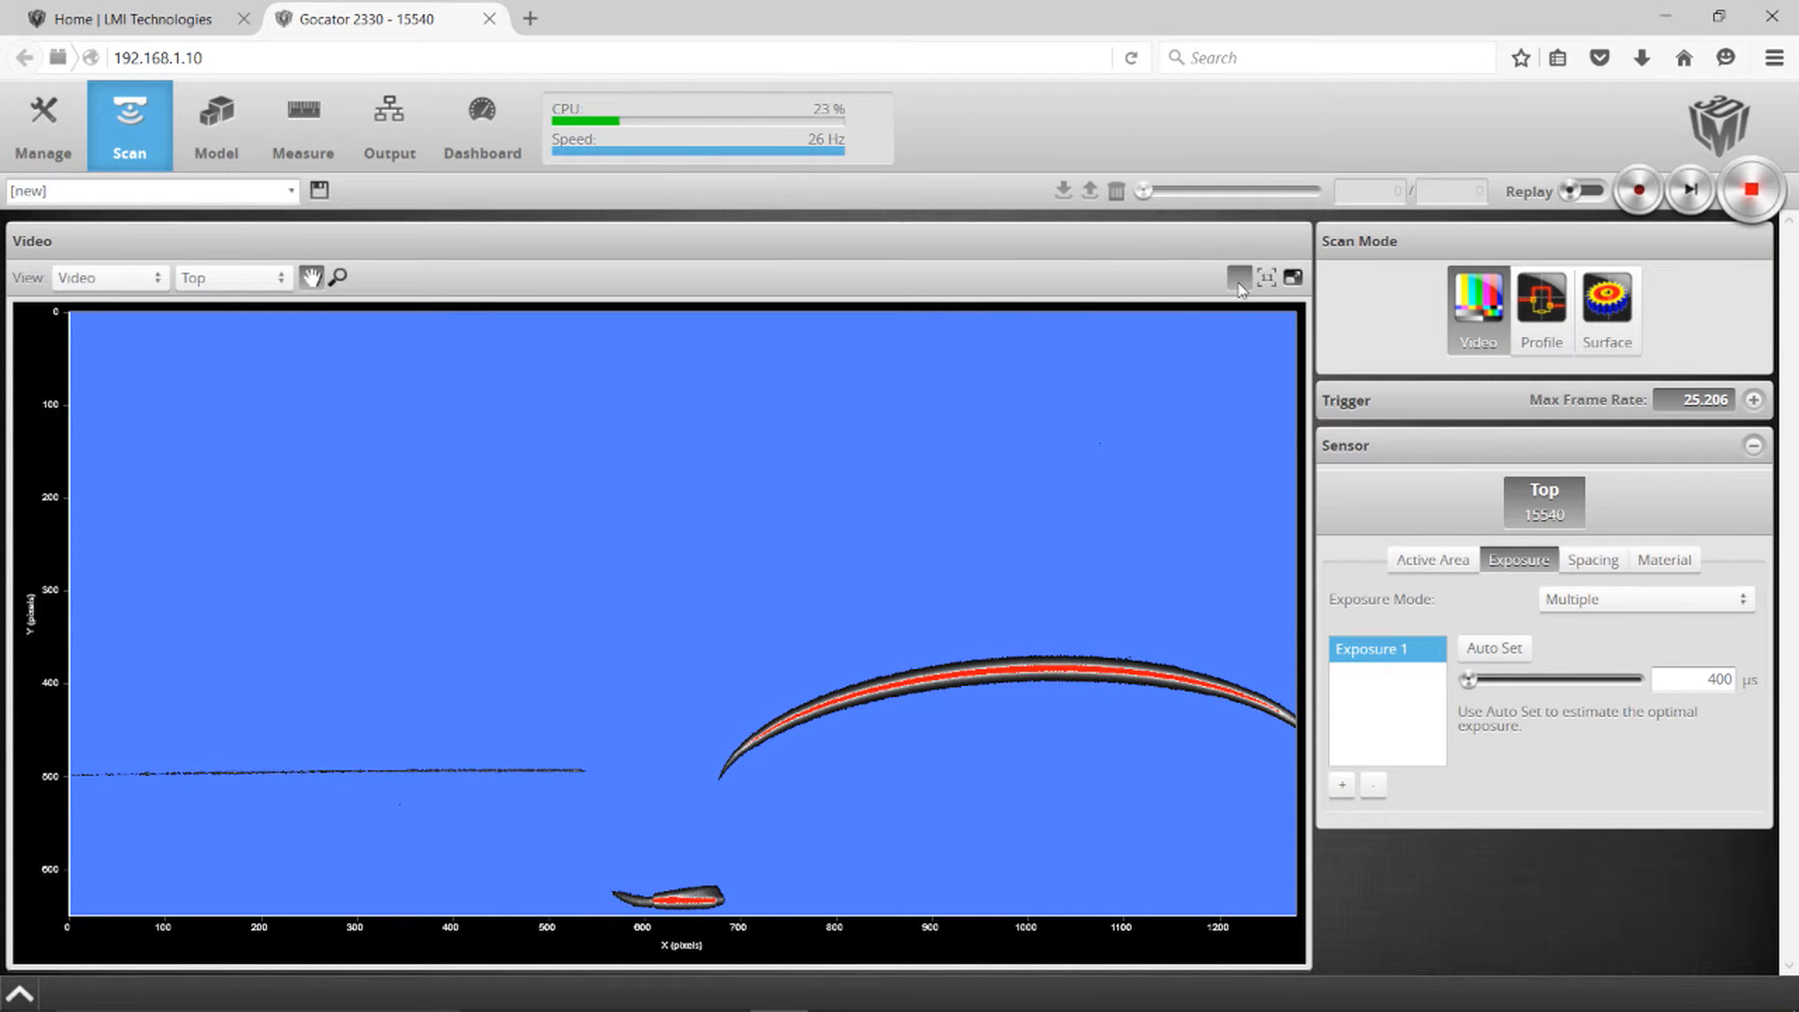
Step: Open the video display options to remove the exposure overlay from the laser image
click(1238, 277)
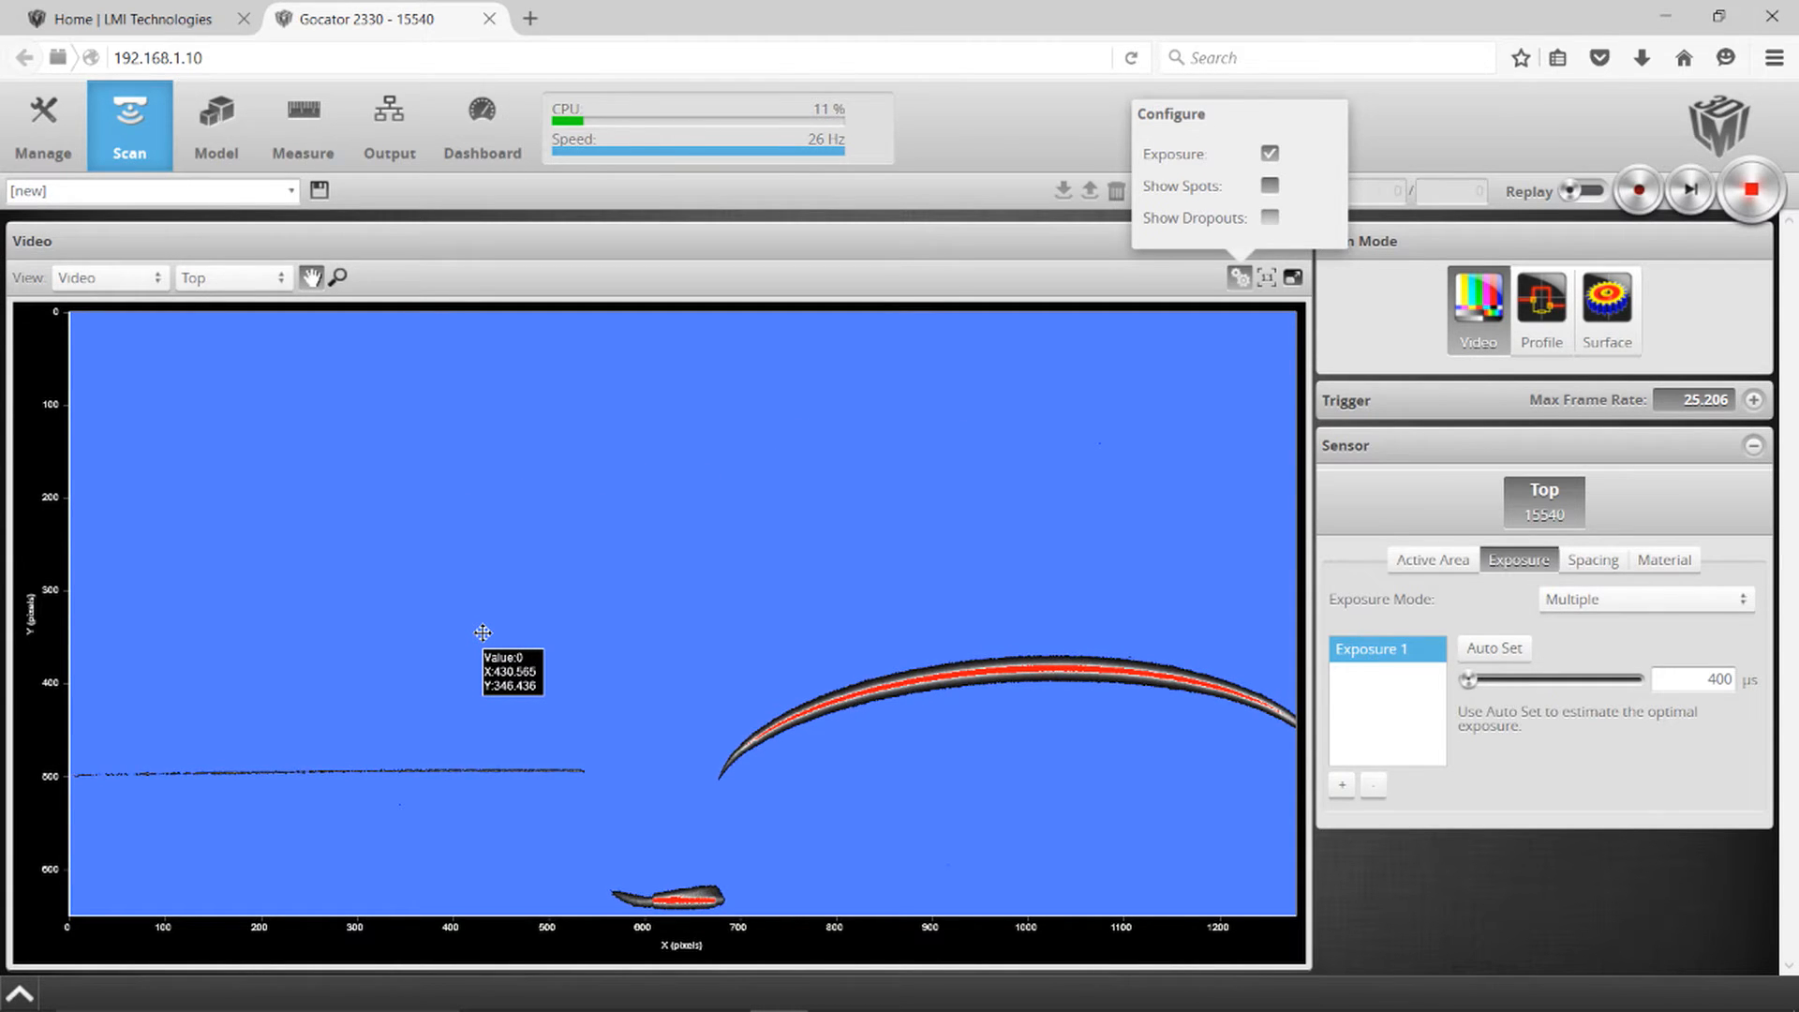
mouse_move(1024, 799)
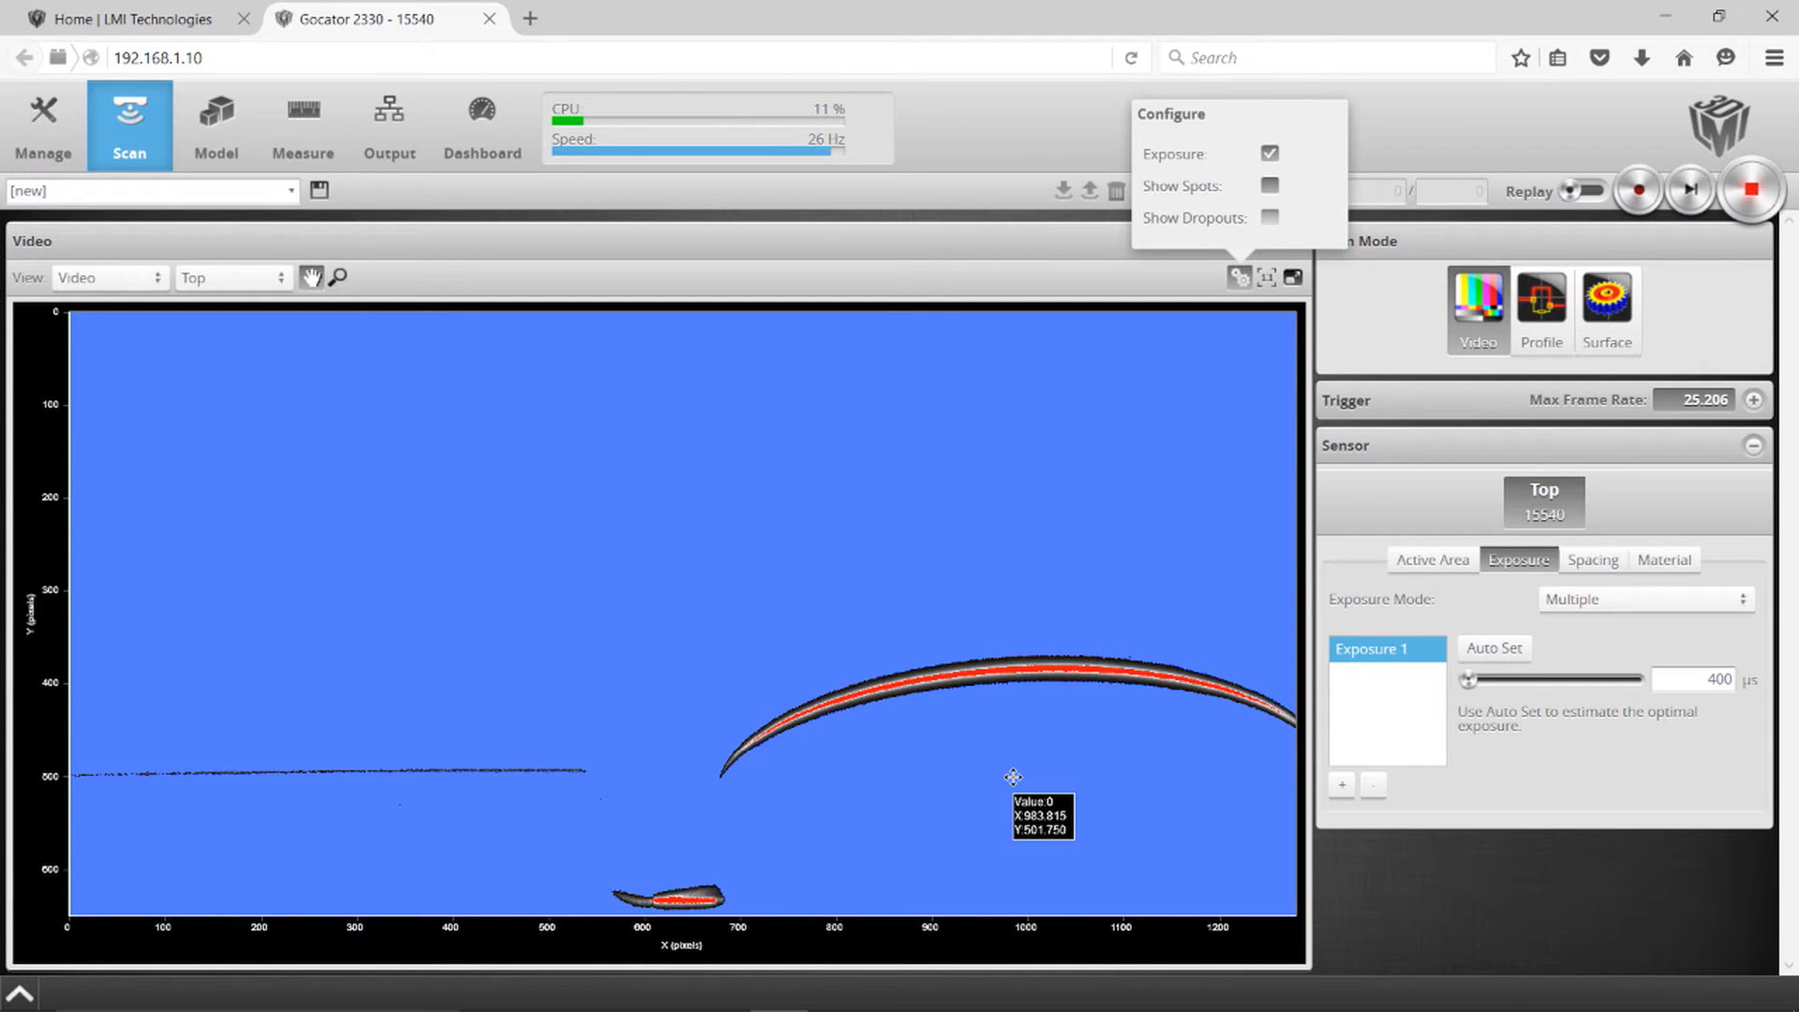
mouse_move(780, 725)
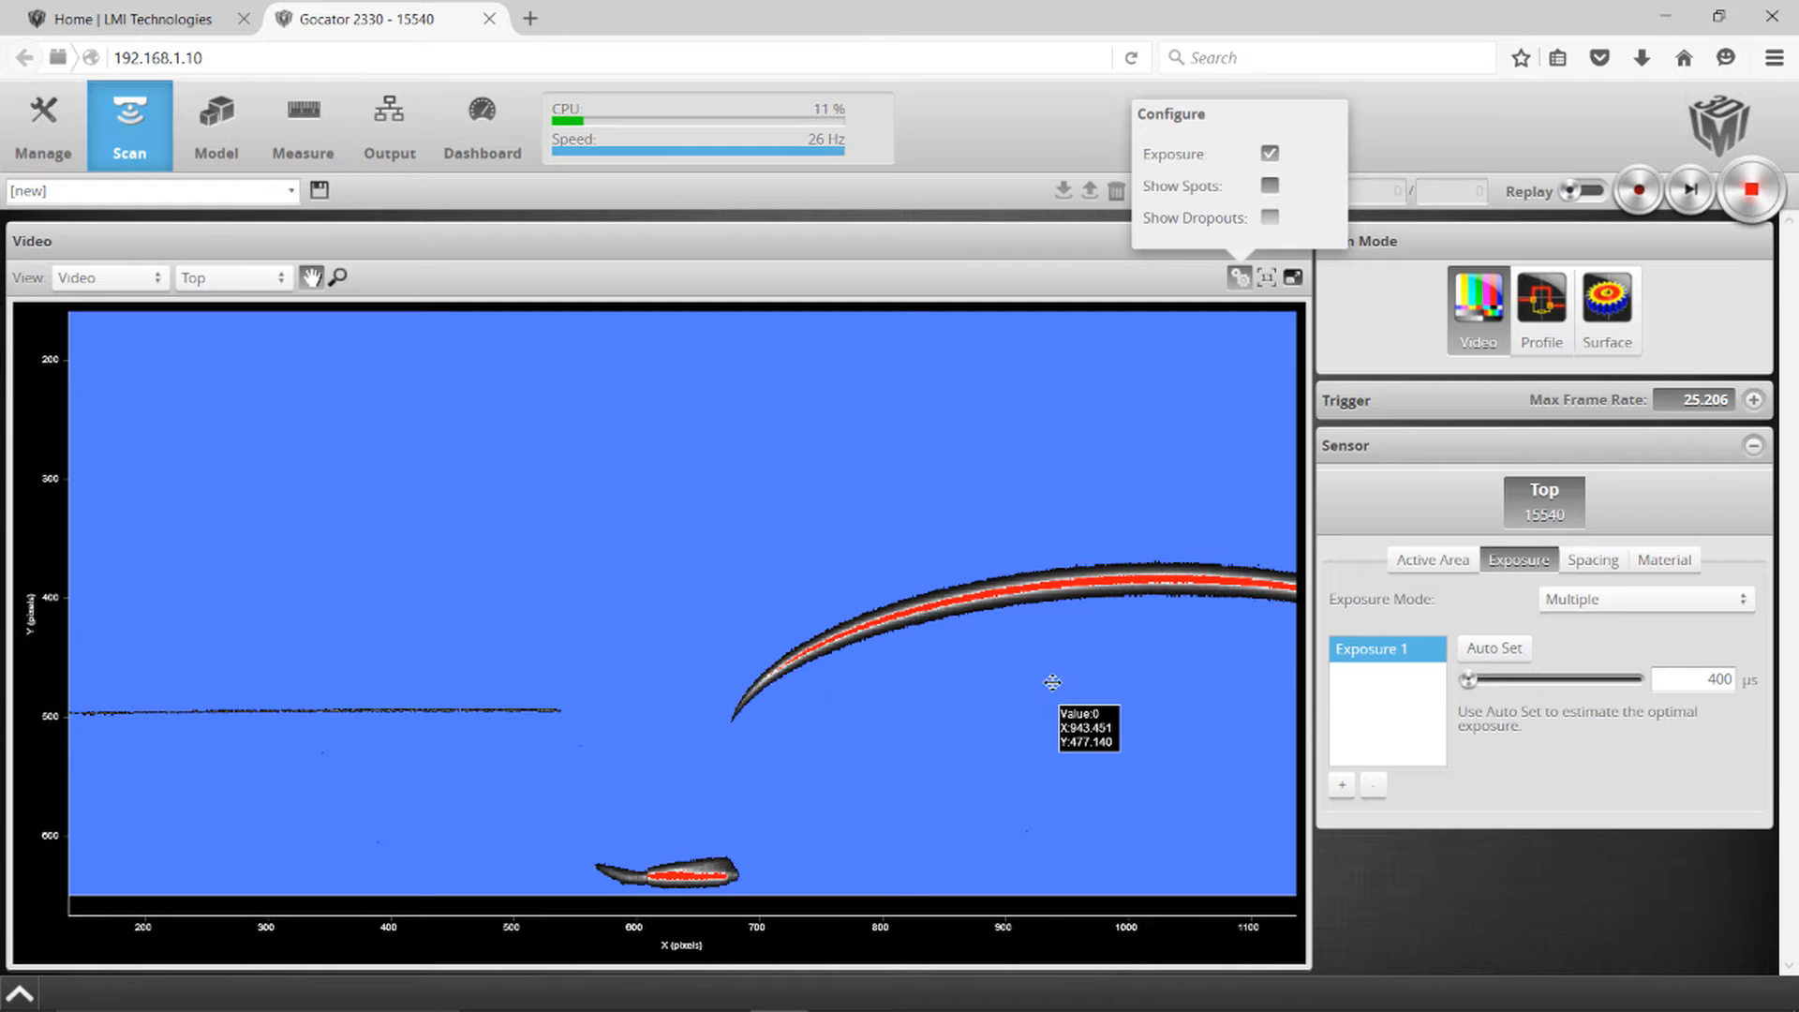
mouse_move(1031, 668)
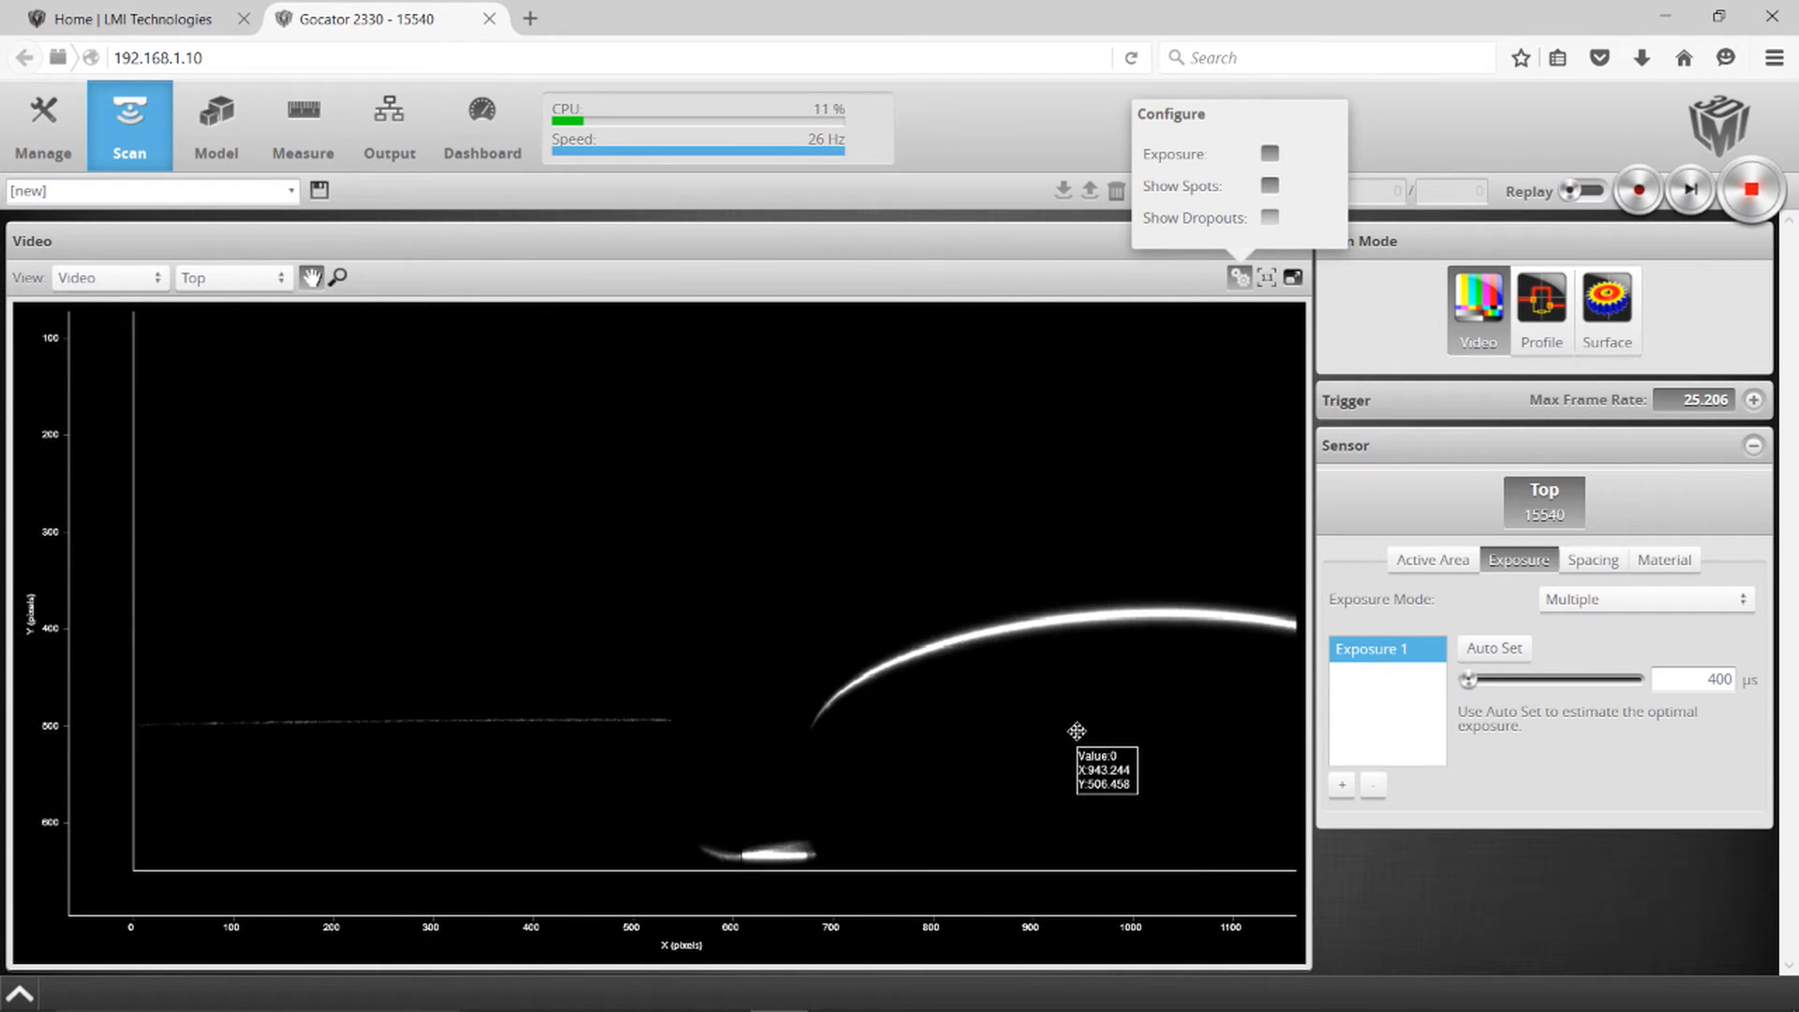
Step: Switch to Profile mode and set Exposure 1 to 800 µs
click(1542, 300)
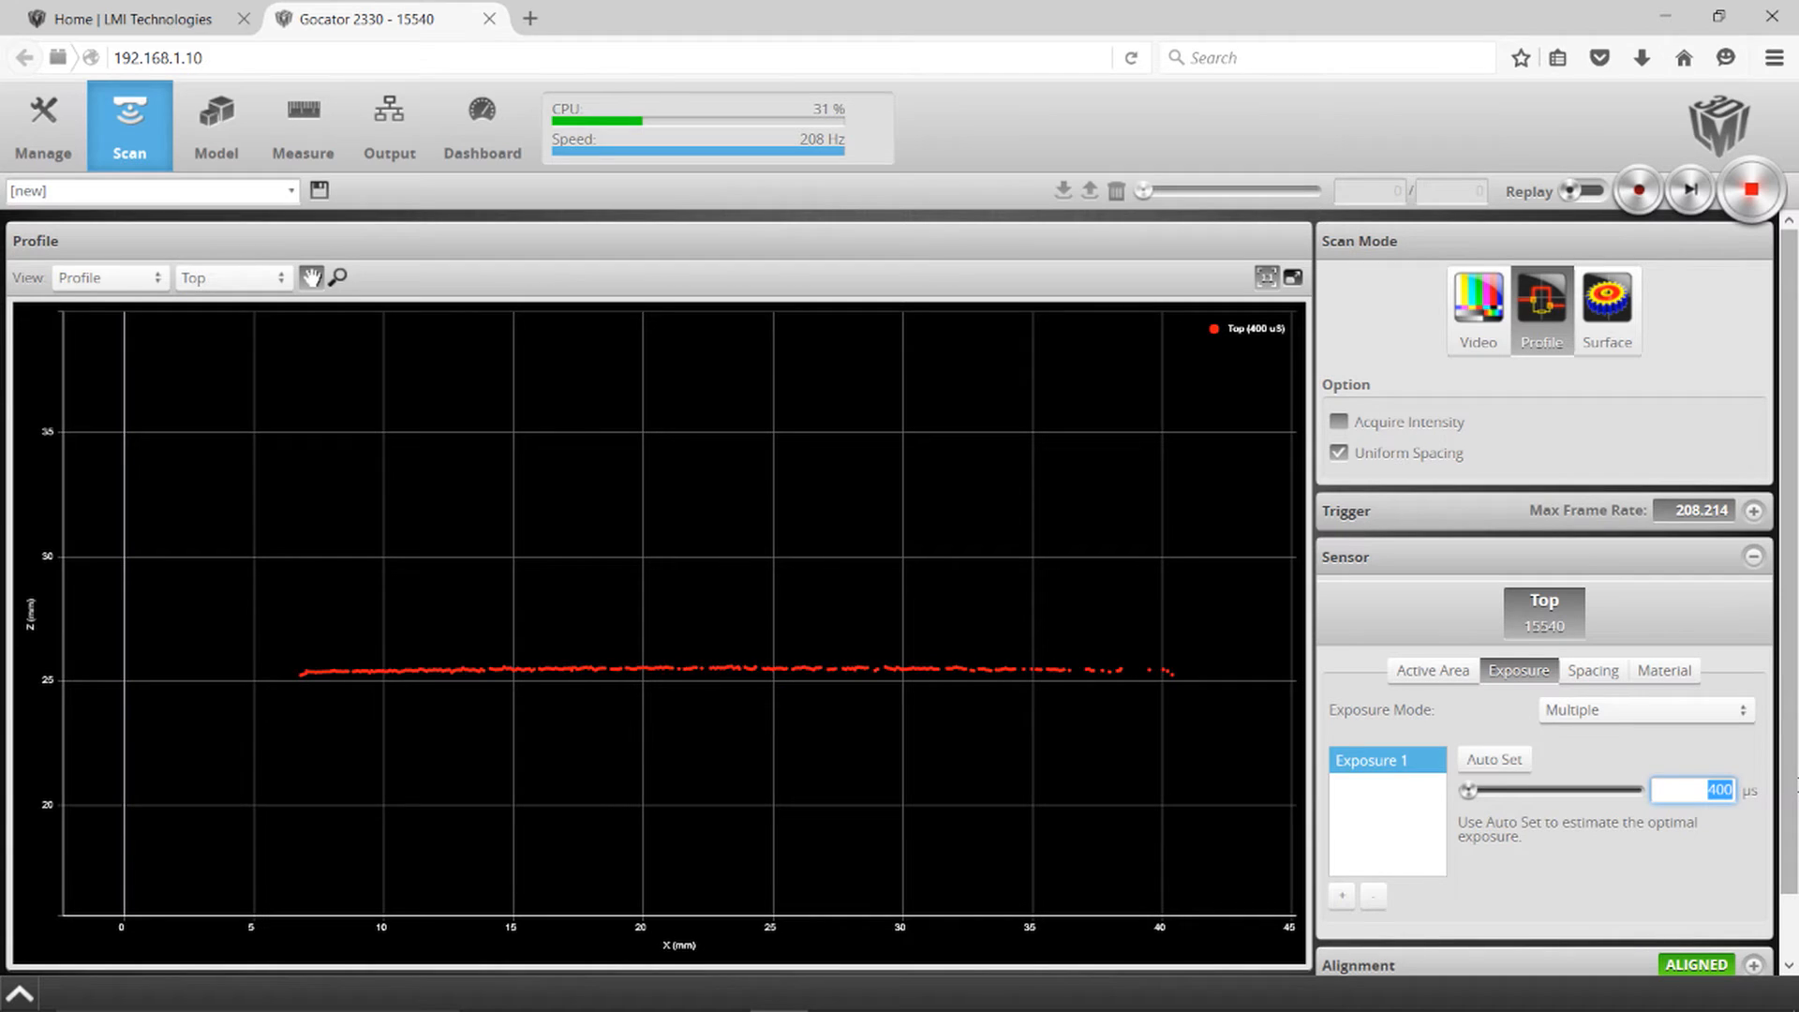
text(8)
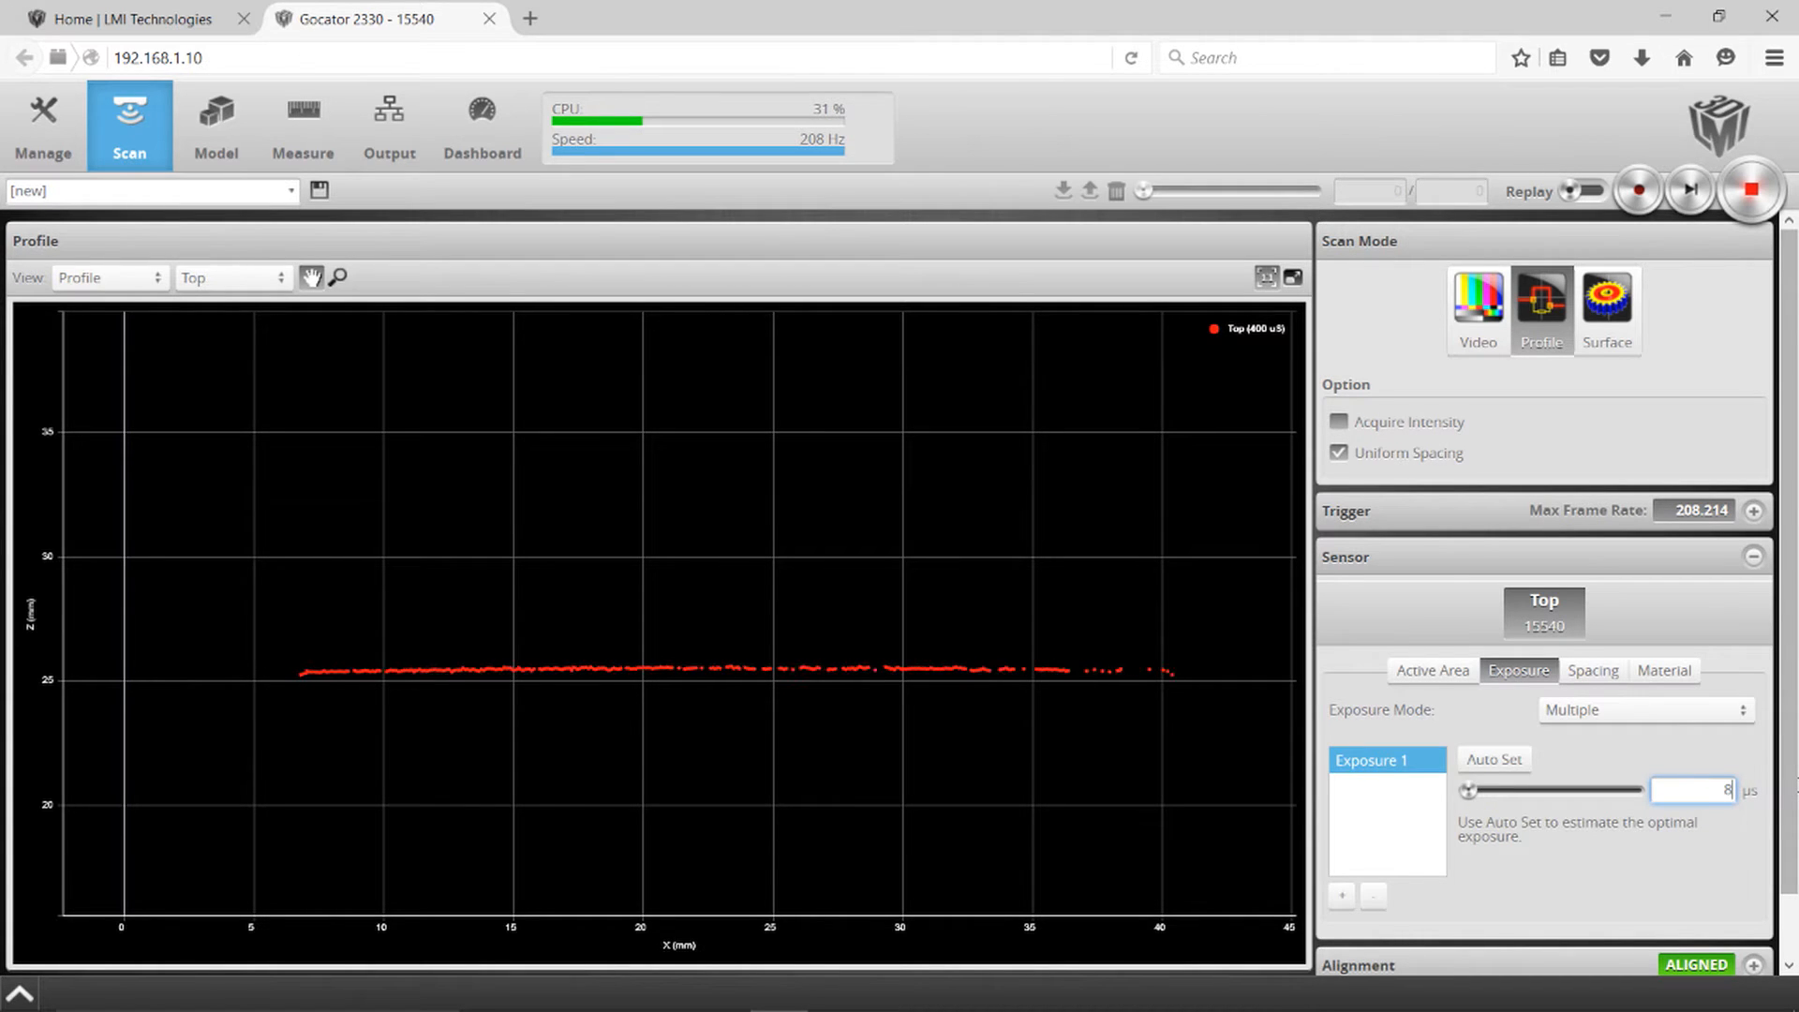
text(800)
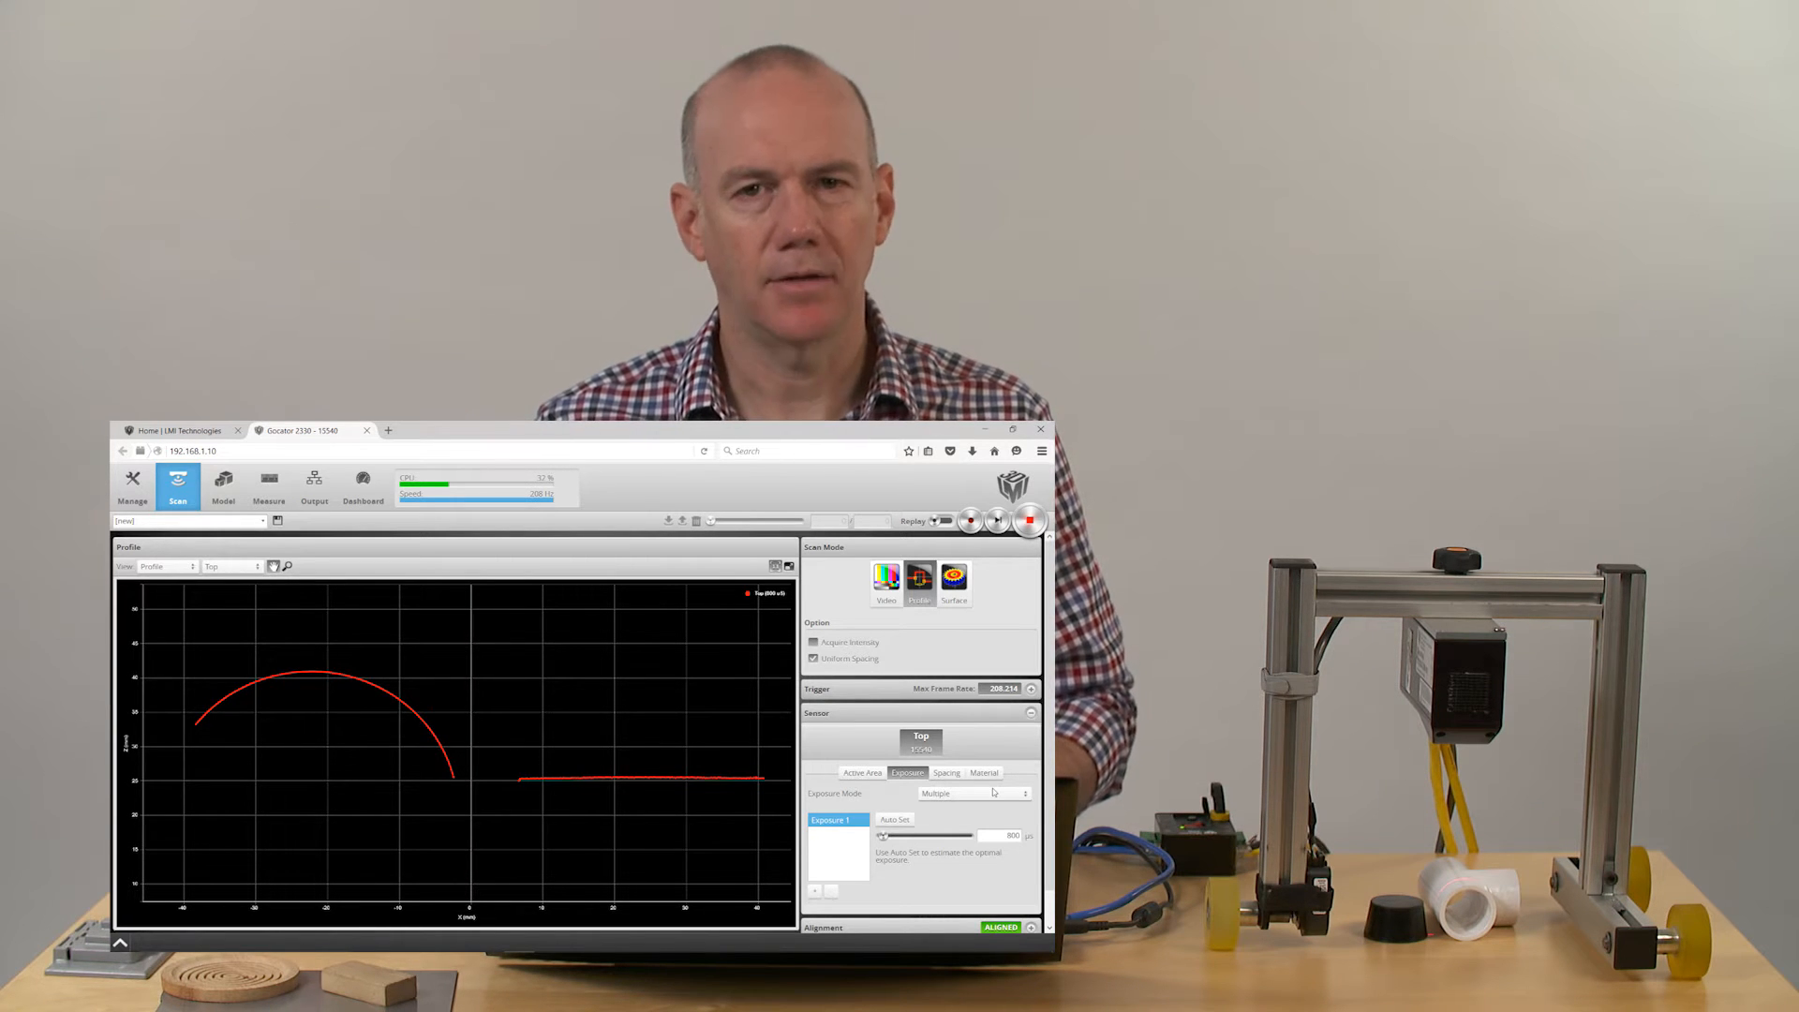
Step: Keep Multiple exposure mode, set Exposure 1 to 100 µs, and return to Video mode
click(1641, 709)
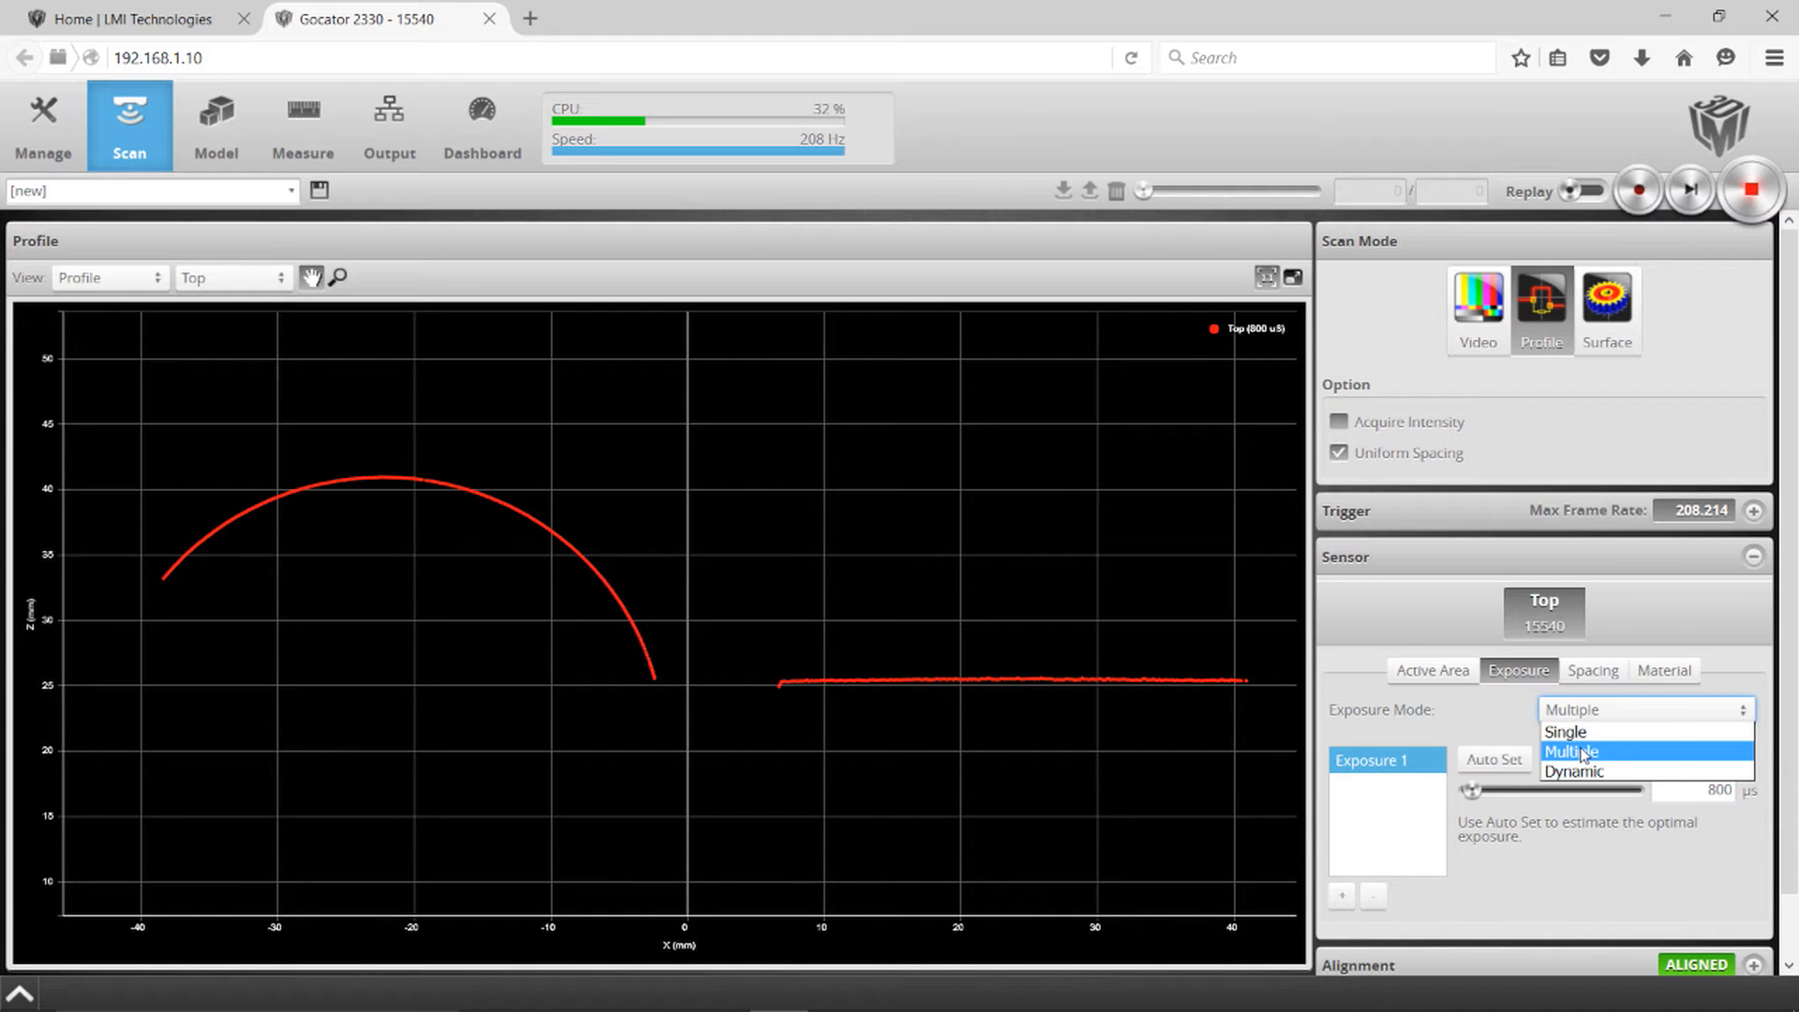
click(1571, 751)
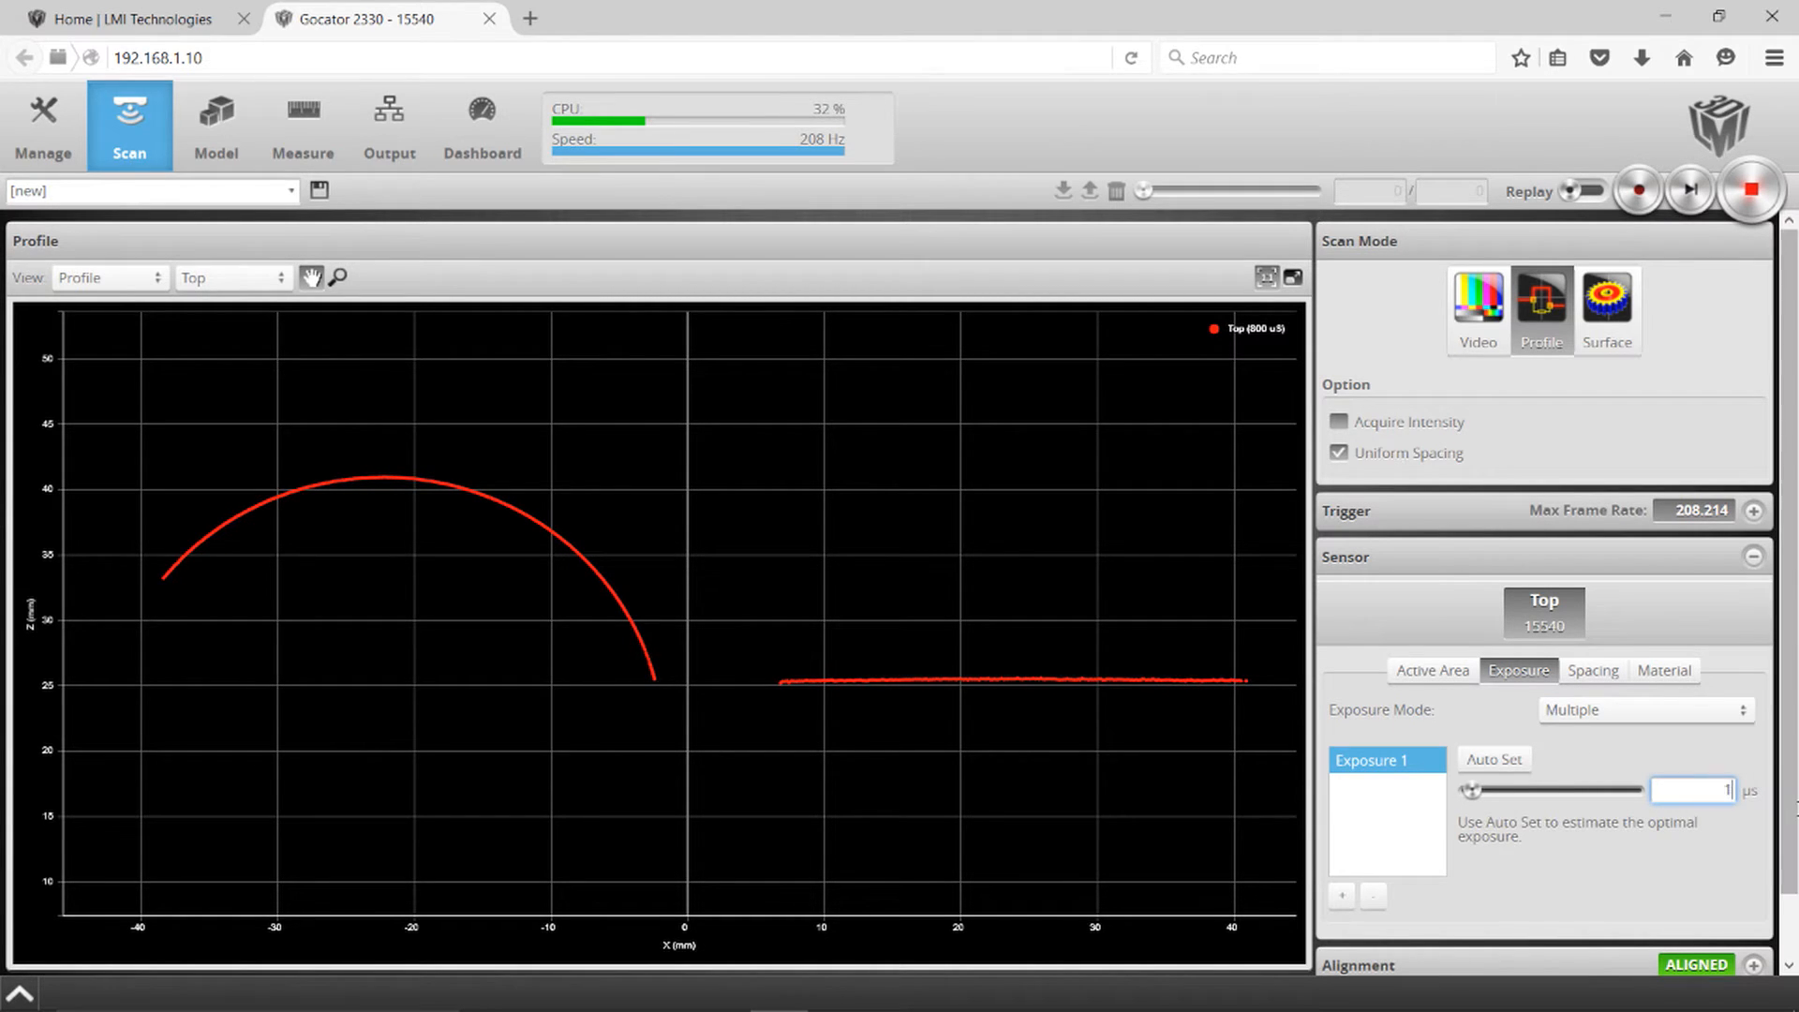
text(100)
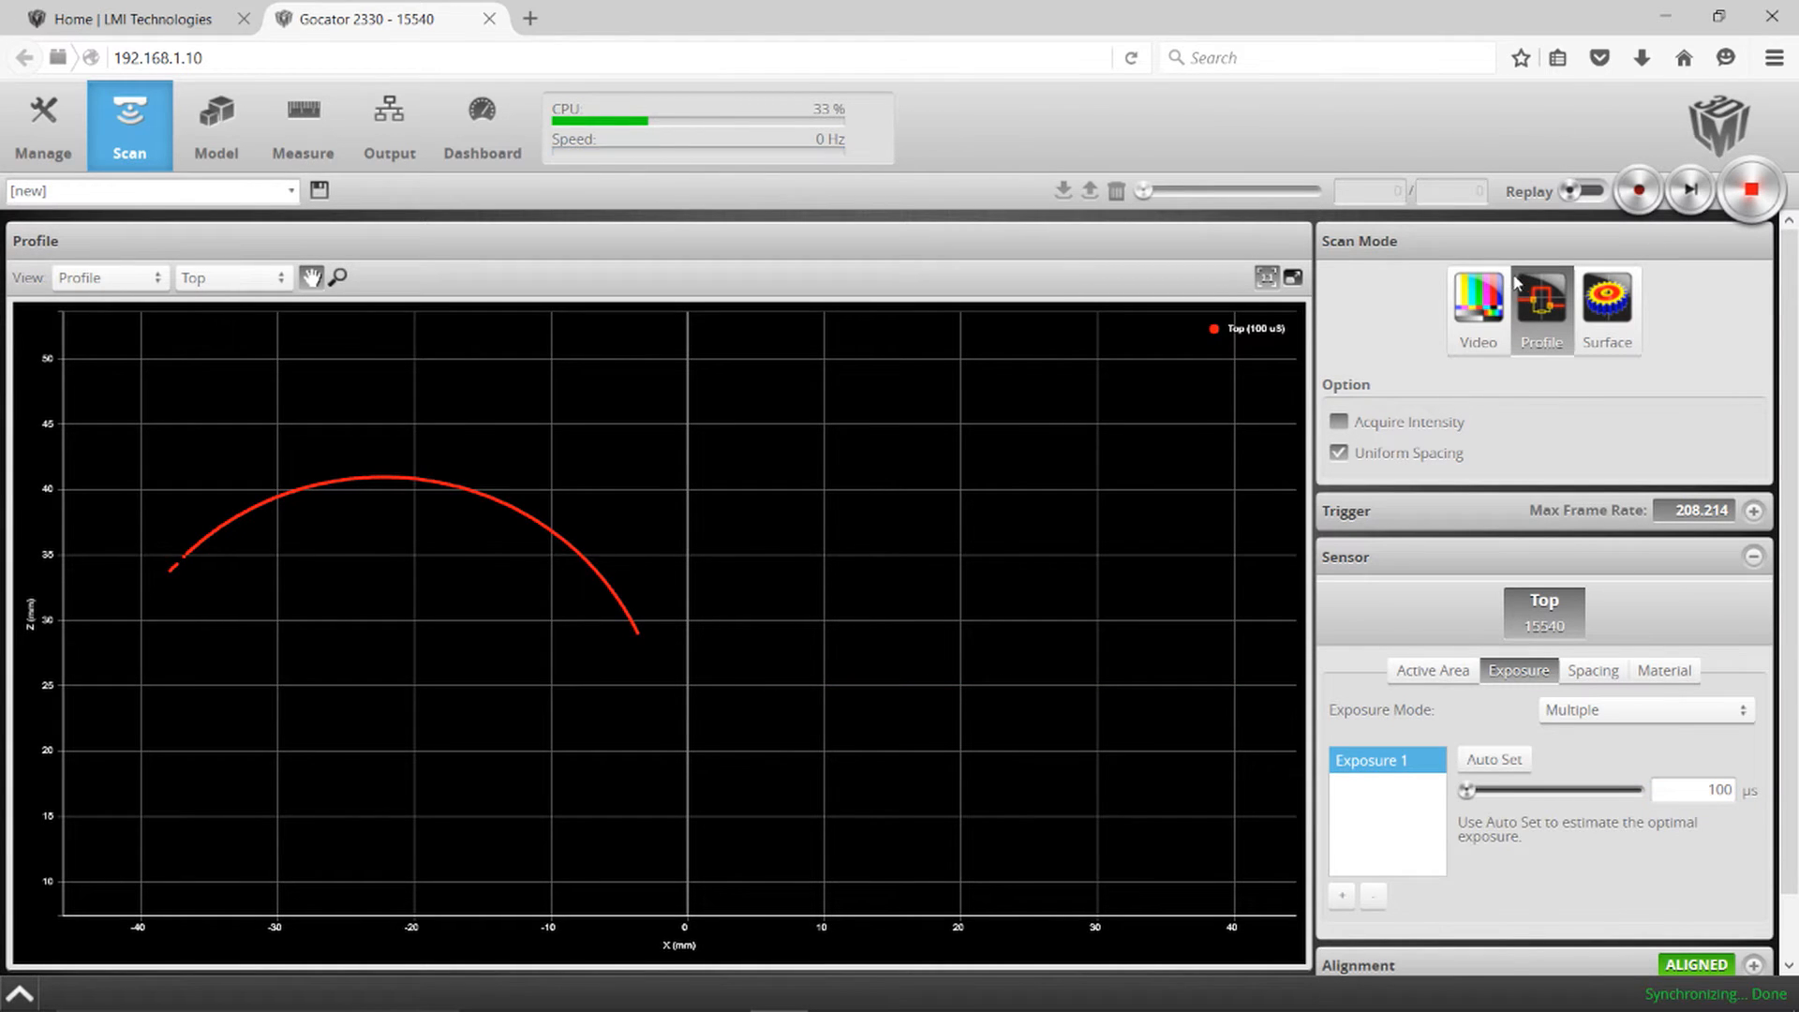
click(1477, 310)
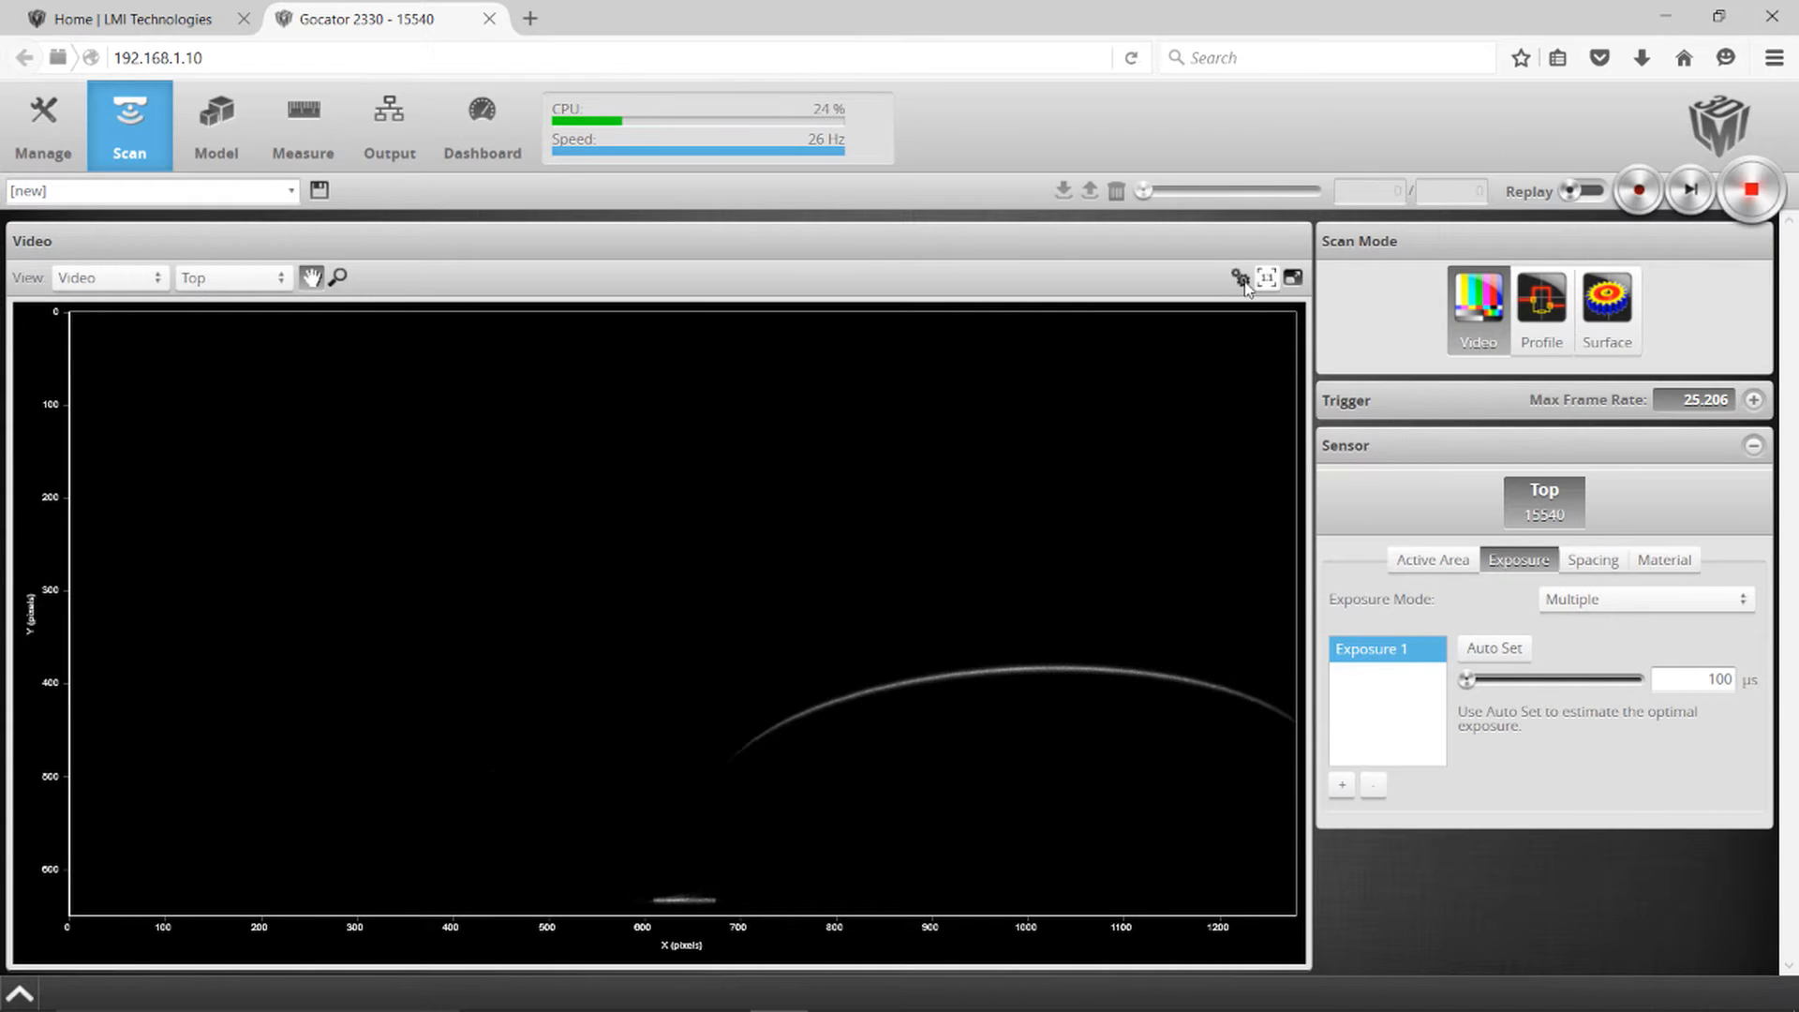
Step: Toggle the video exposure overlay on and off, then switch back to Profile mode
click(1239, 278)
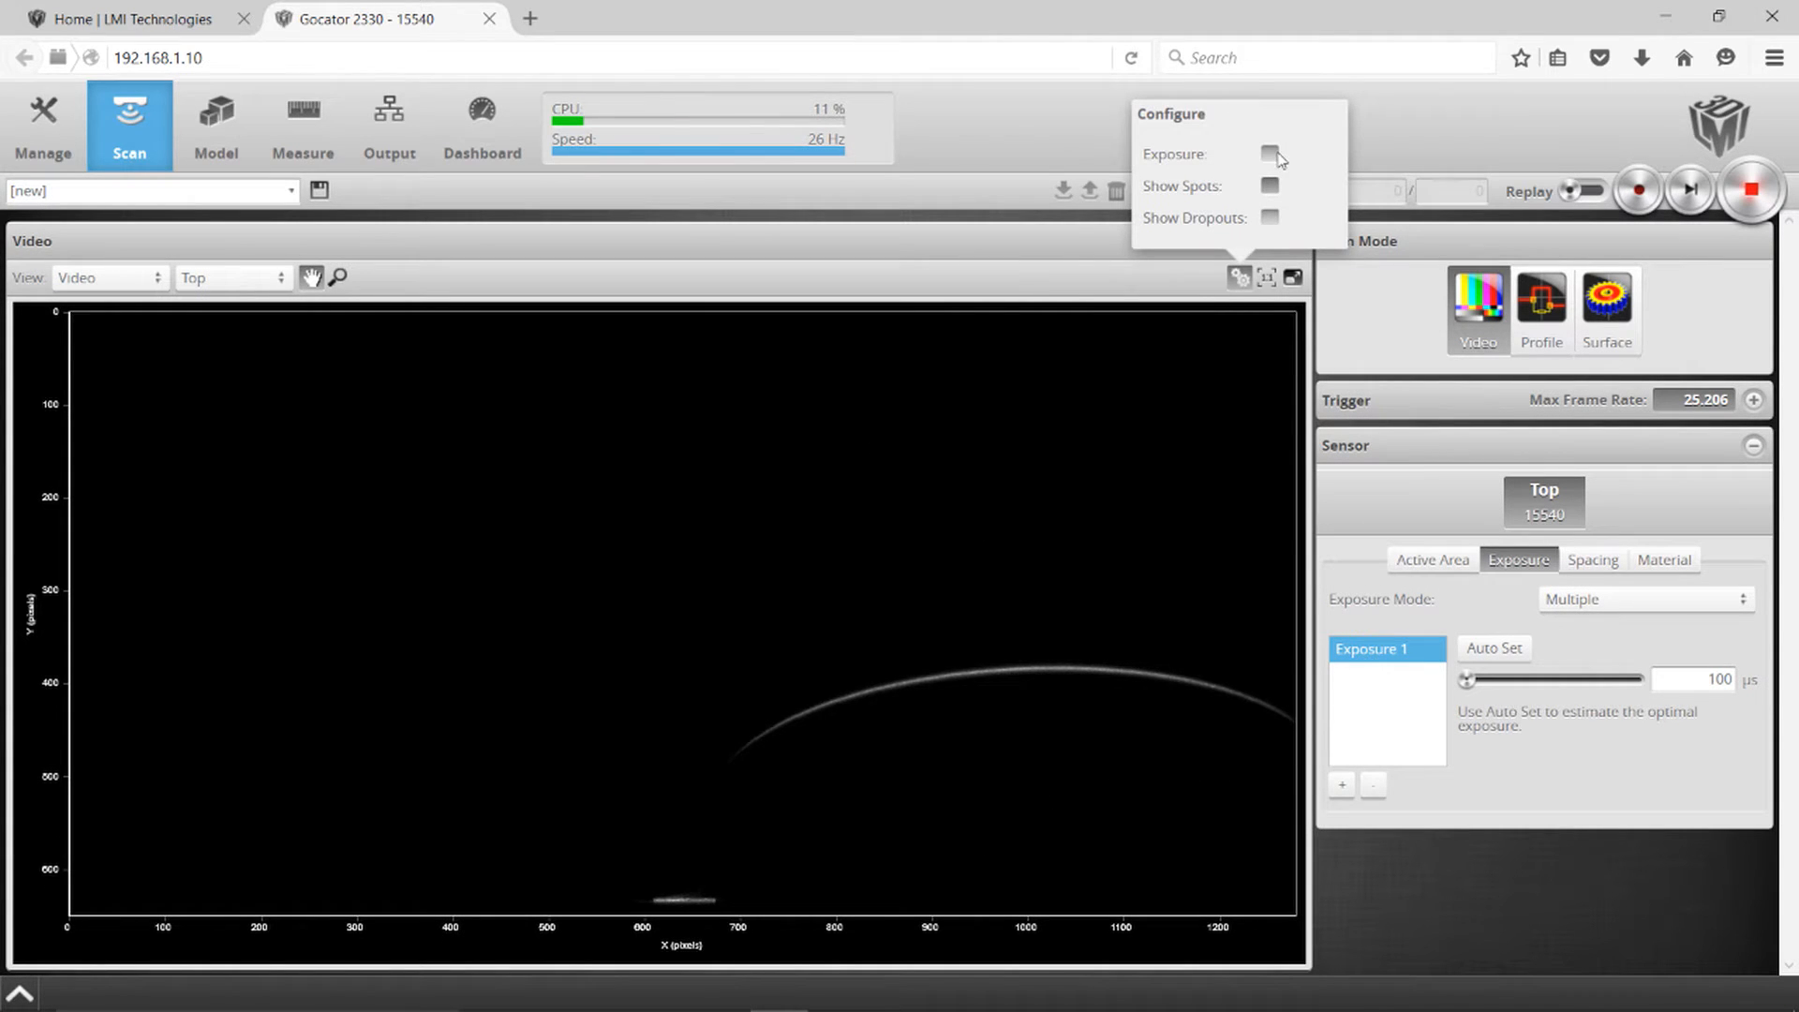
click(1269, 153)
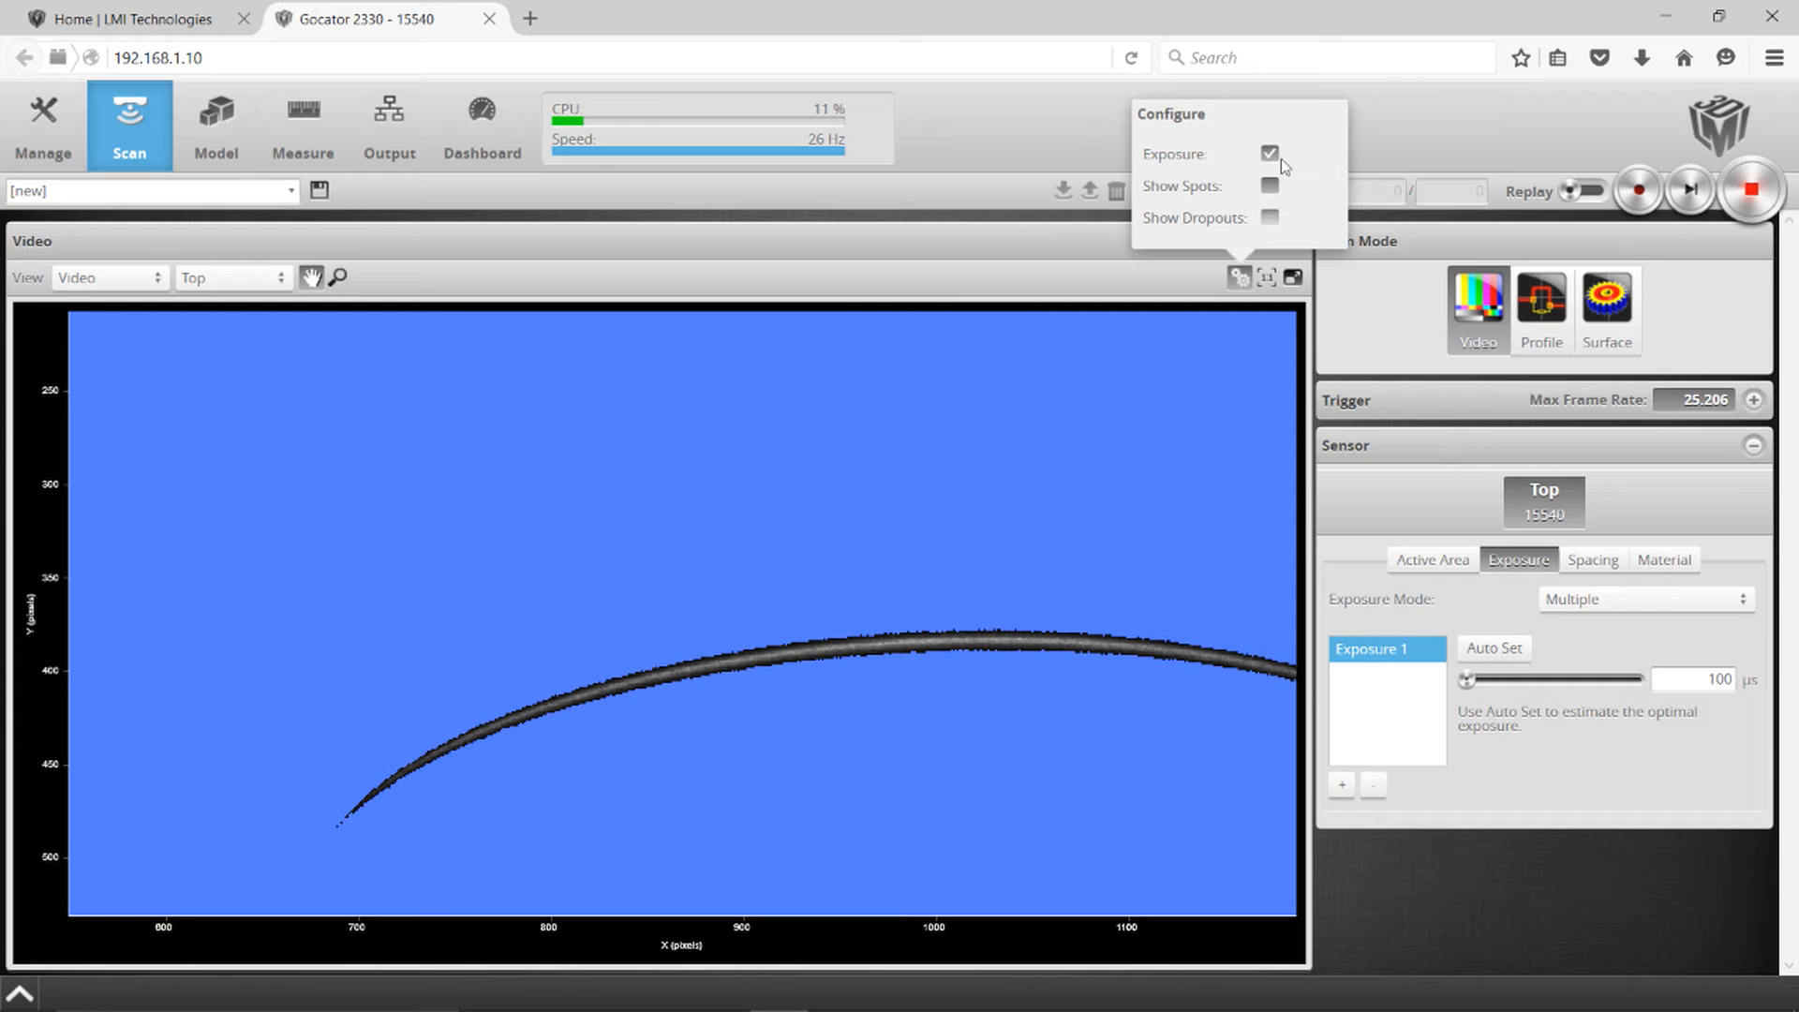
click(1268, 153)
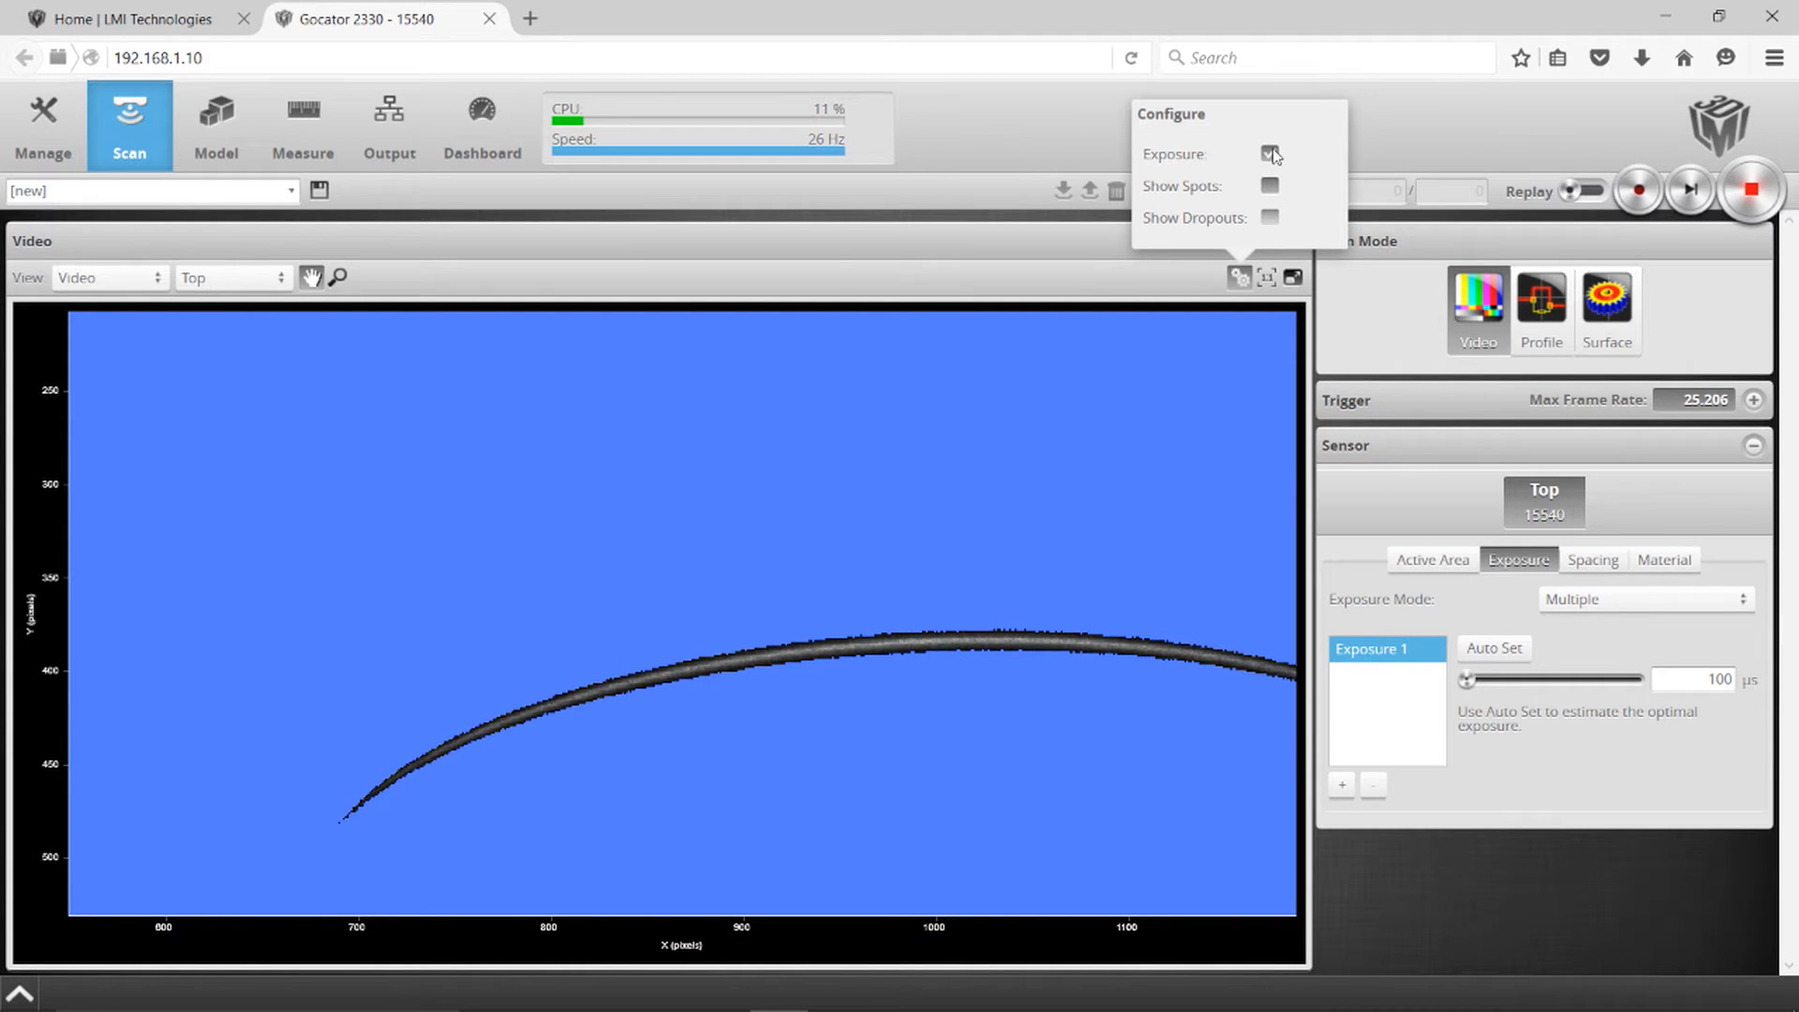
click(1542, 304)
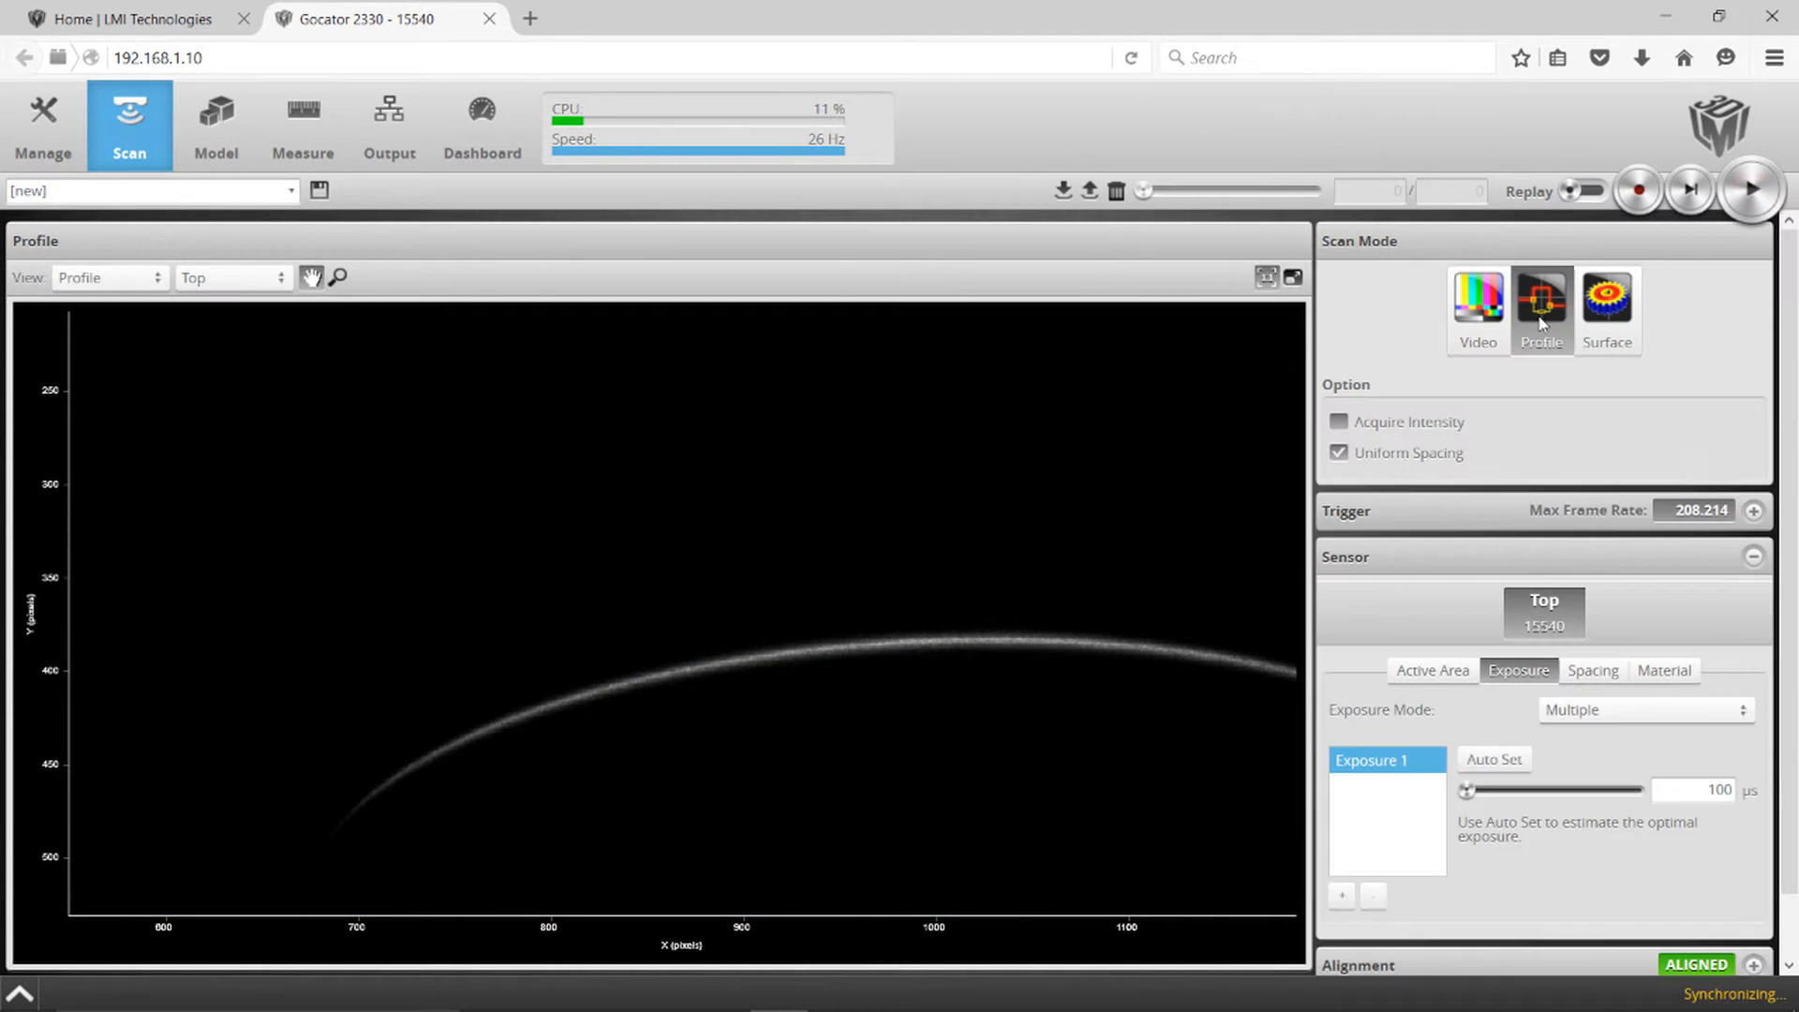
Step: Add Exposure 2 at 1200 µs to capture the flat surface
click(1745, 190)
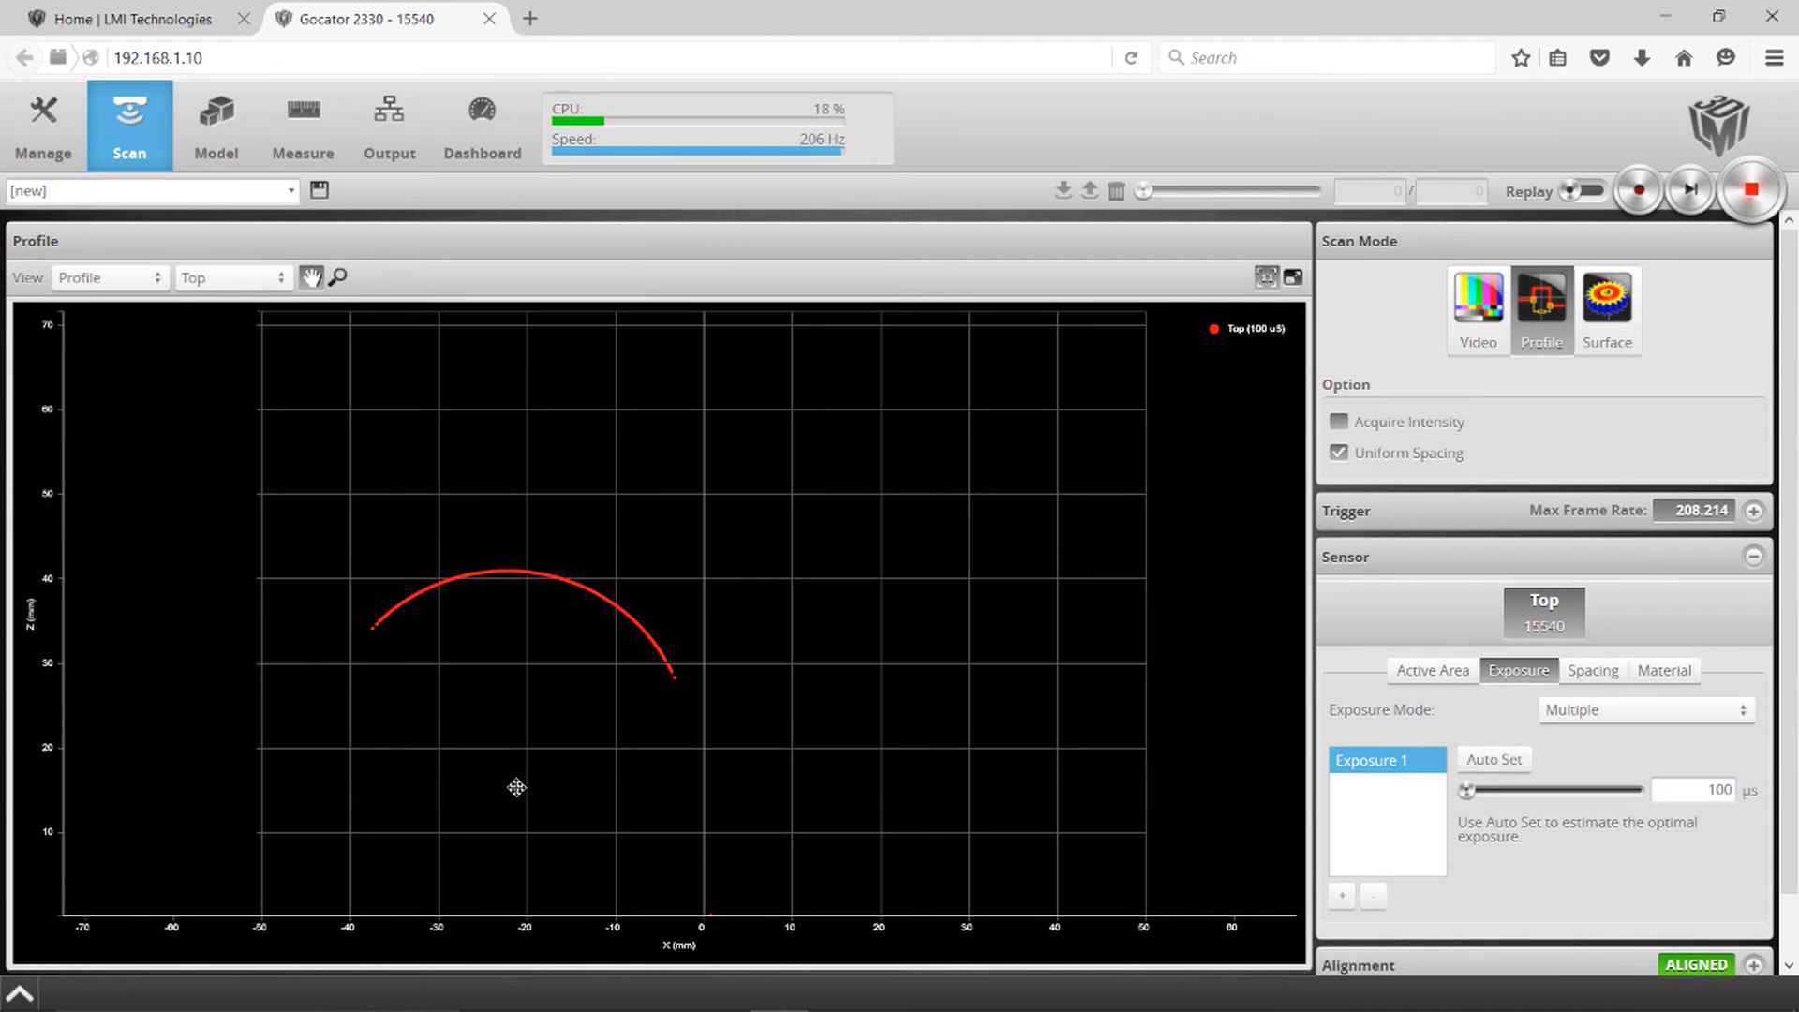
mouse_move(629, 803)
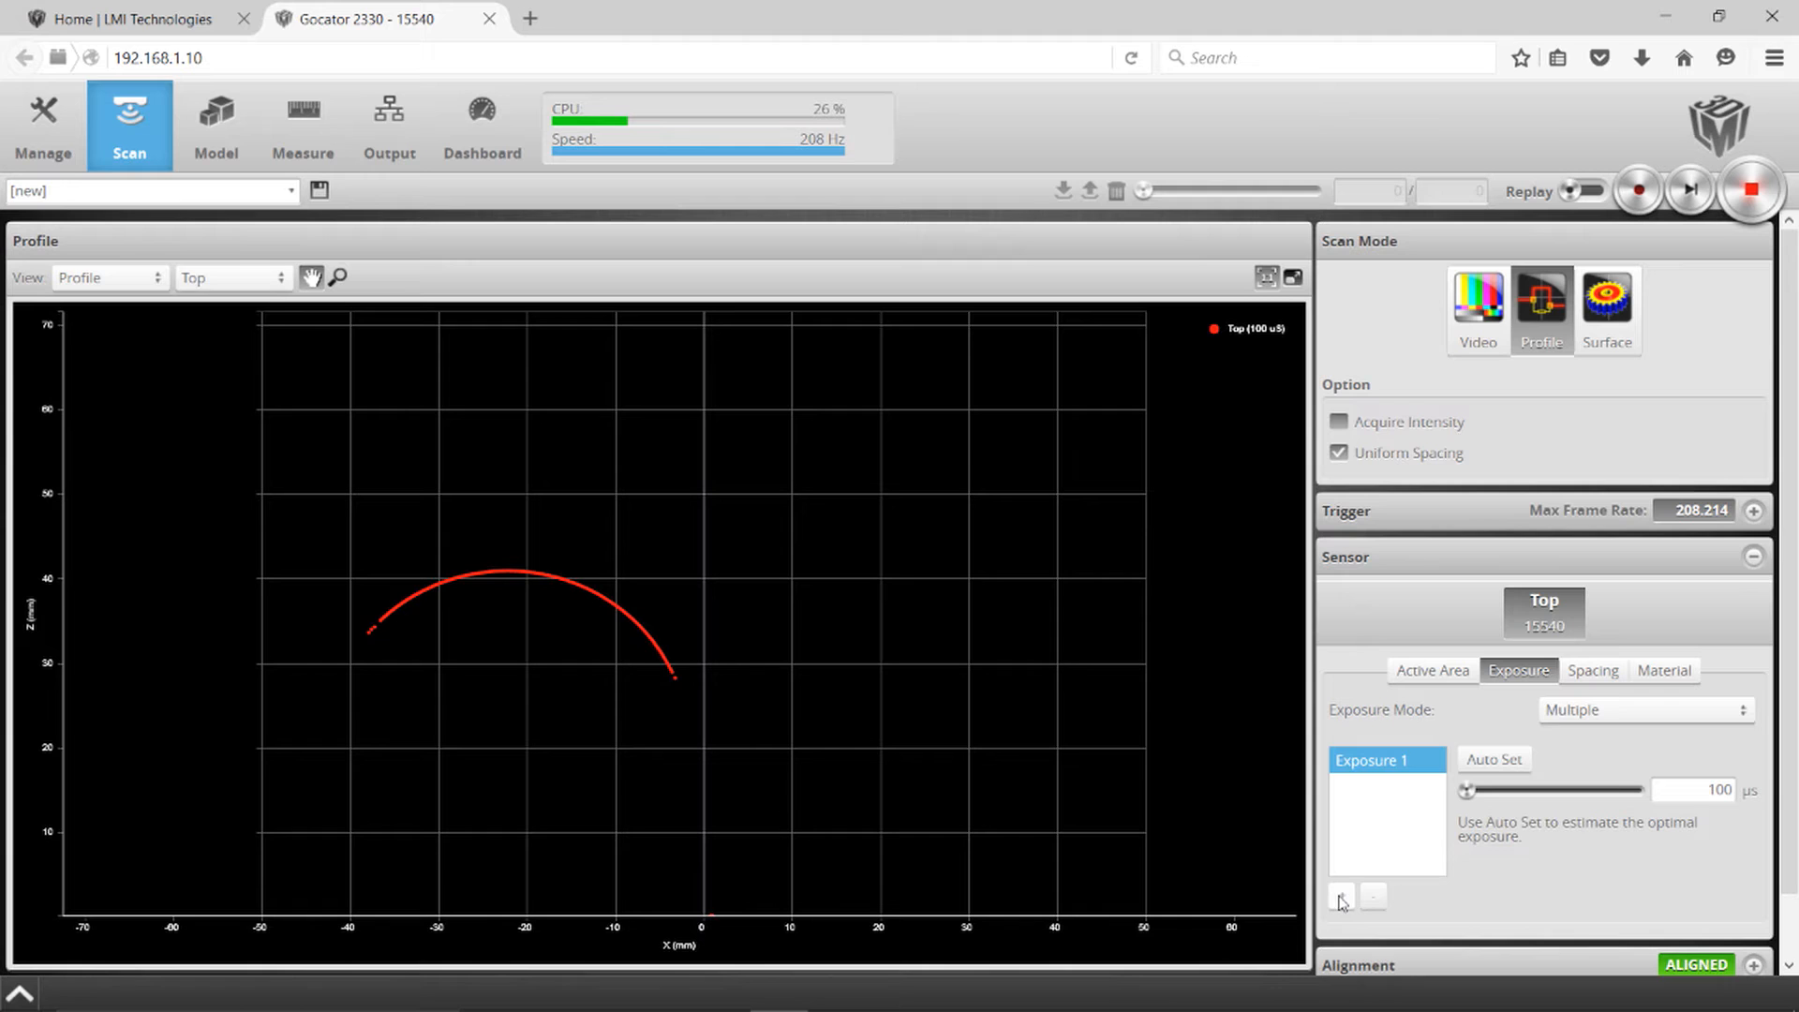
click(1340, 896)
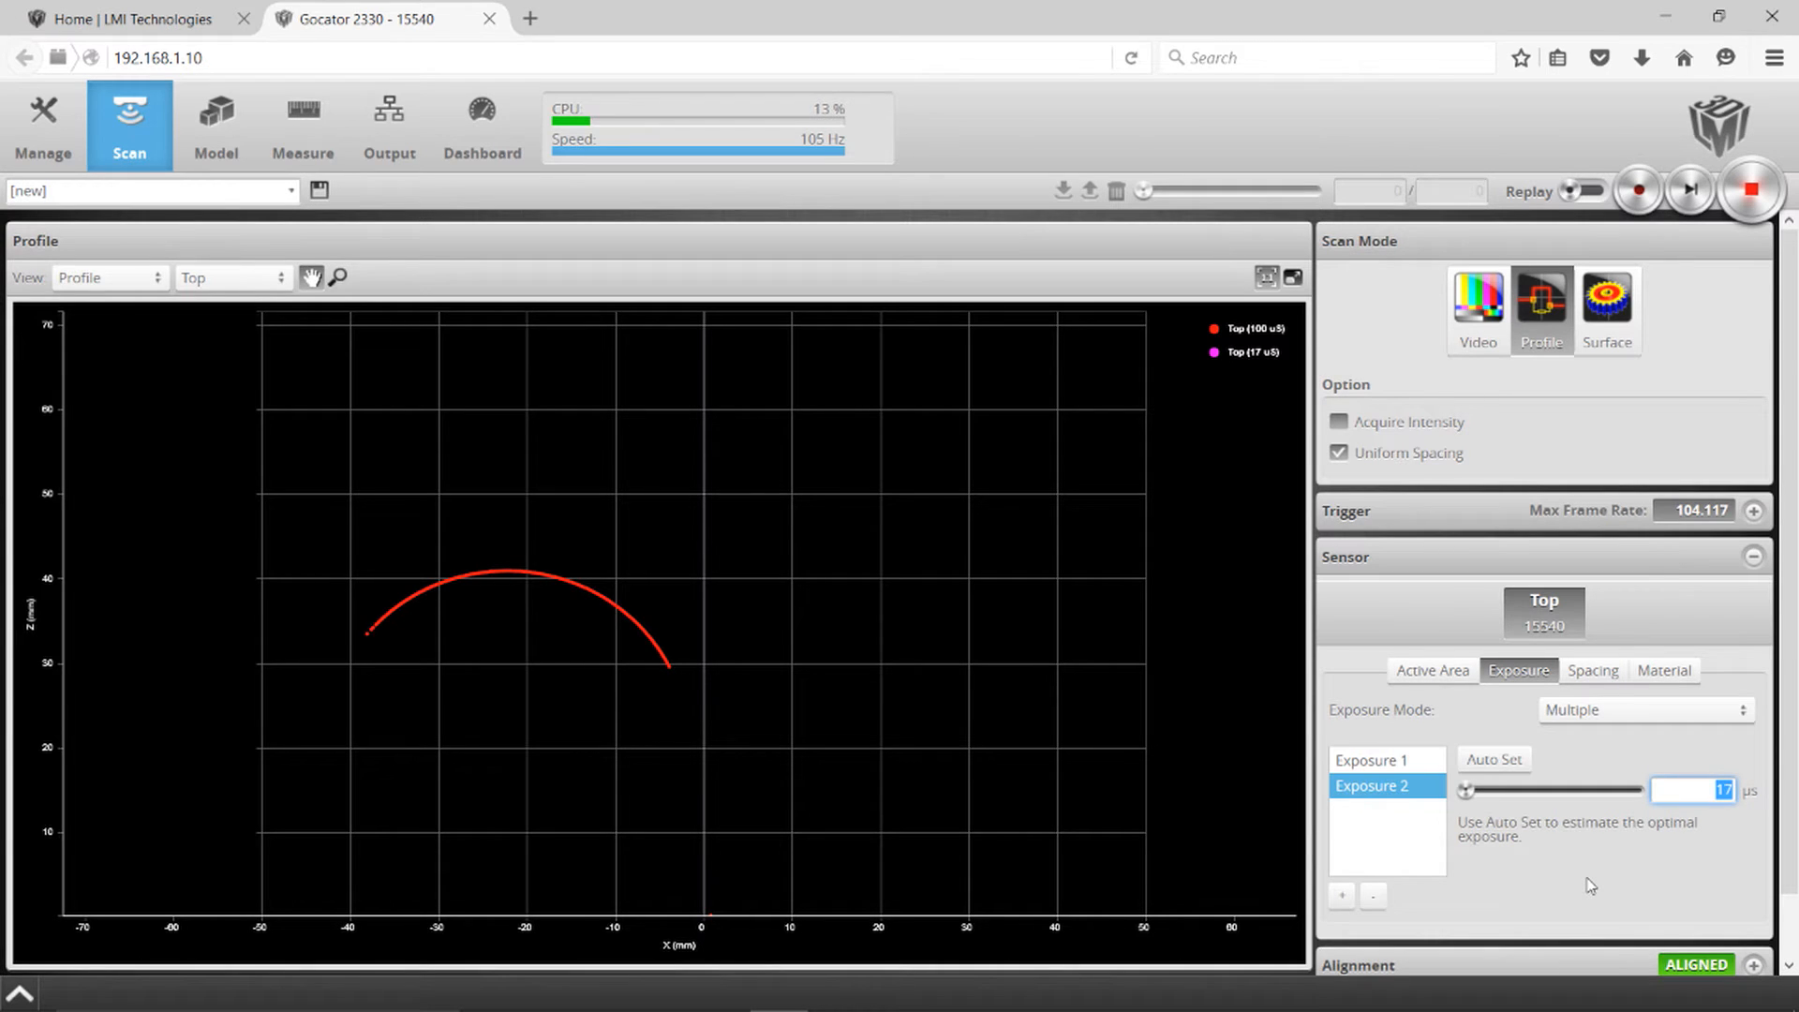
text(1200)
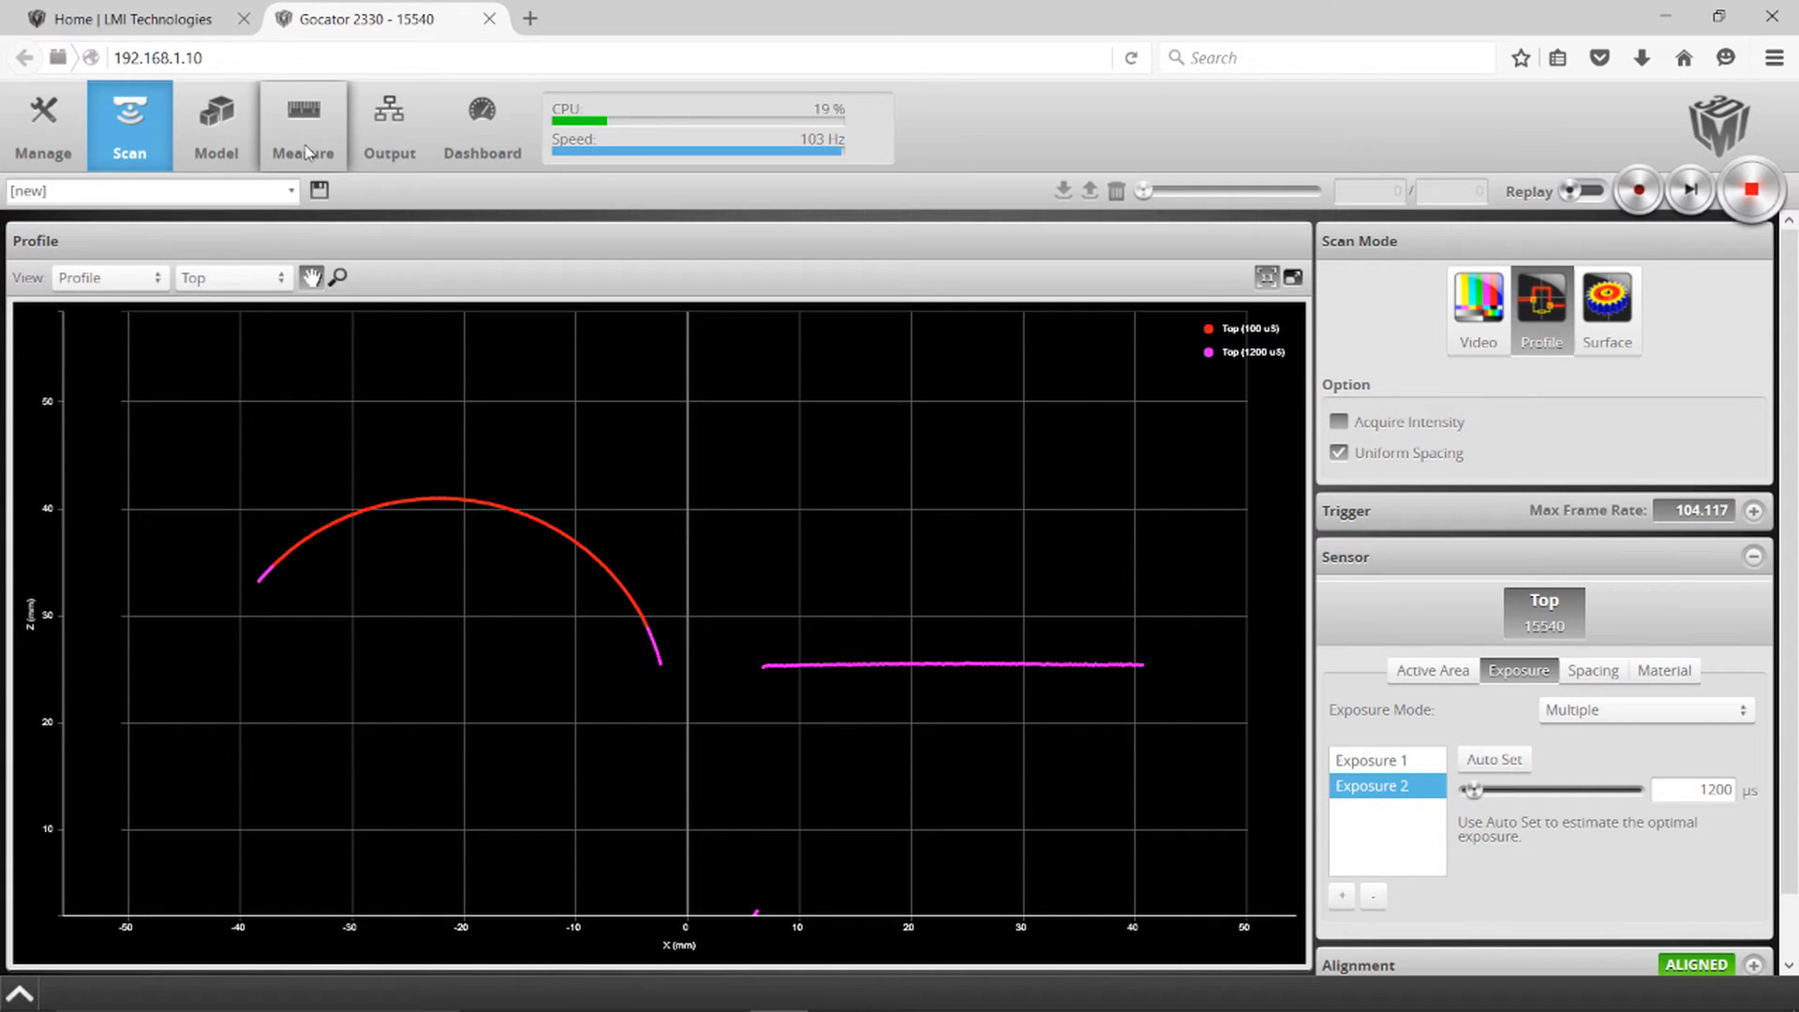
Step: Set the Exposure Mode to Single, leaving one 800 µs exposure
click(302, 123)
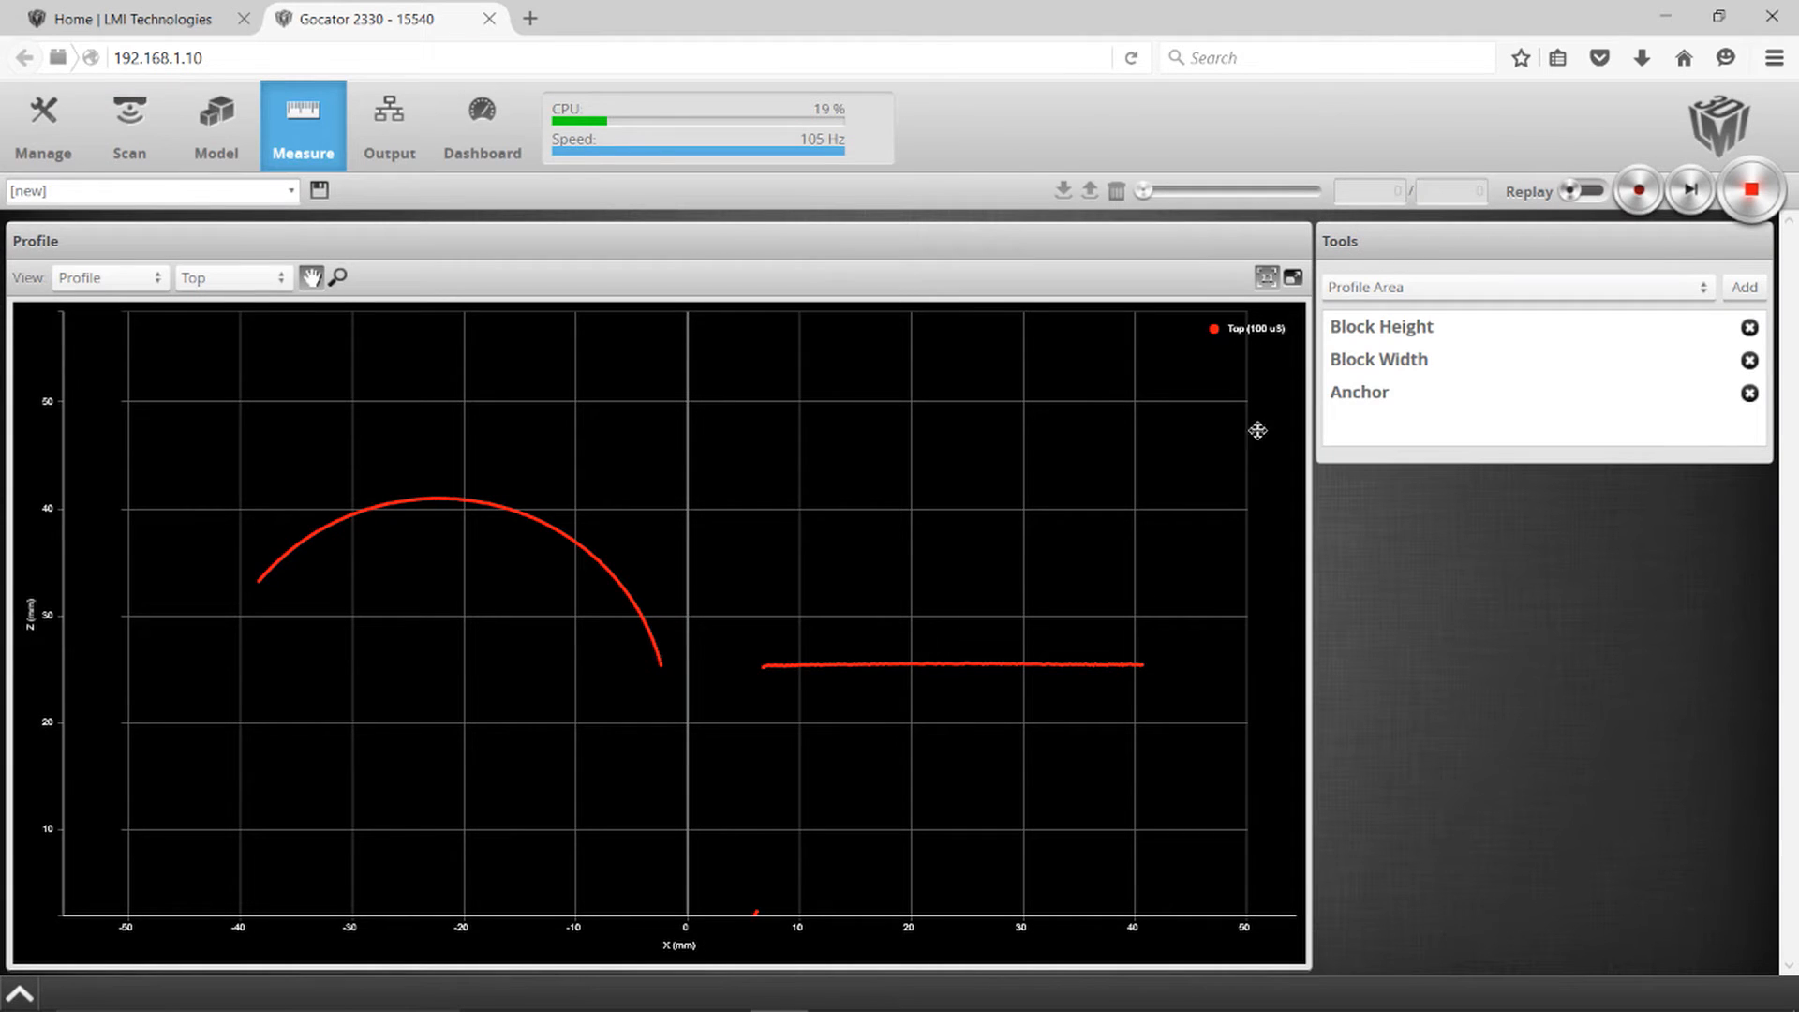
mouse_move(623, 594)
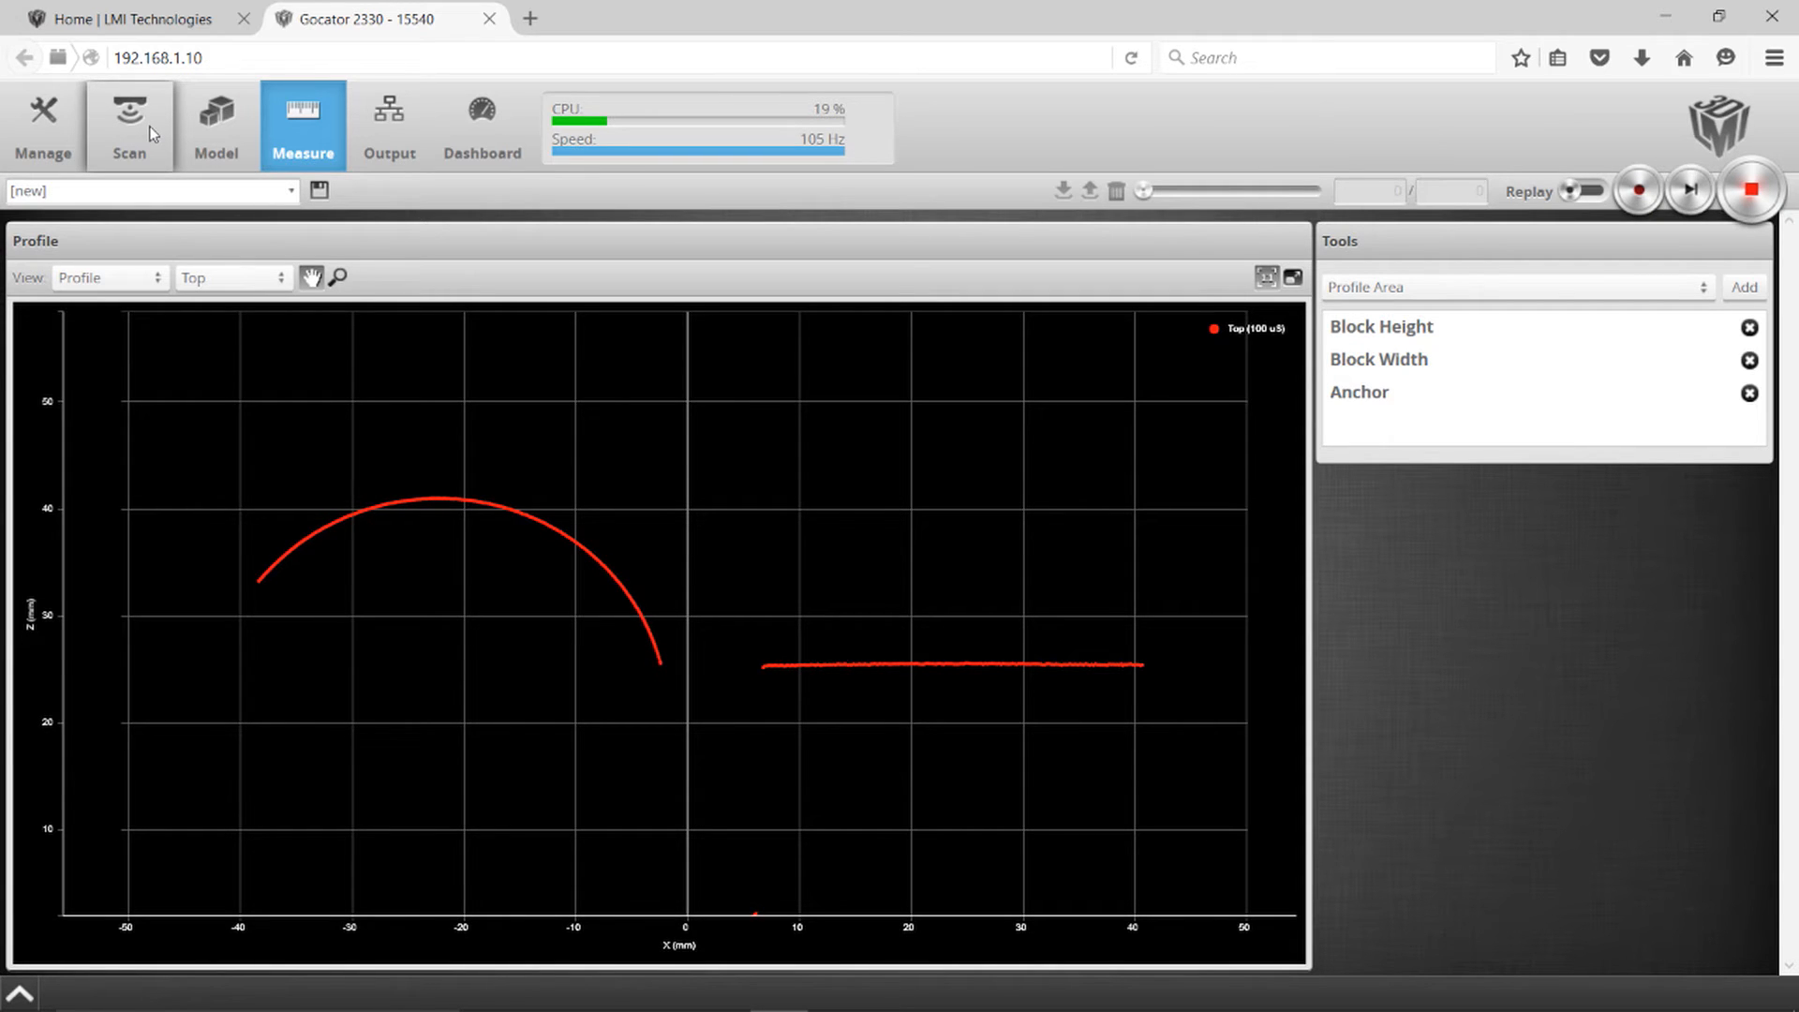
click(129, 124)
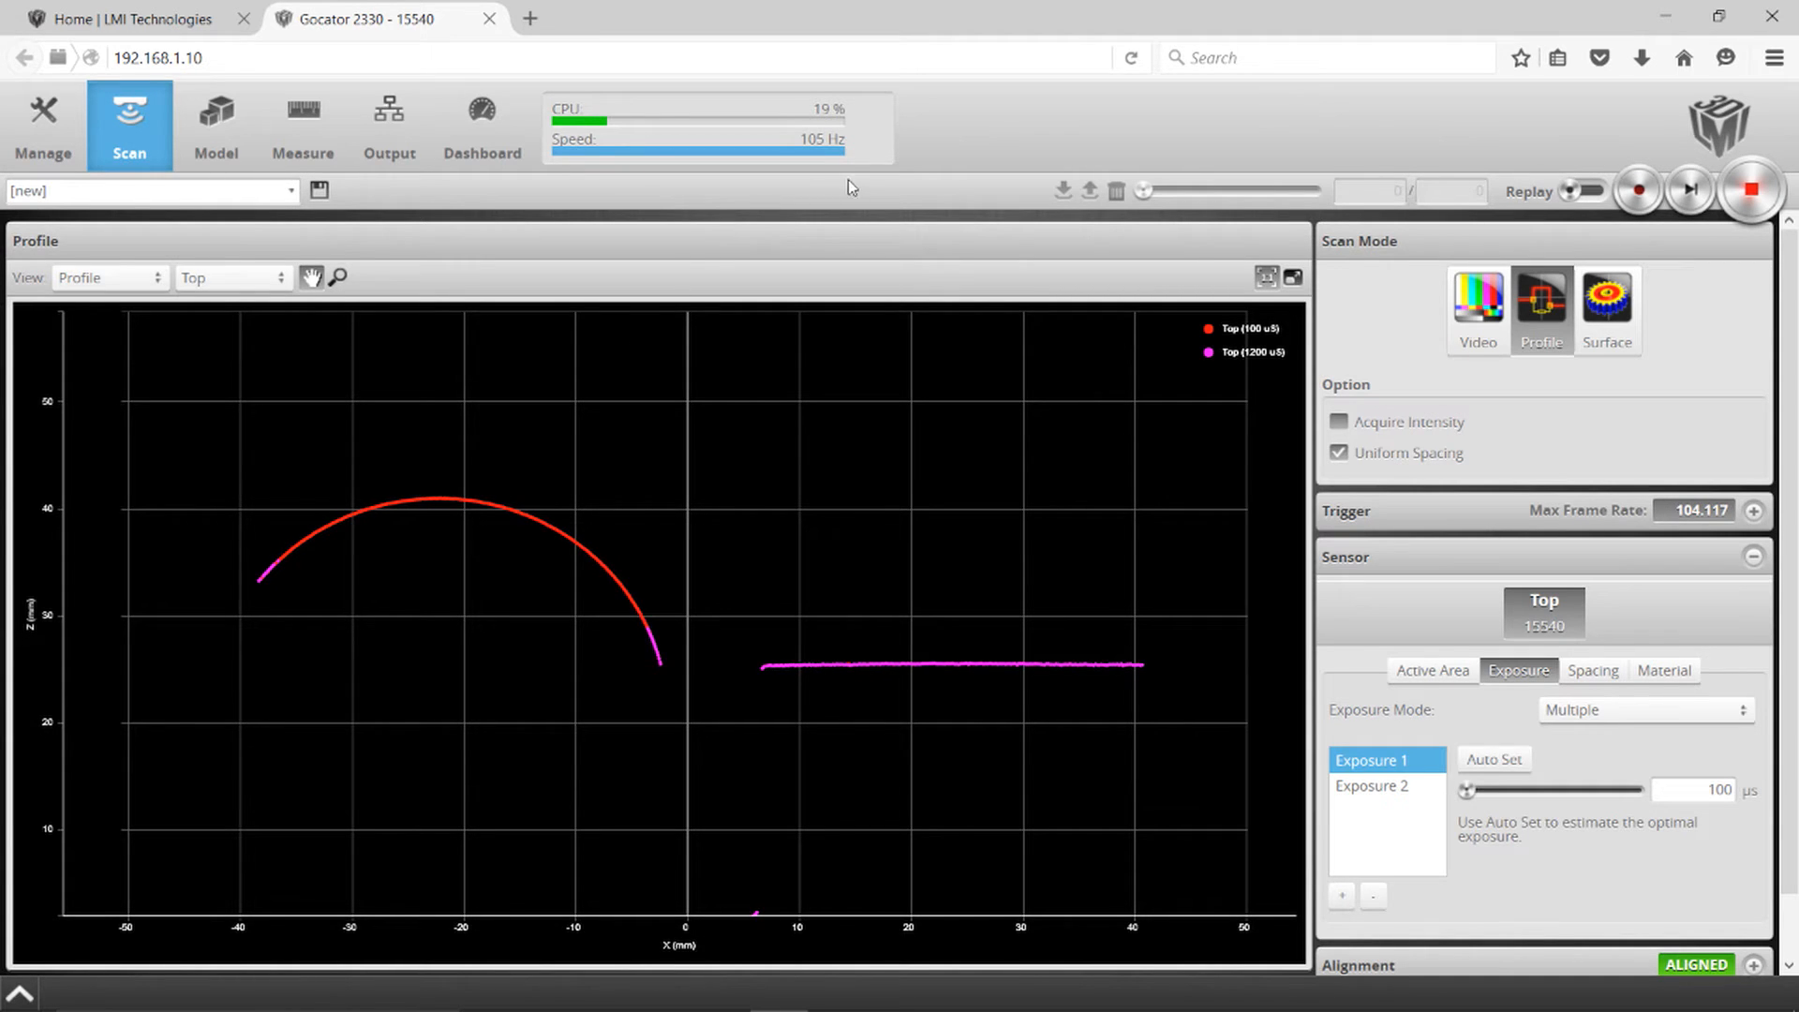
mouse_move(831, 224)
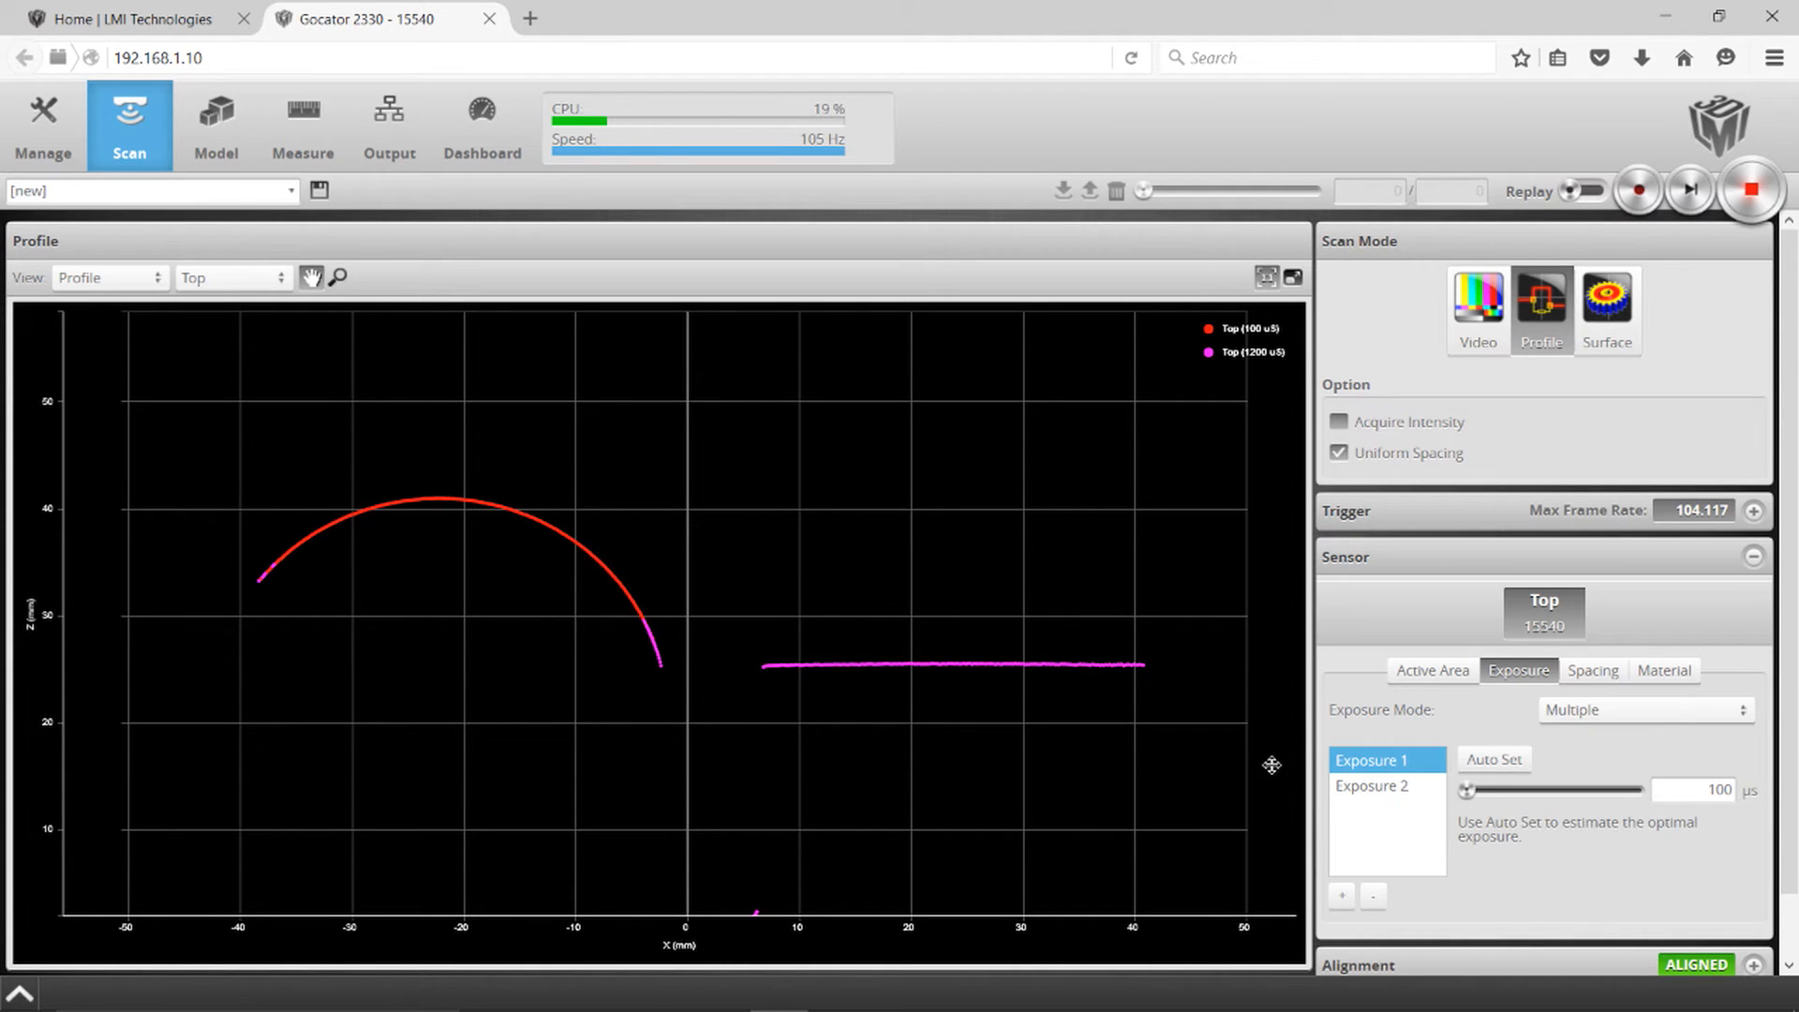
click(1643, 709)
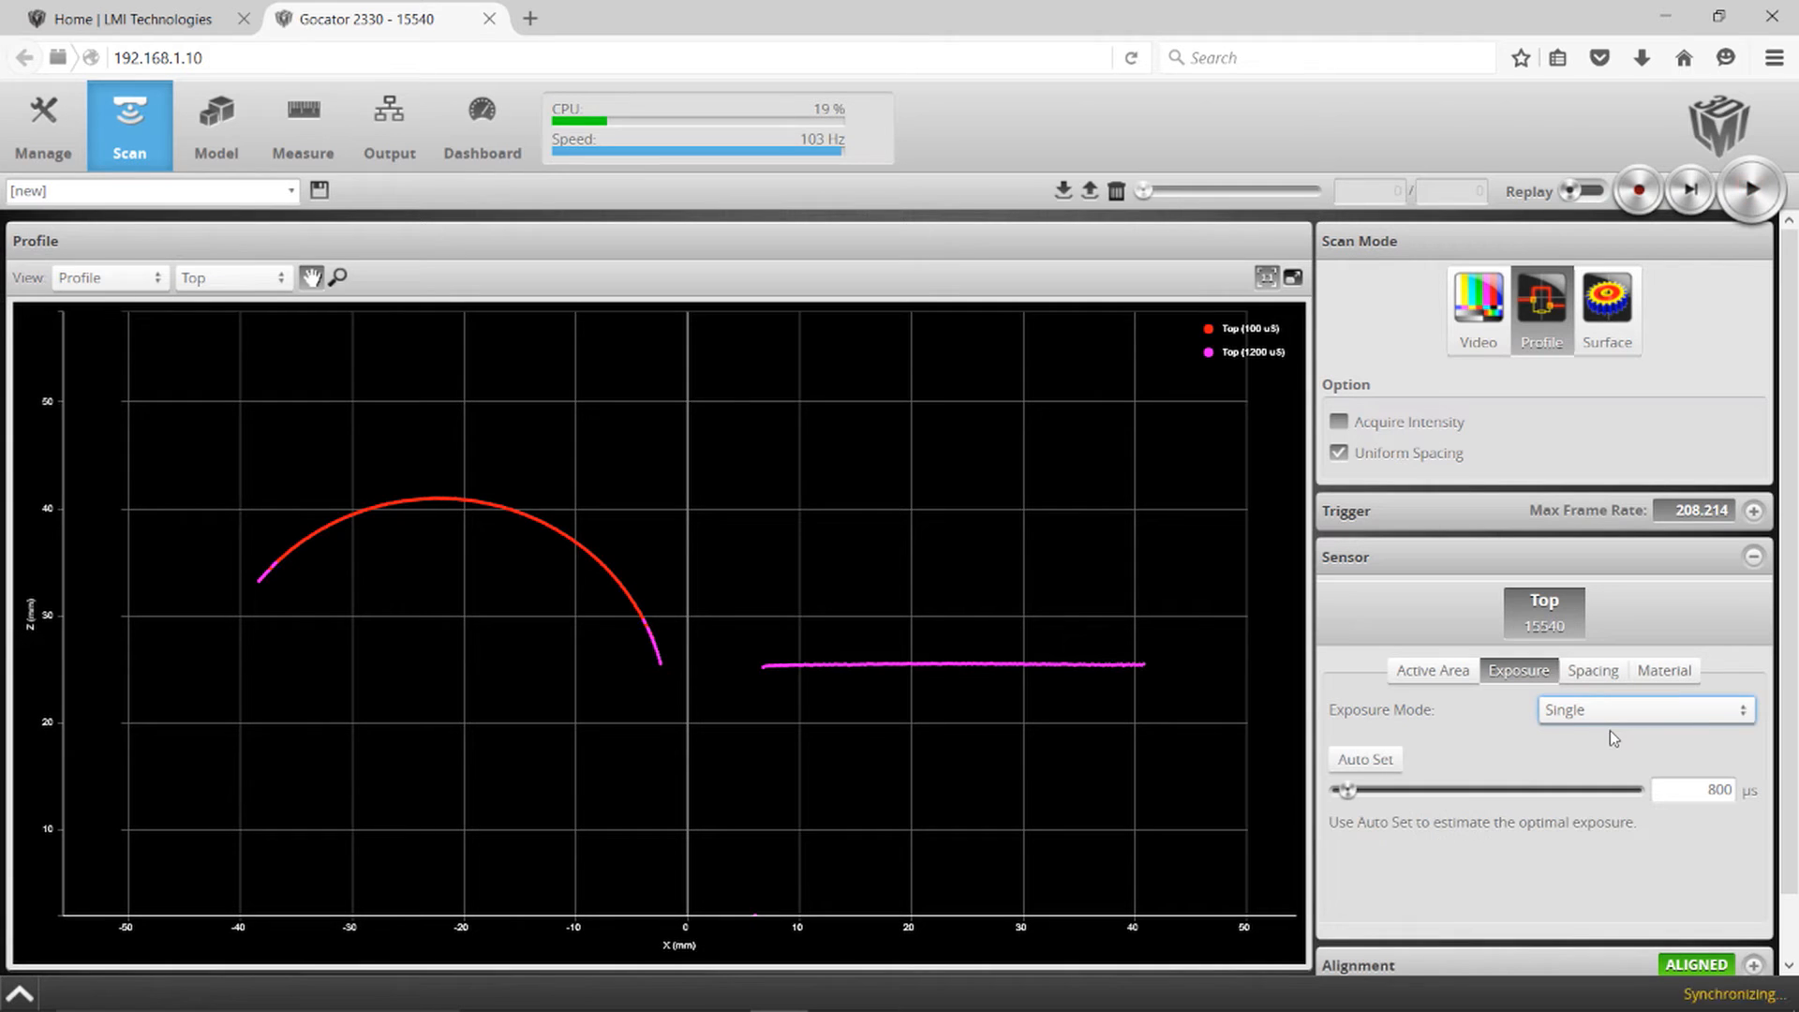
click(1744, 190)
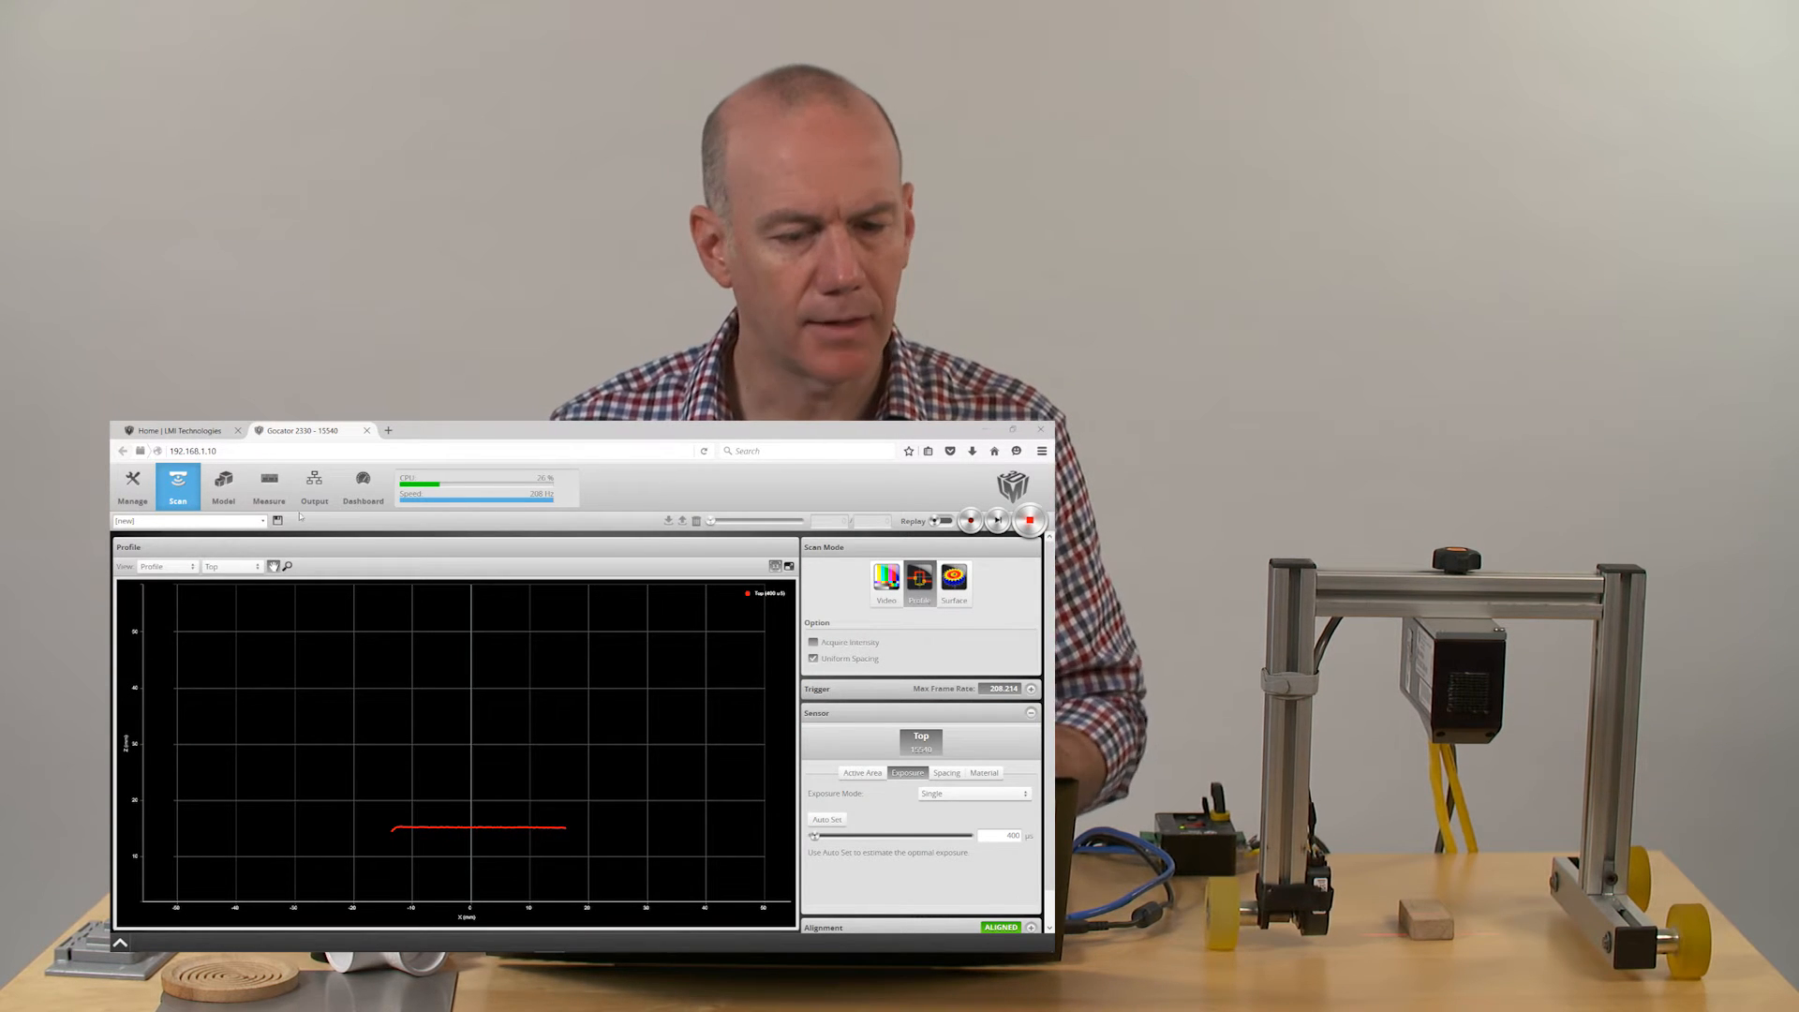
Step: Add a Profile Intersect tool to check its angle output, then delete it
click(269, 486)
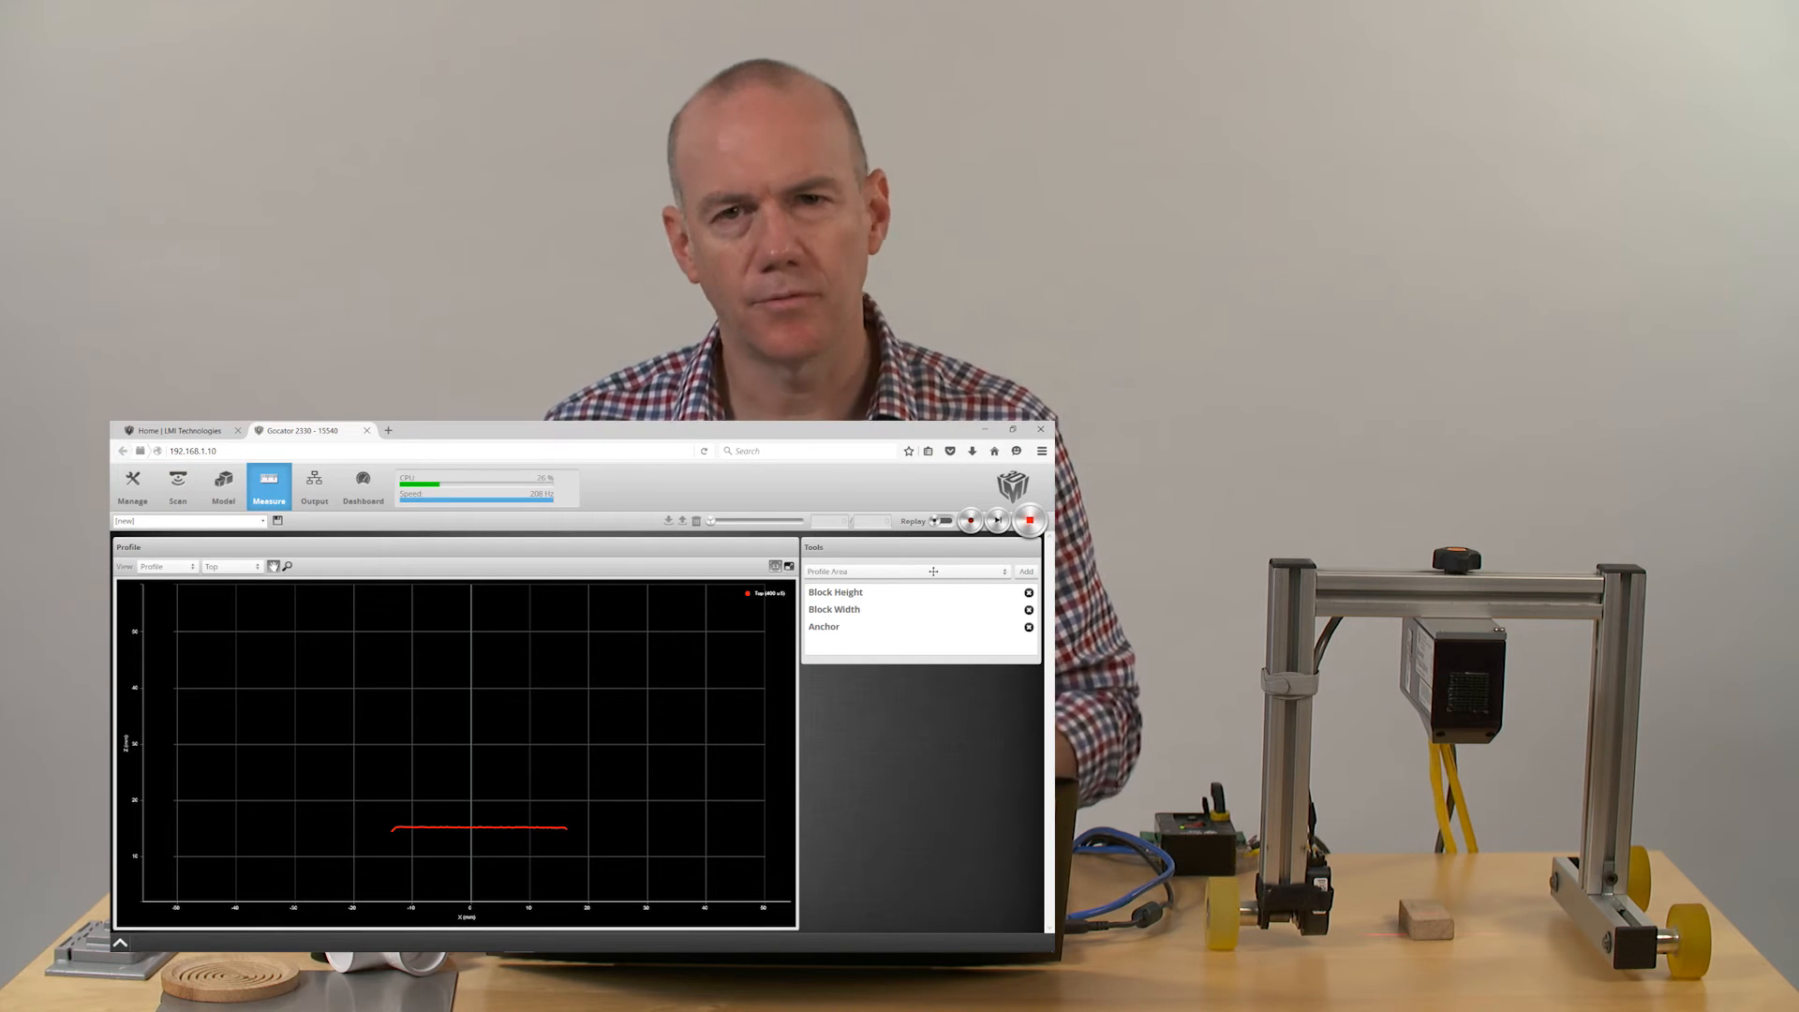
click(906, 571)
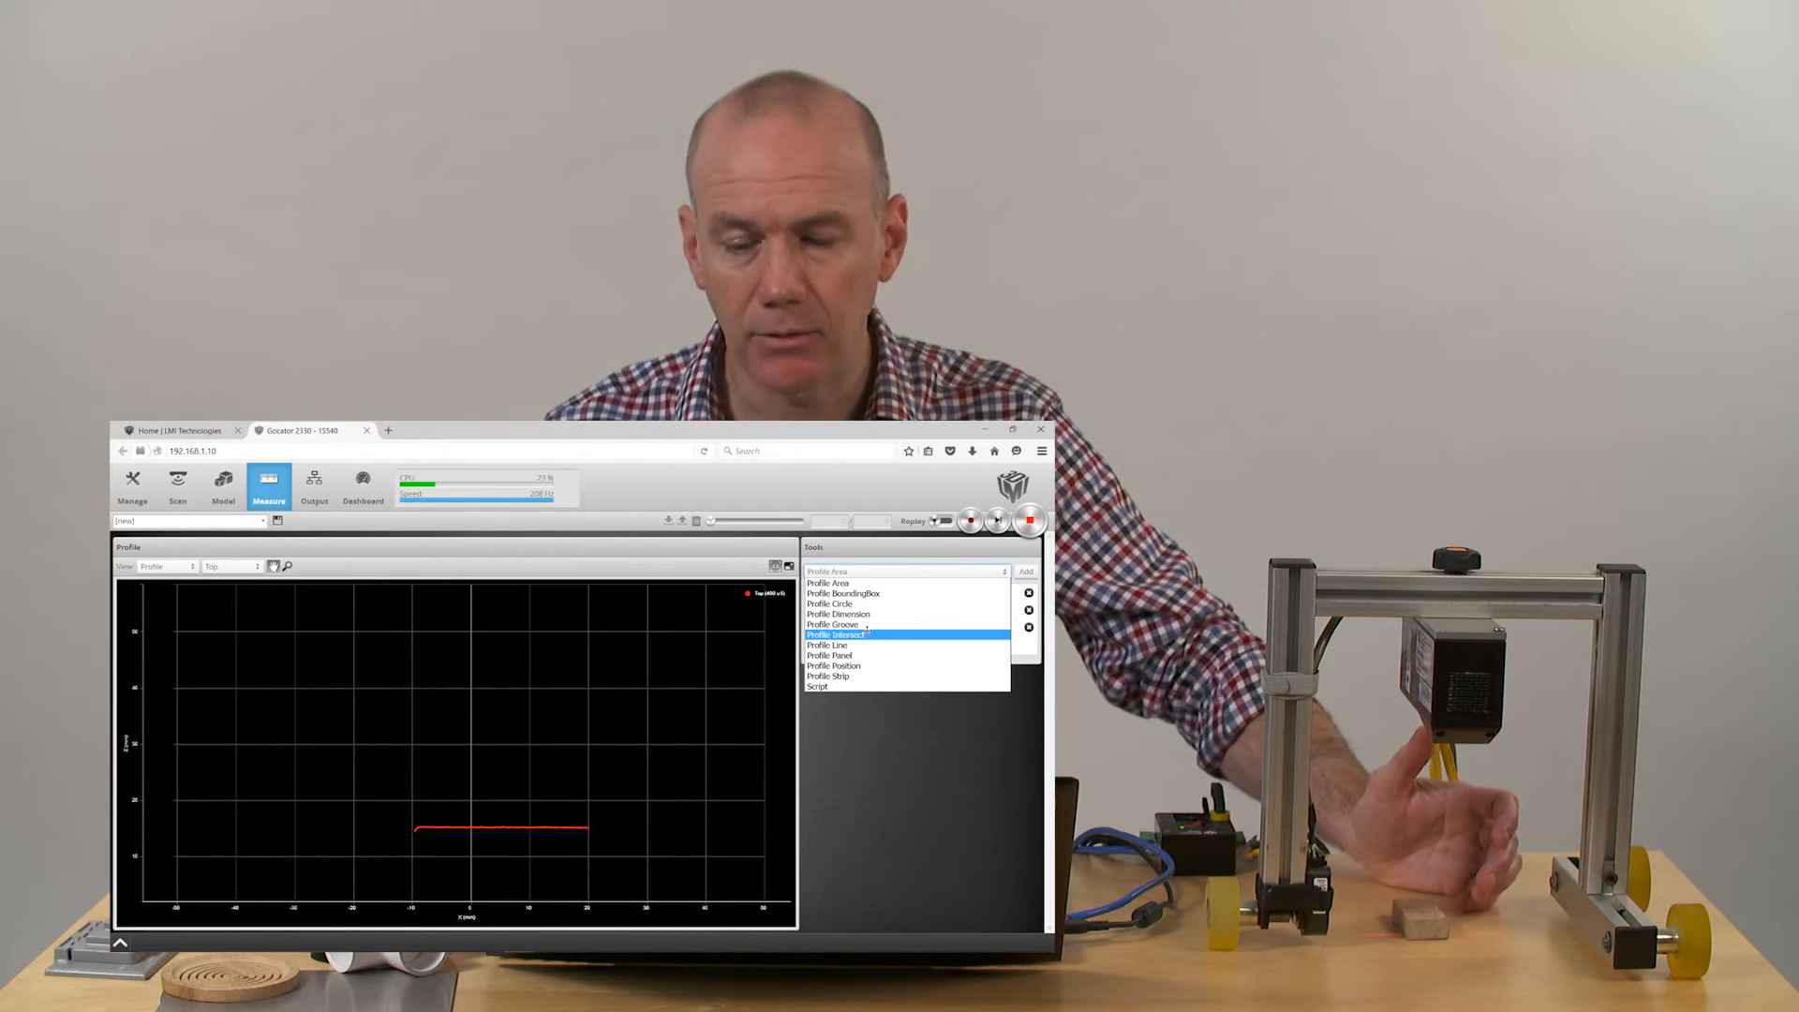
click(835, 634)
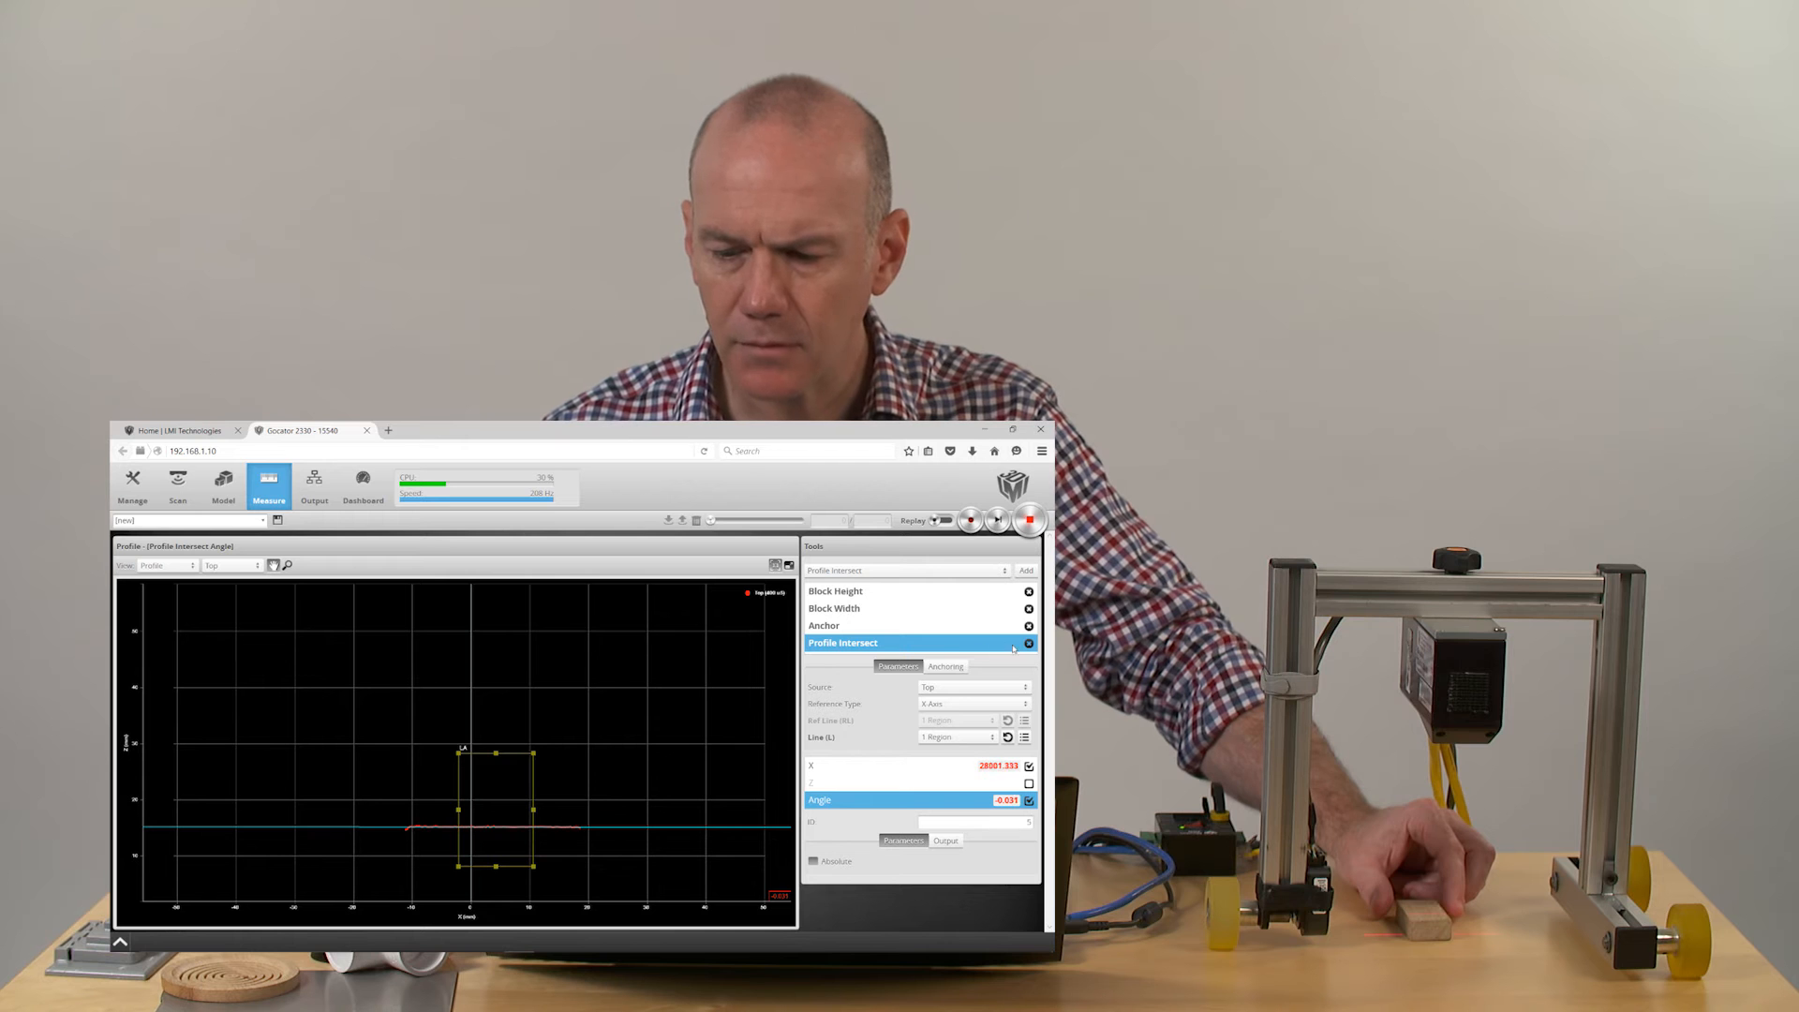
click(1028, 643)
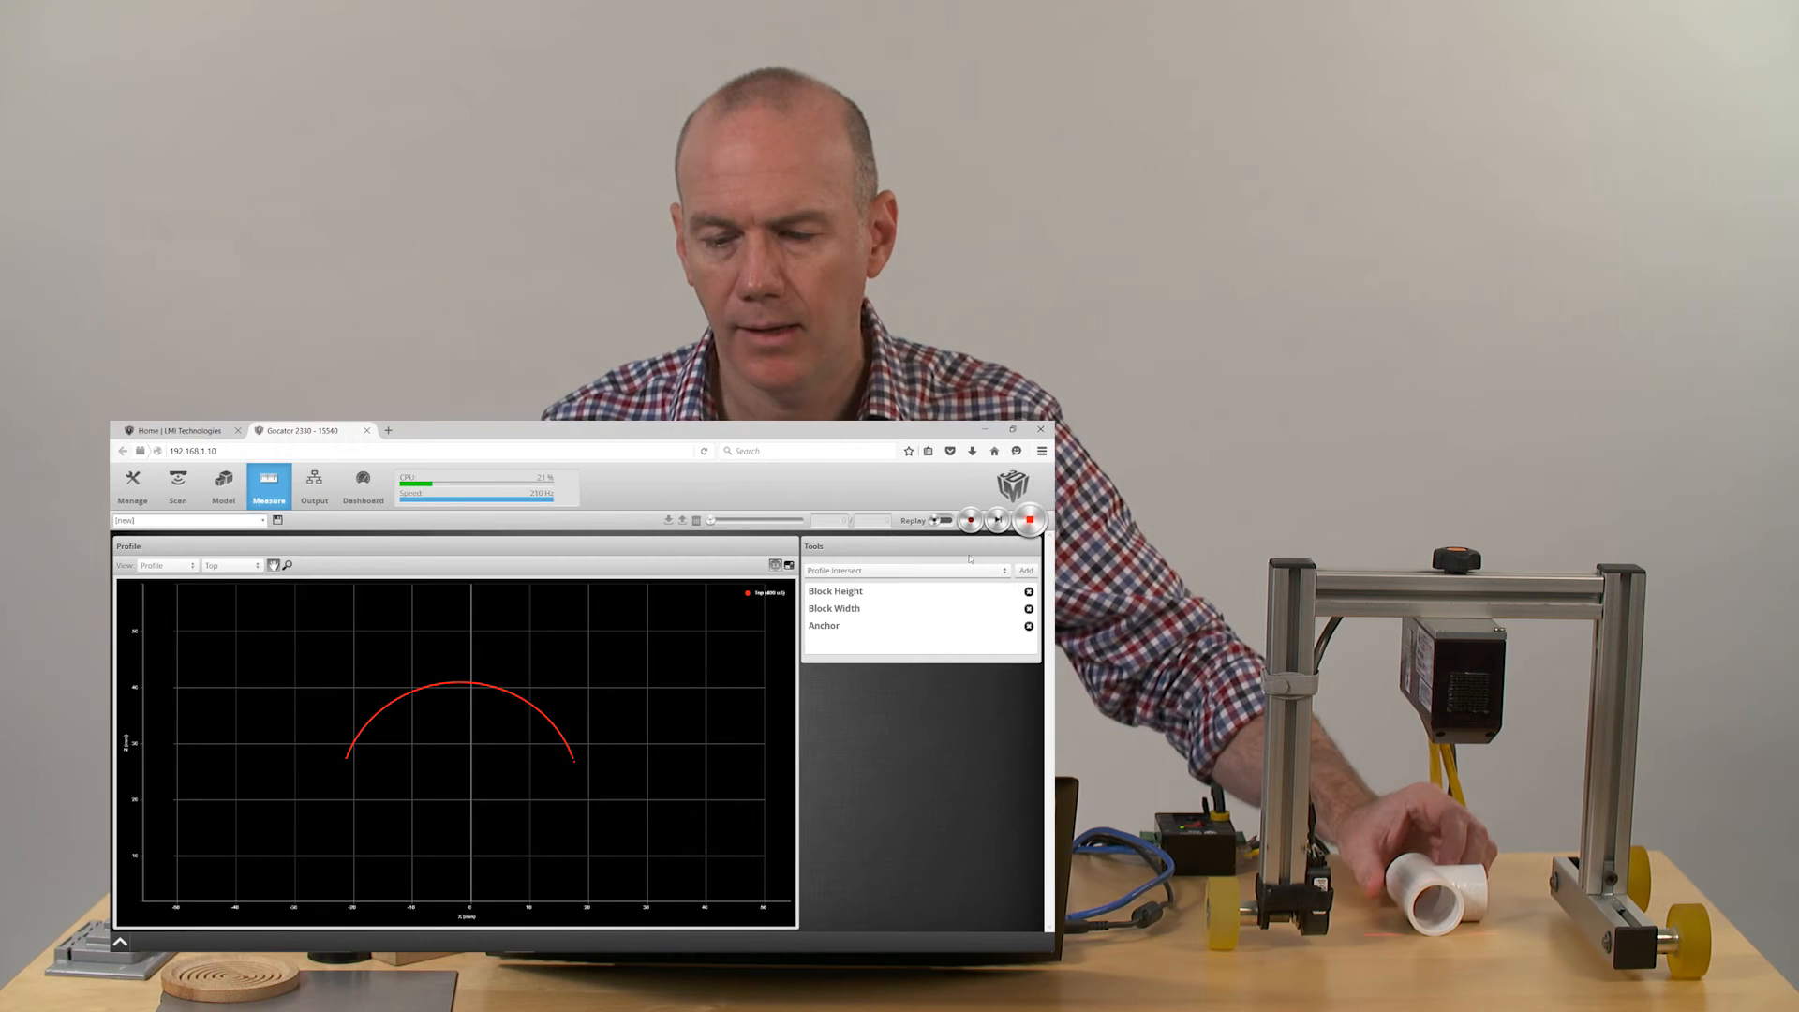
Step: Add a Profile Circle with X, Z and Radius outputs (radius ~20.4 mm), then delete it
click(905, 570)
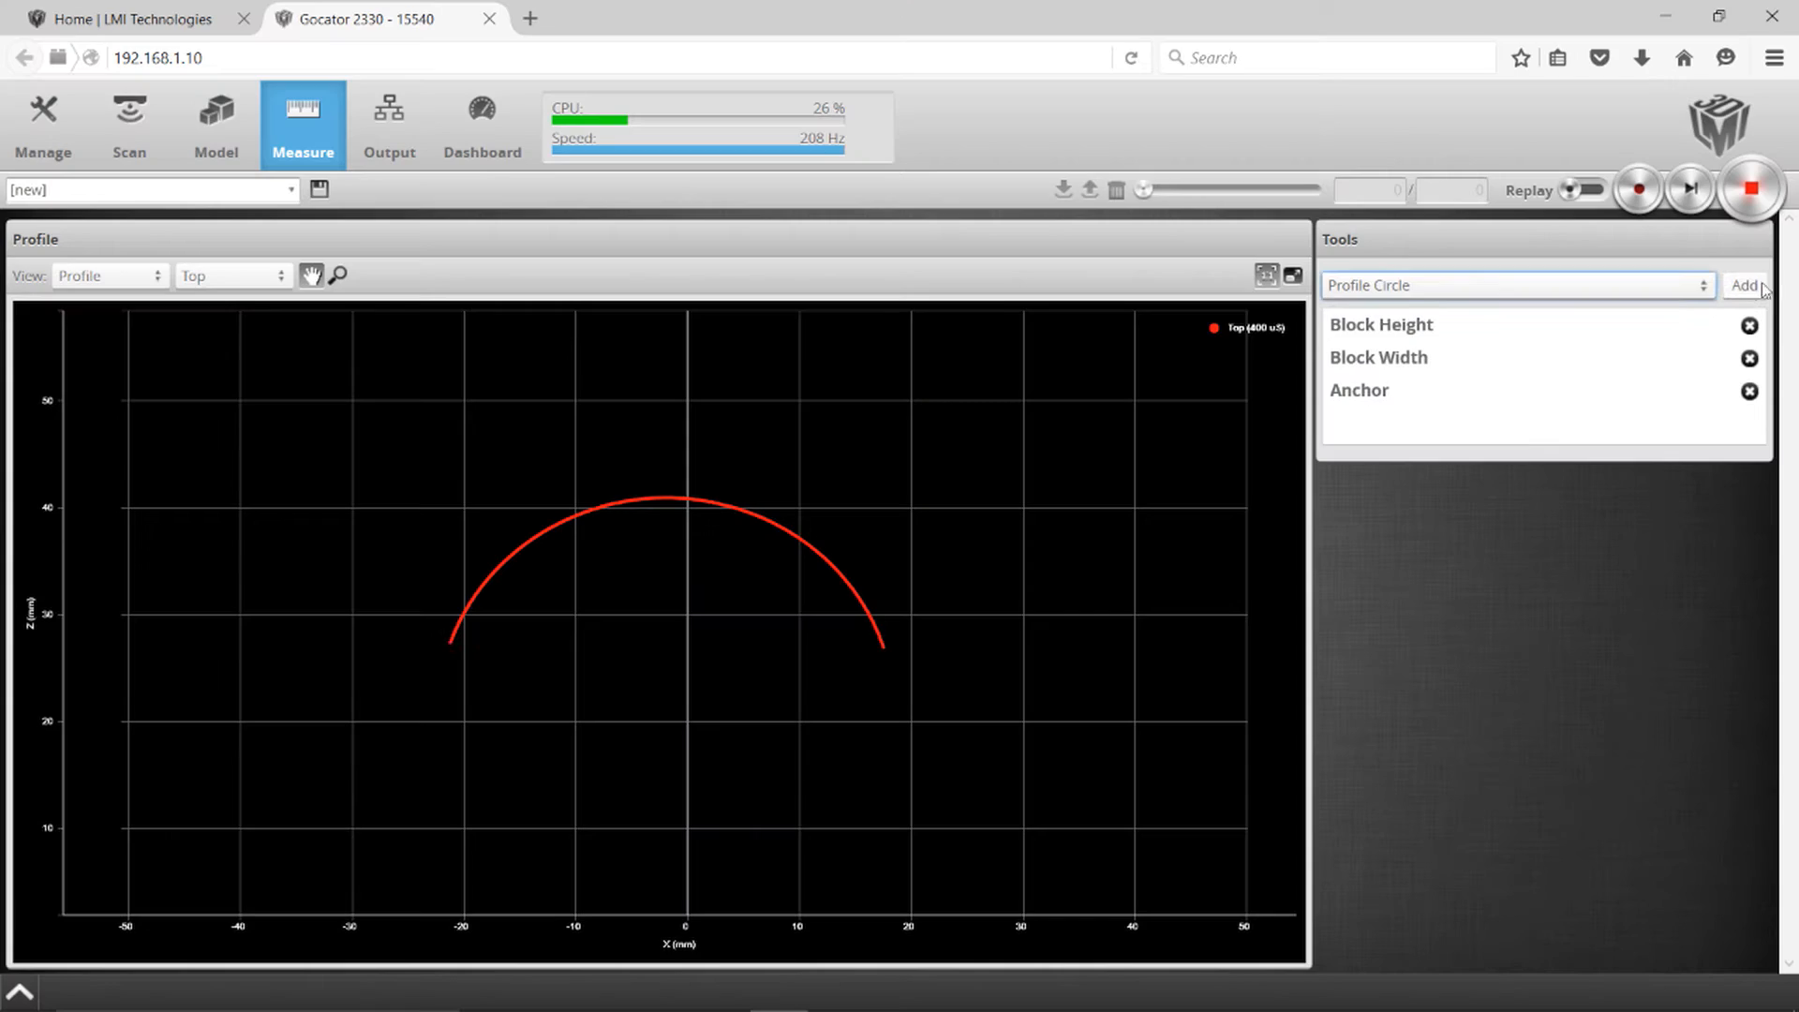
click(1744, 285)
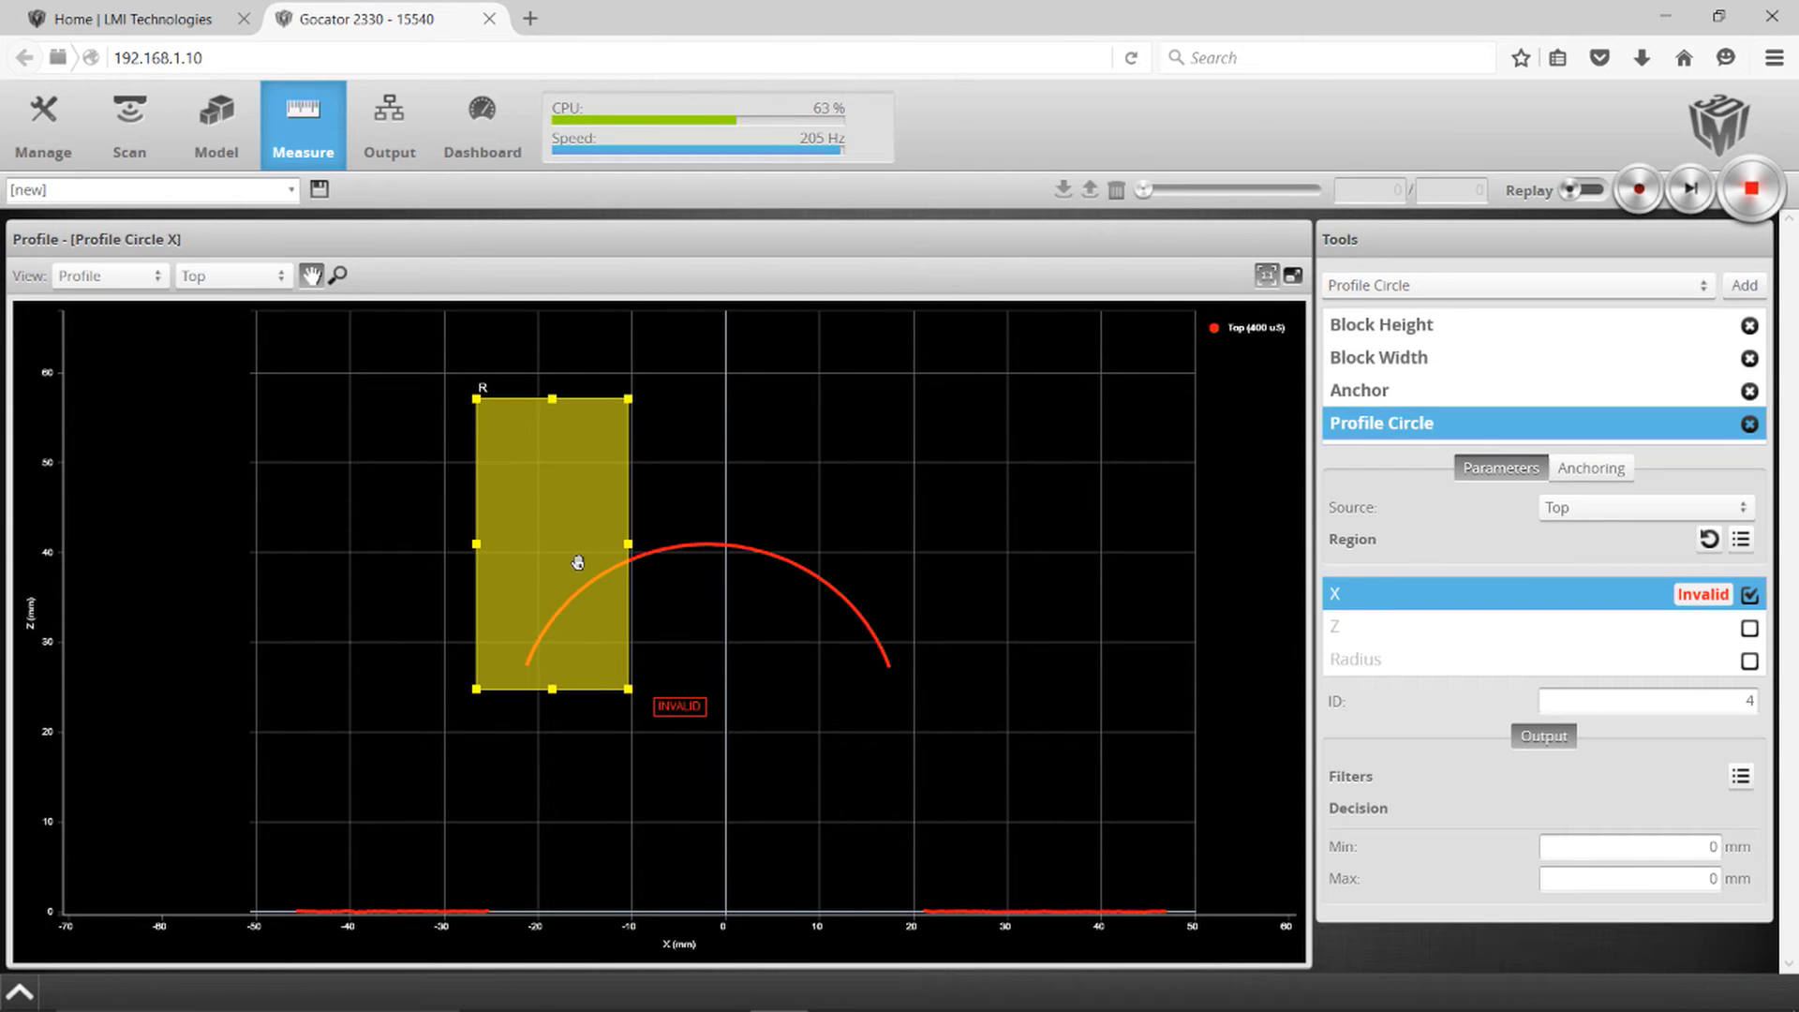
click(1750, 594)
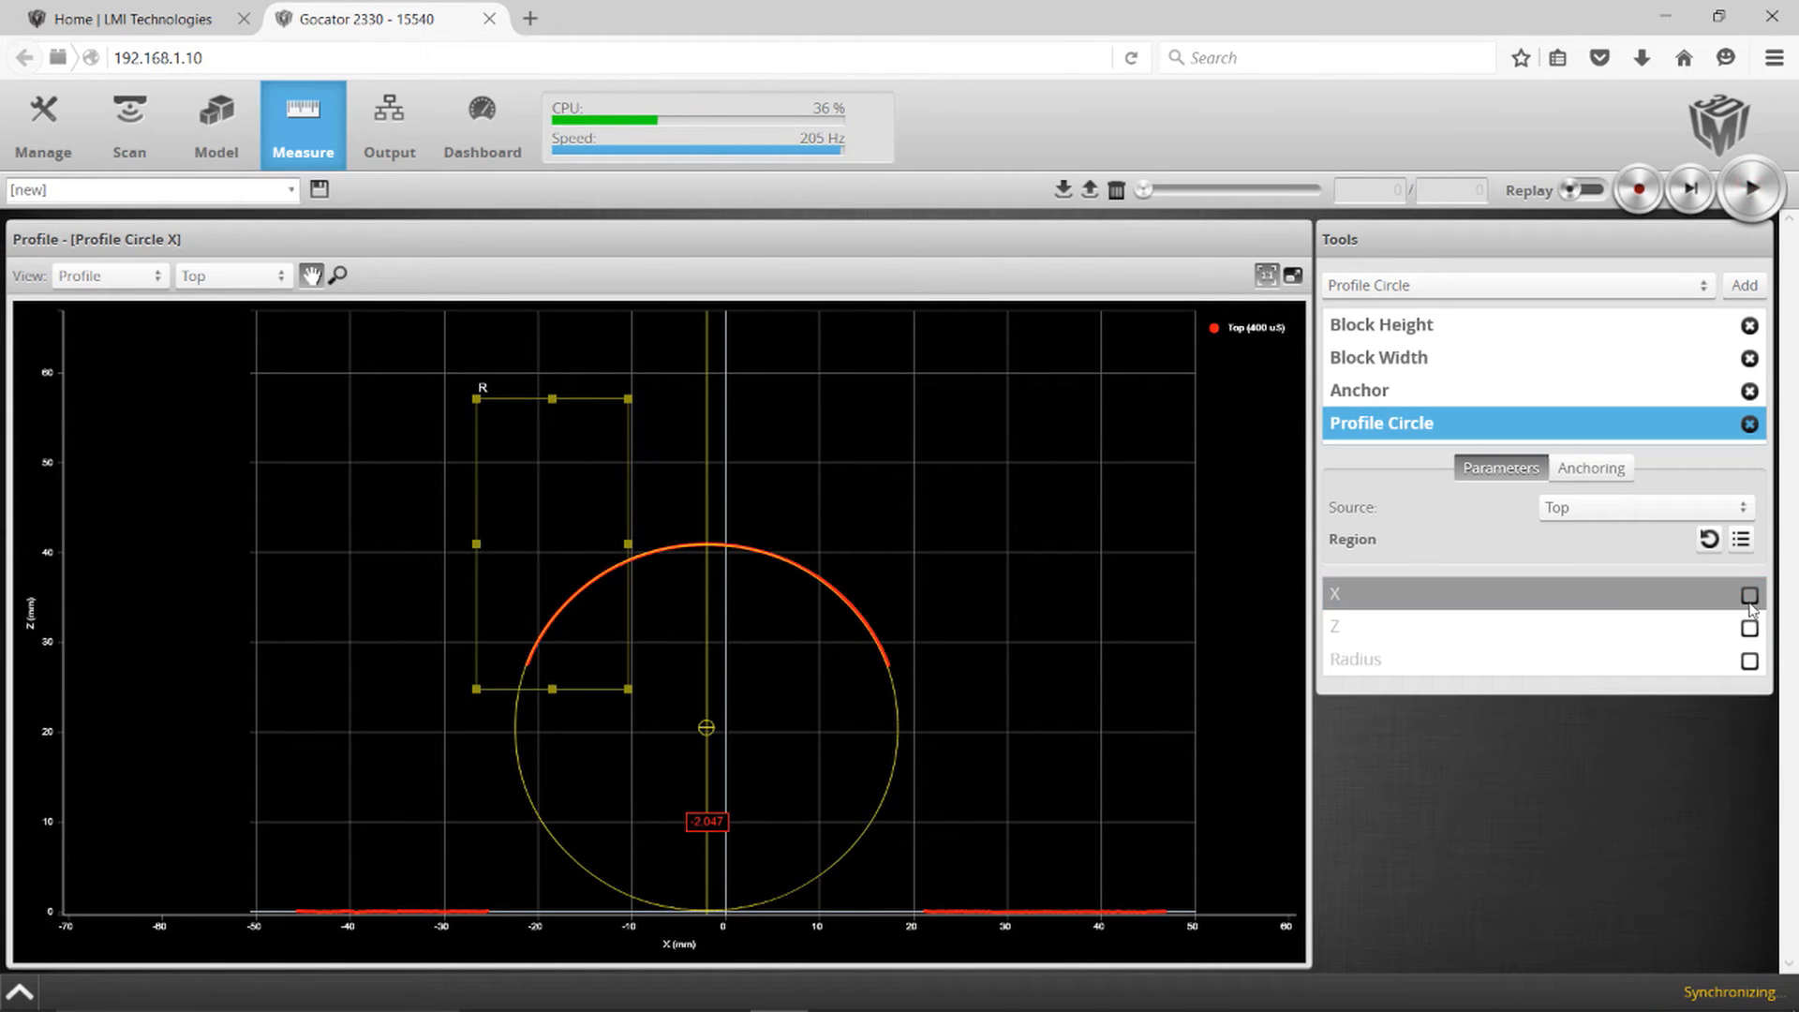
click(1749, 660)
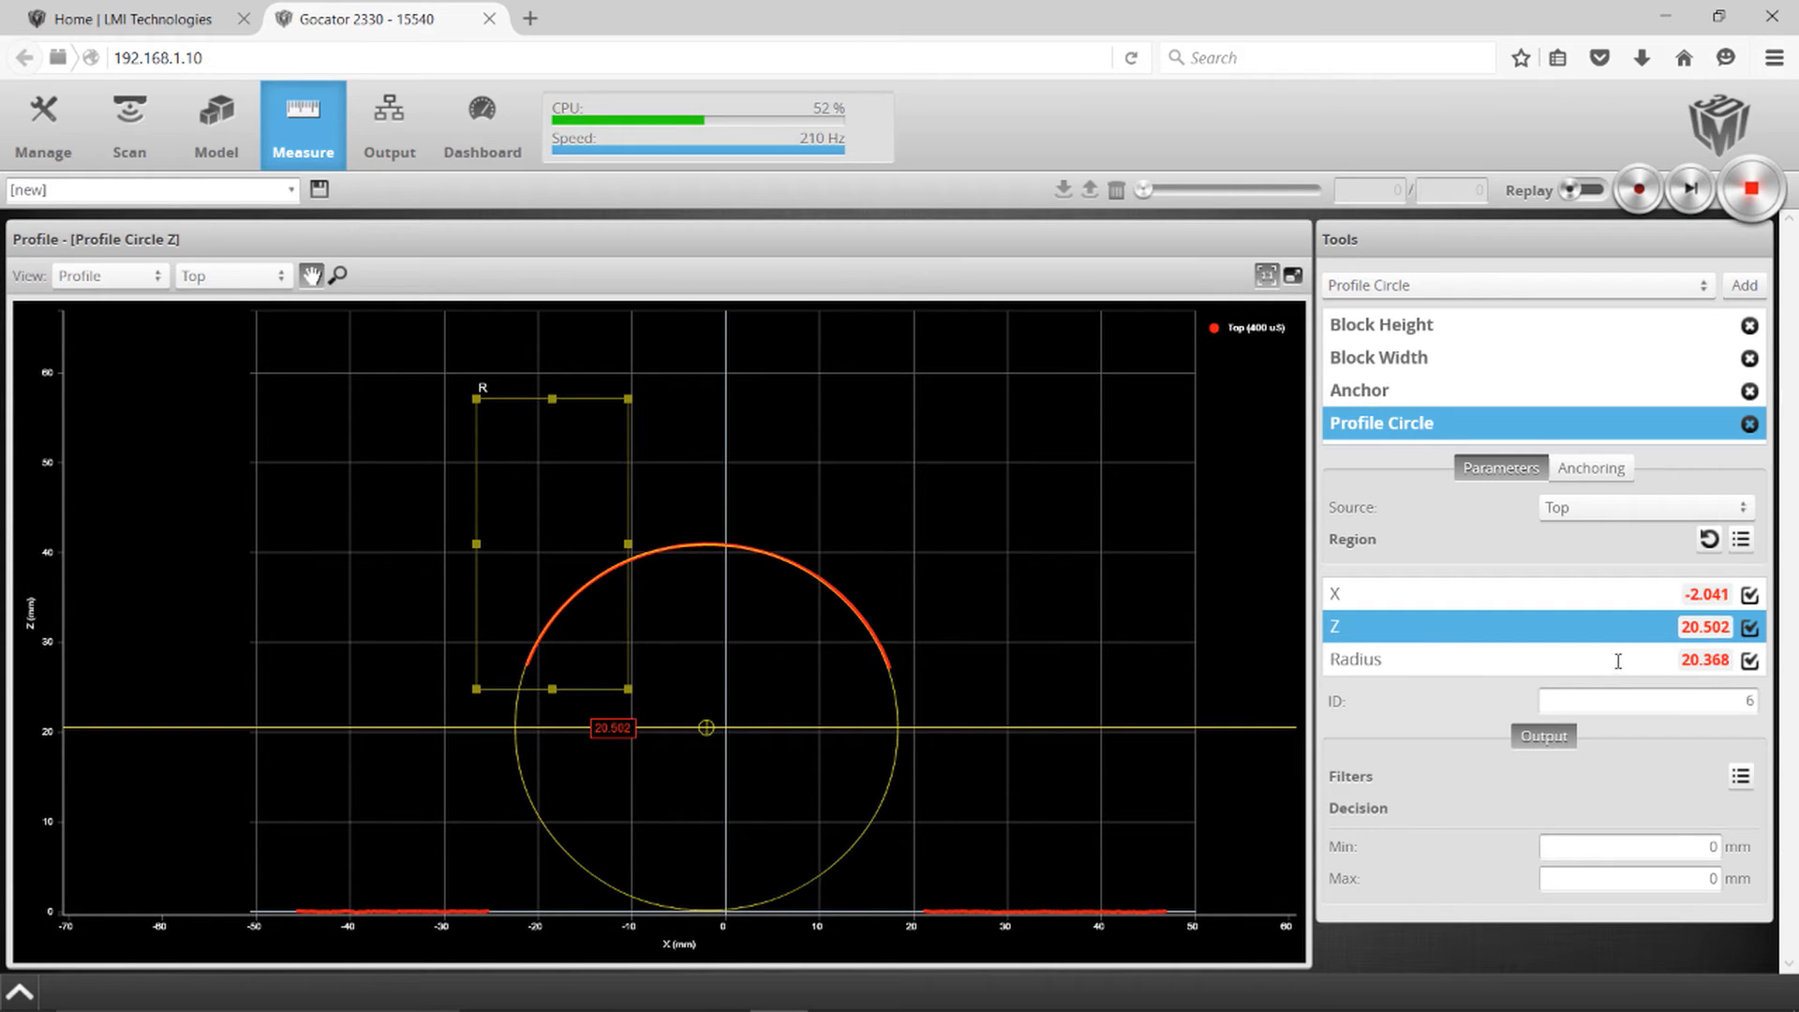
click(1354, 659)
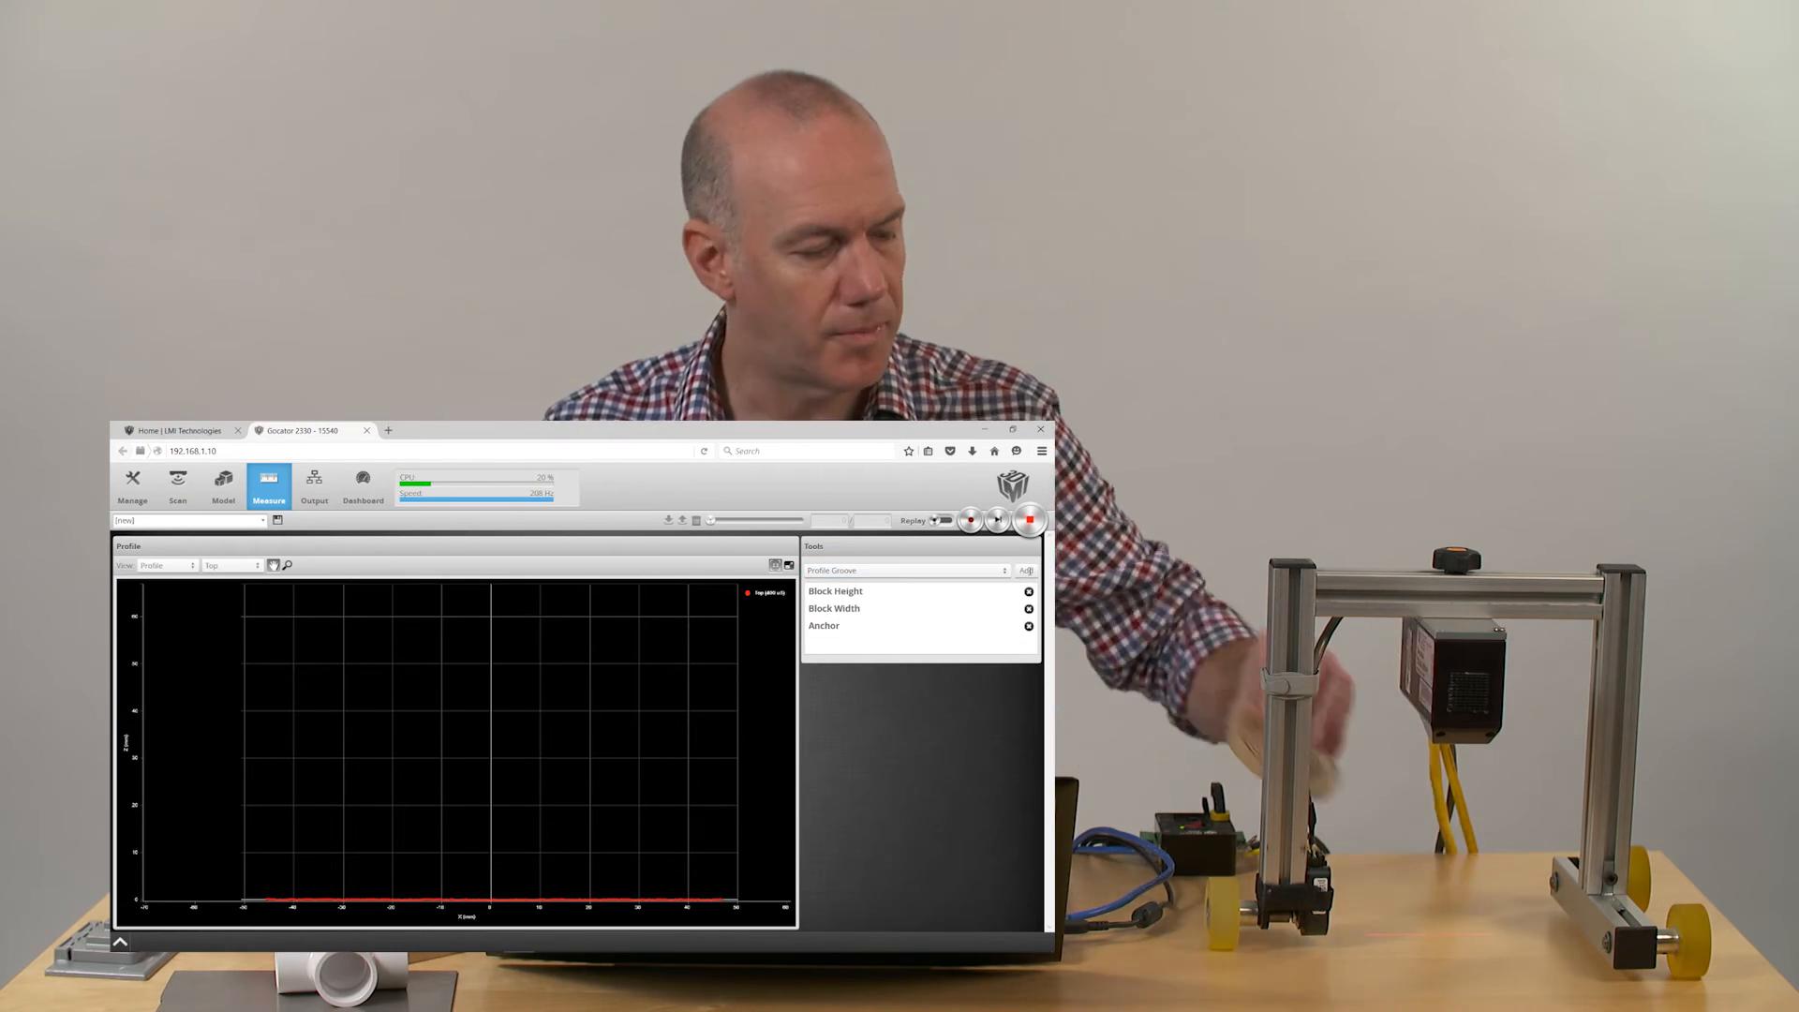
Step: Add a Profile Groove tool with U-Shape, then go to Scan settings
click(838, 643)
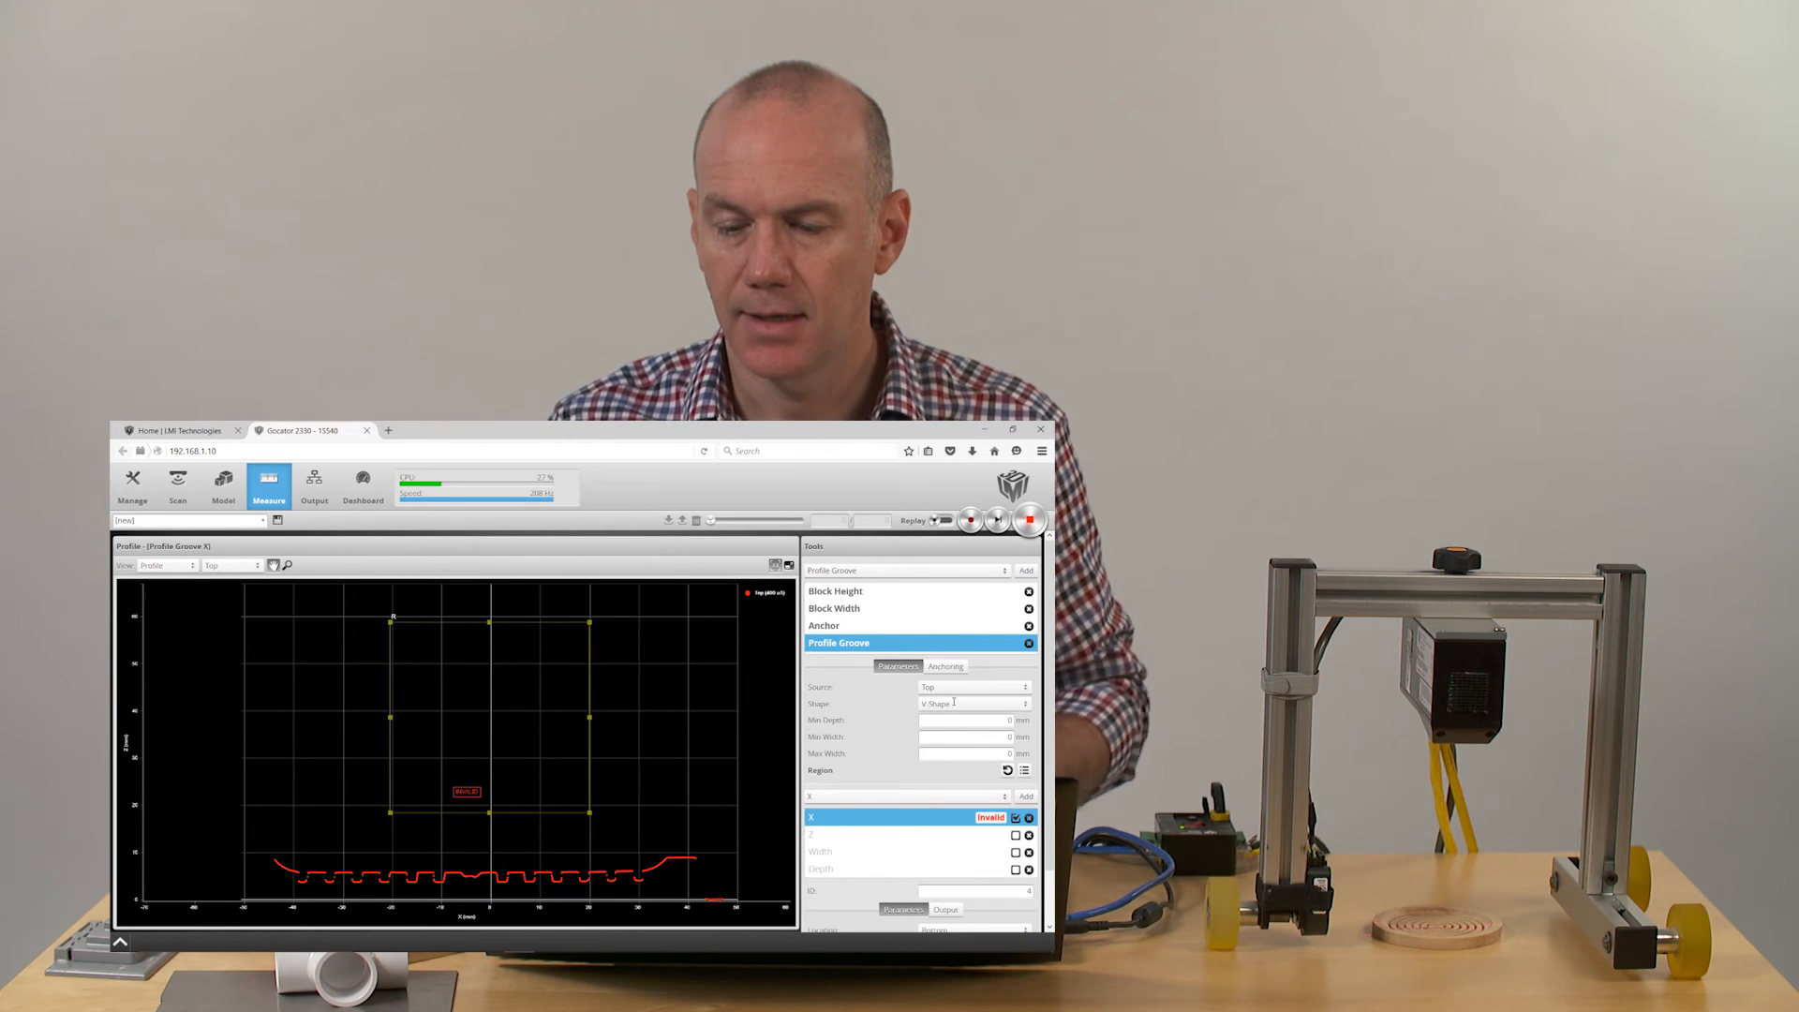
click(972, 702)
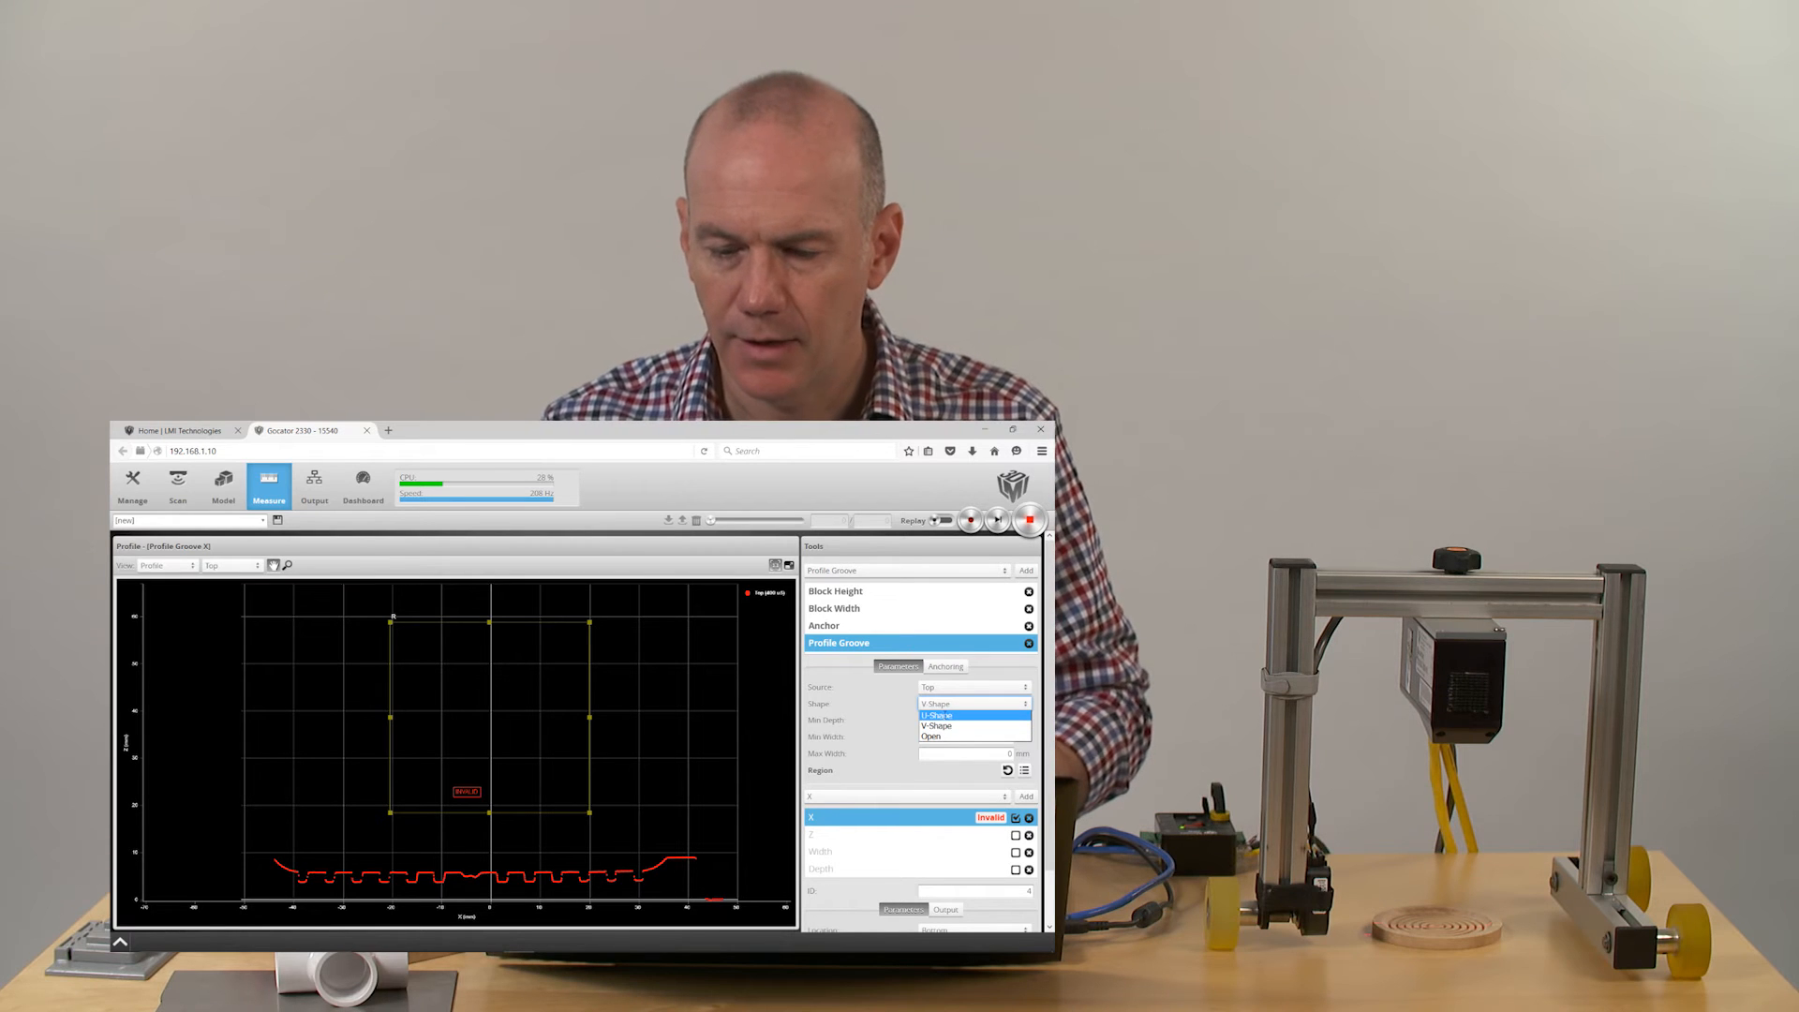
click(935, 715)
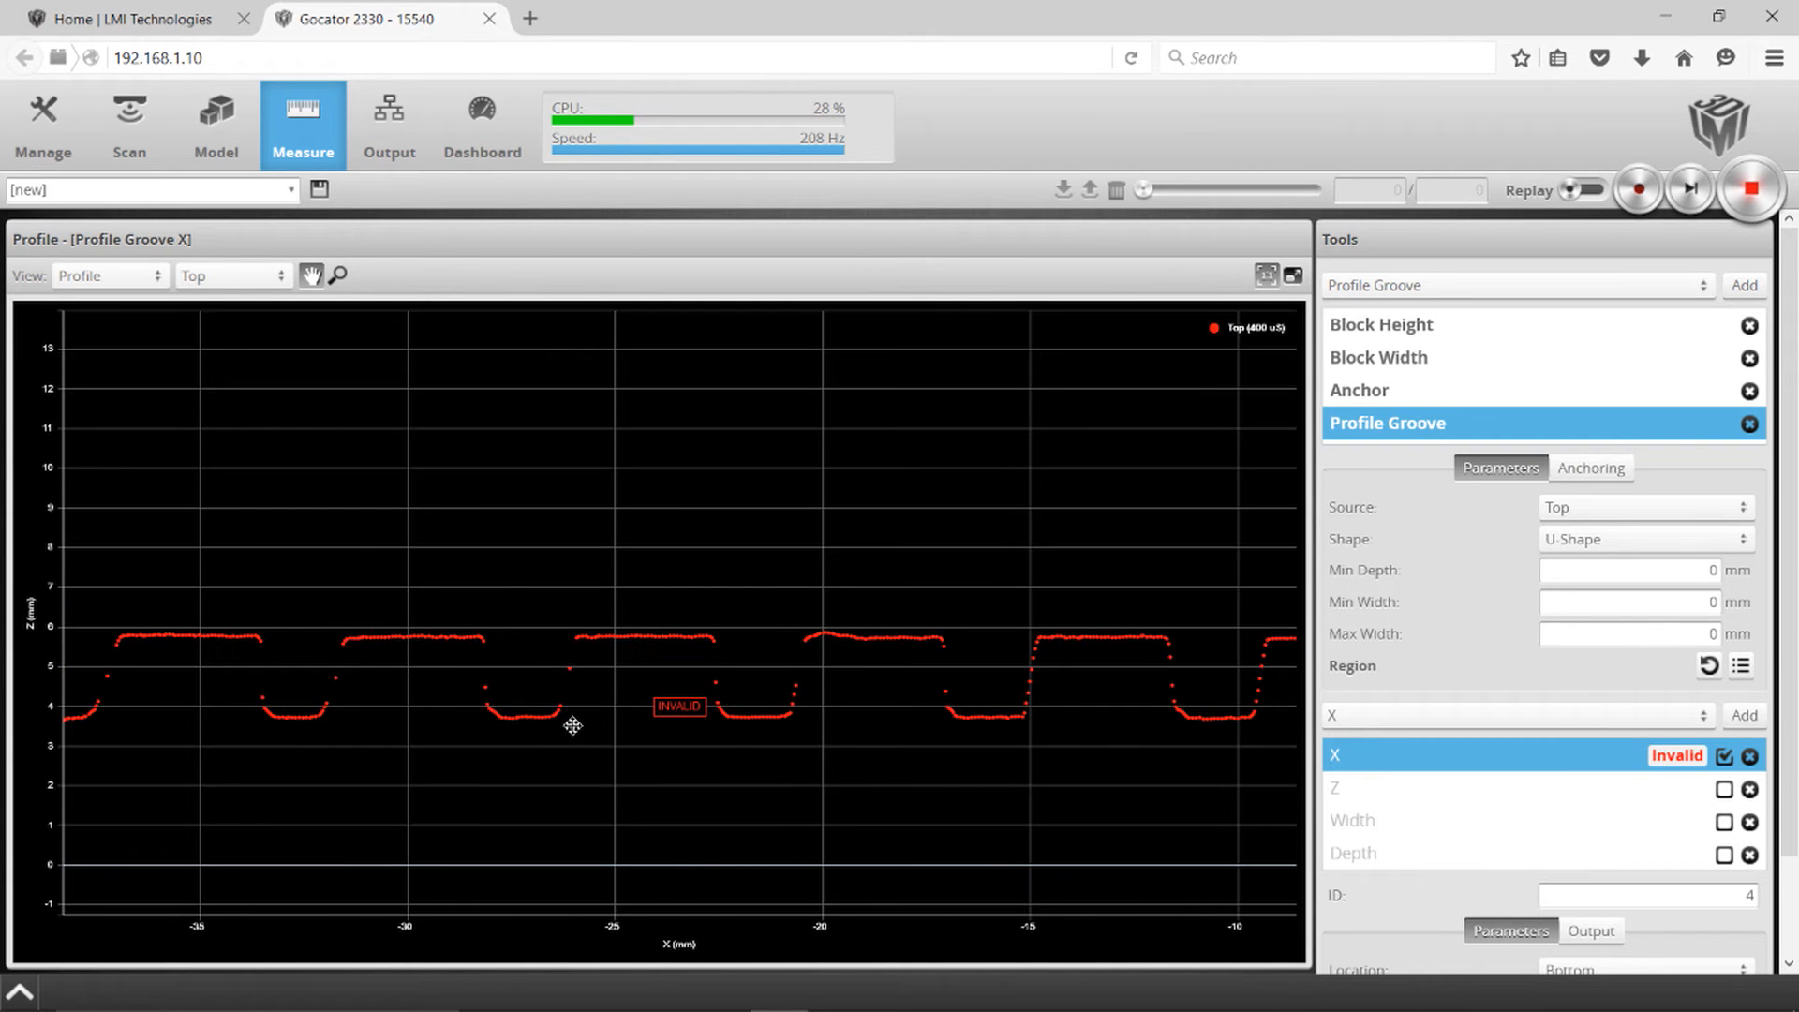
click(129, 124)
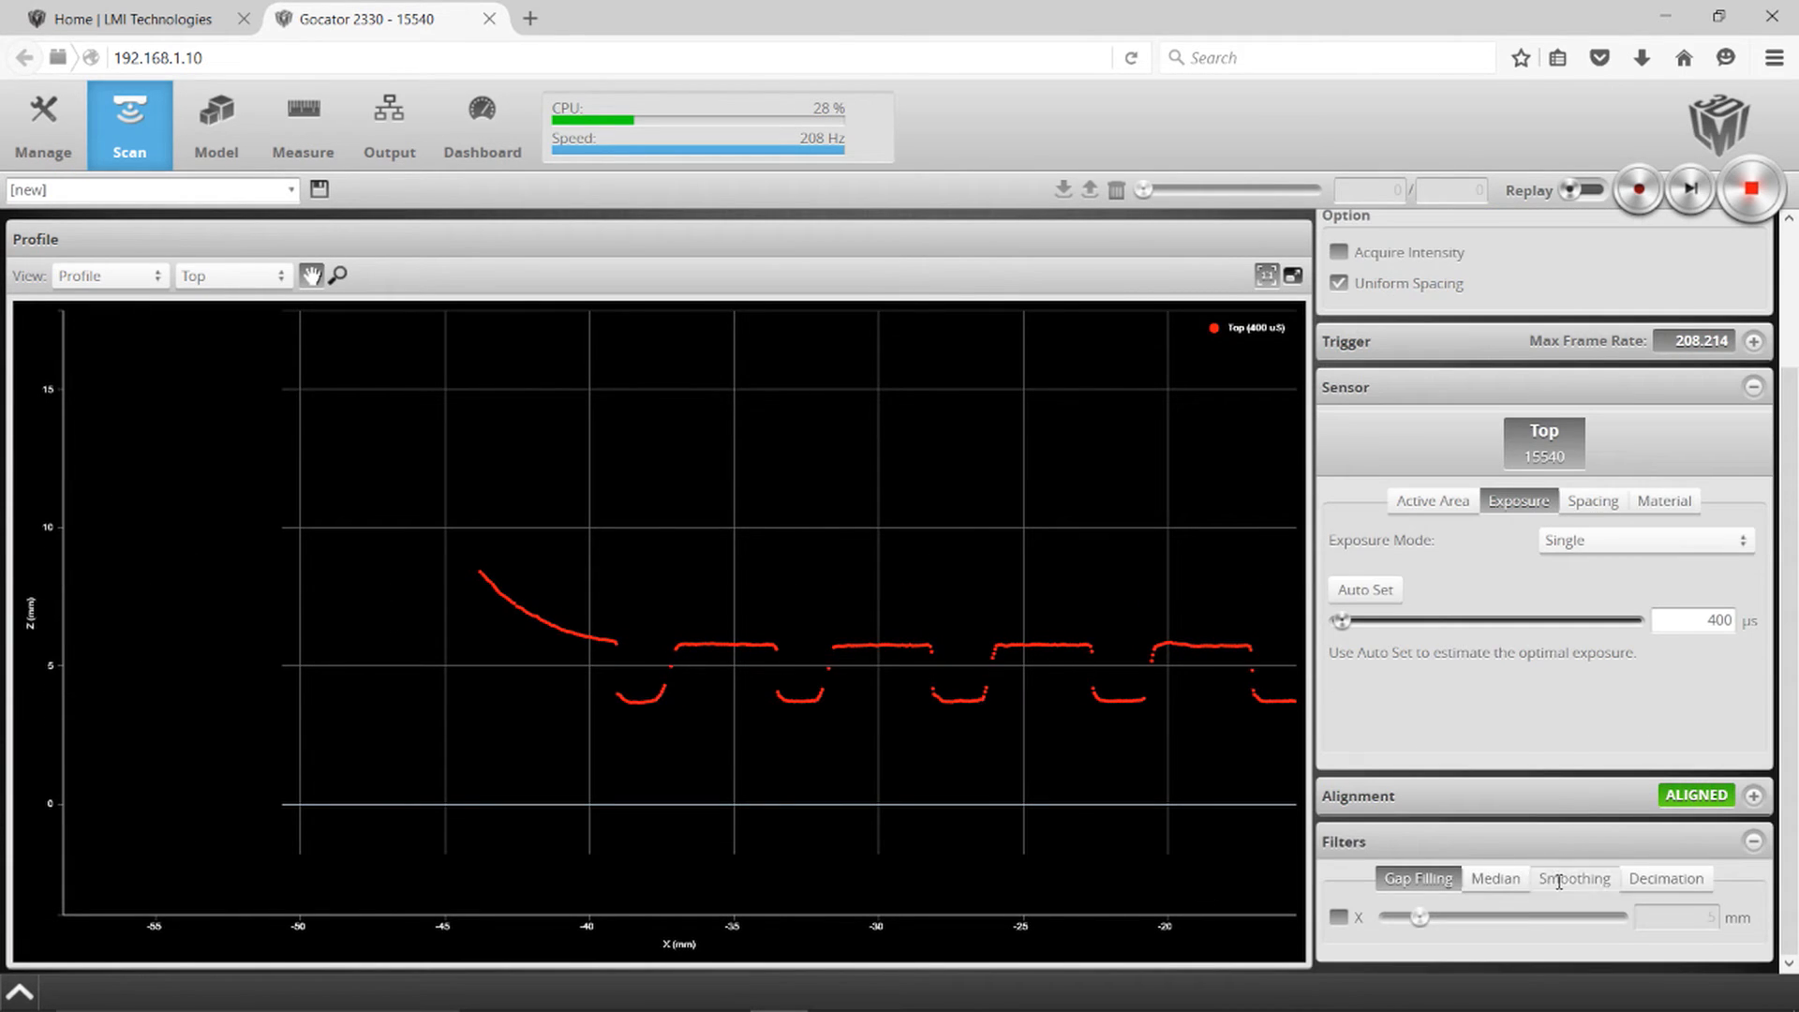
Step: Try X smoothing at 25, then enable X gap filling up to 1 mm
click(1573, 878)
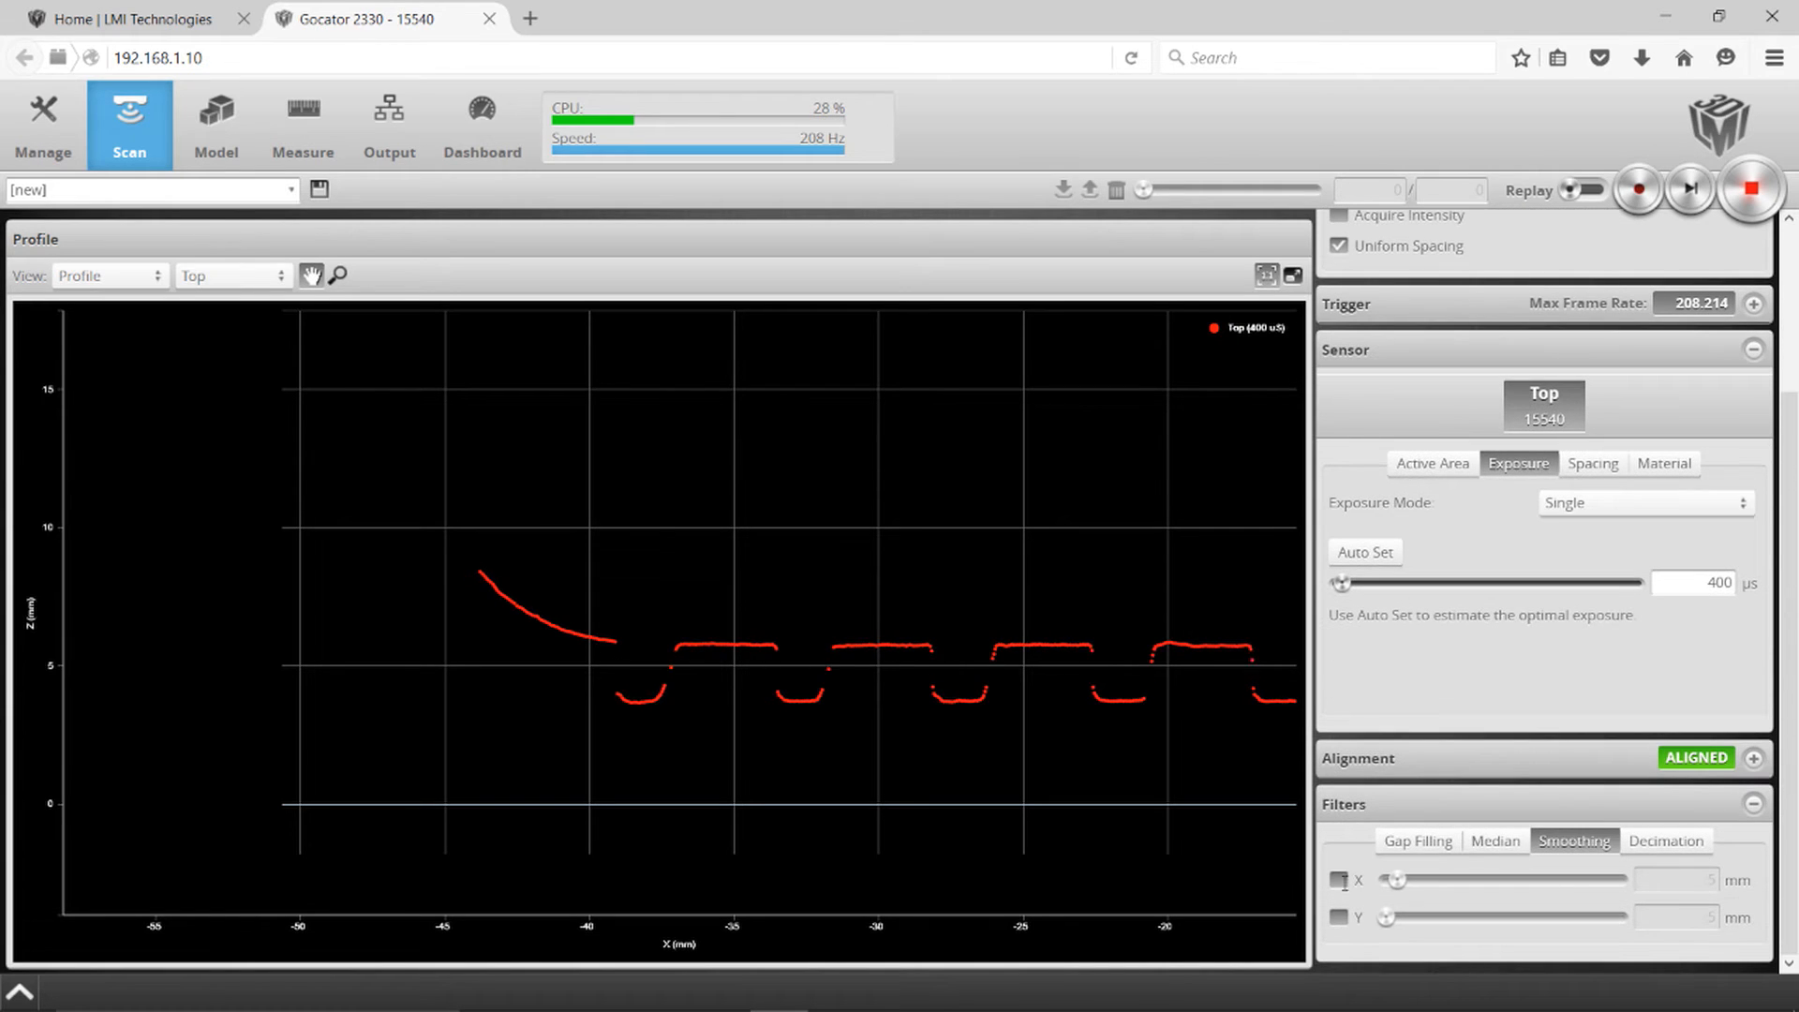
click(1338, 879)
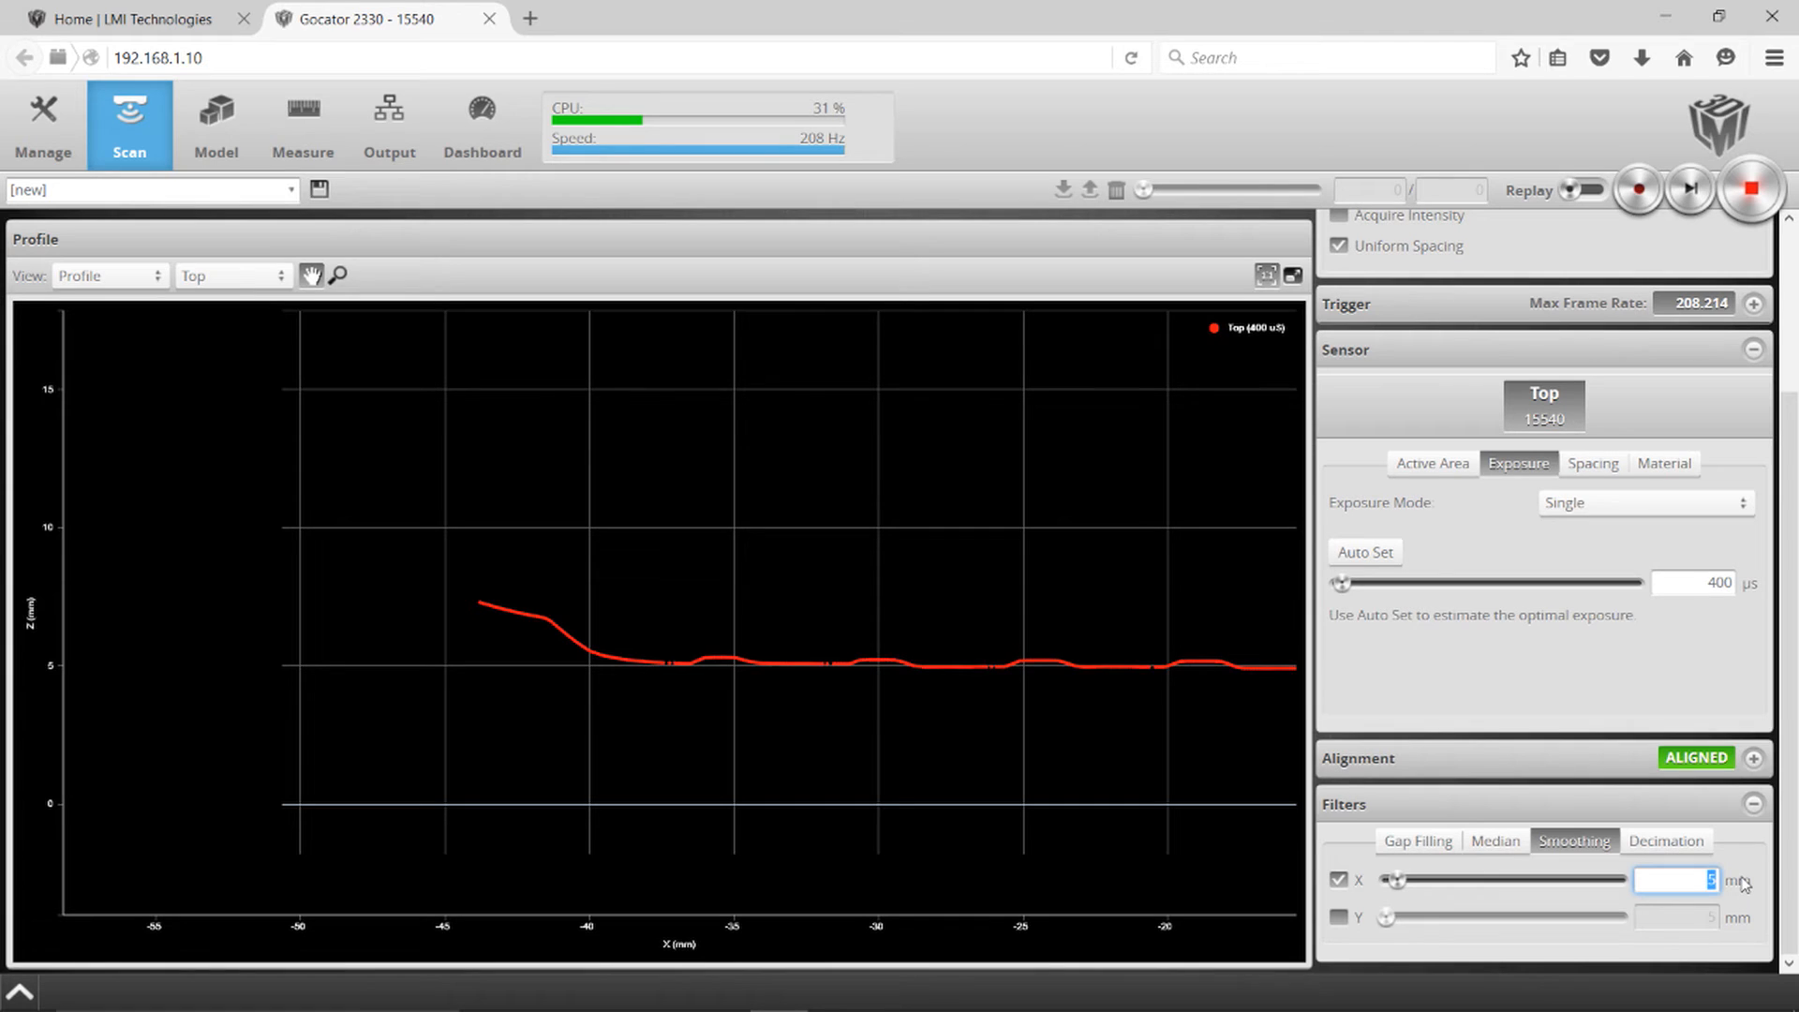
text(25)
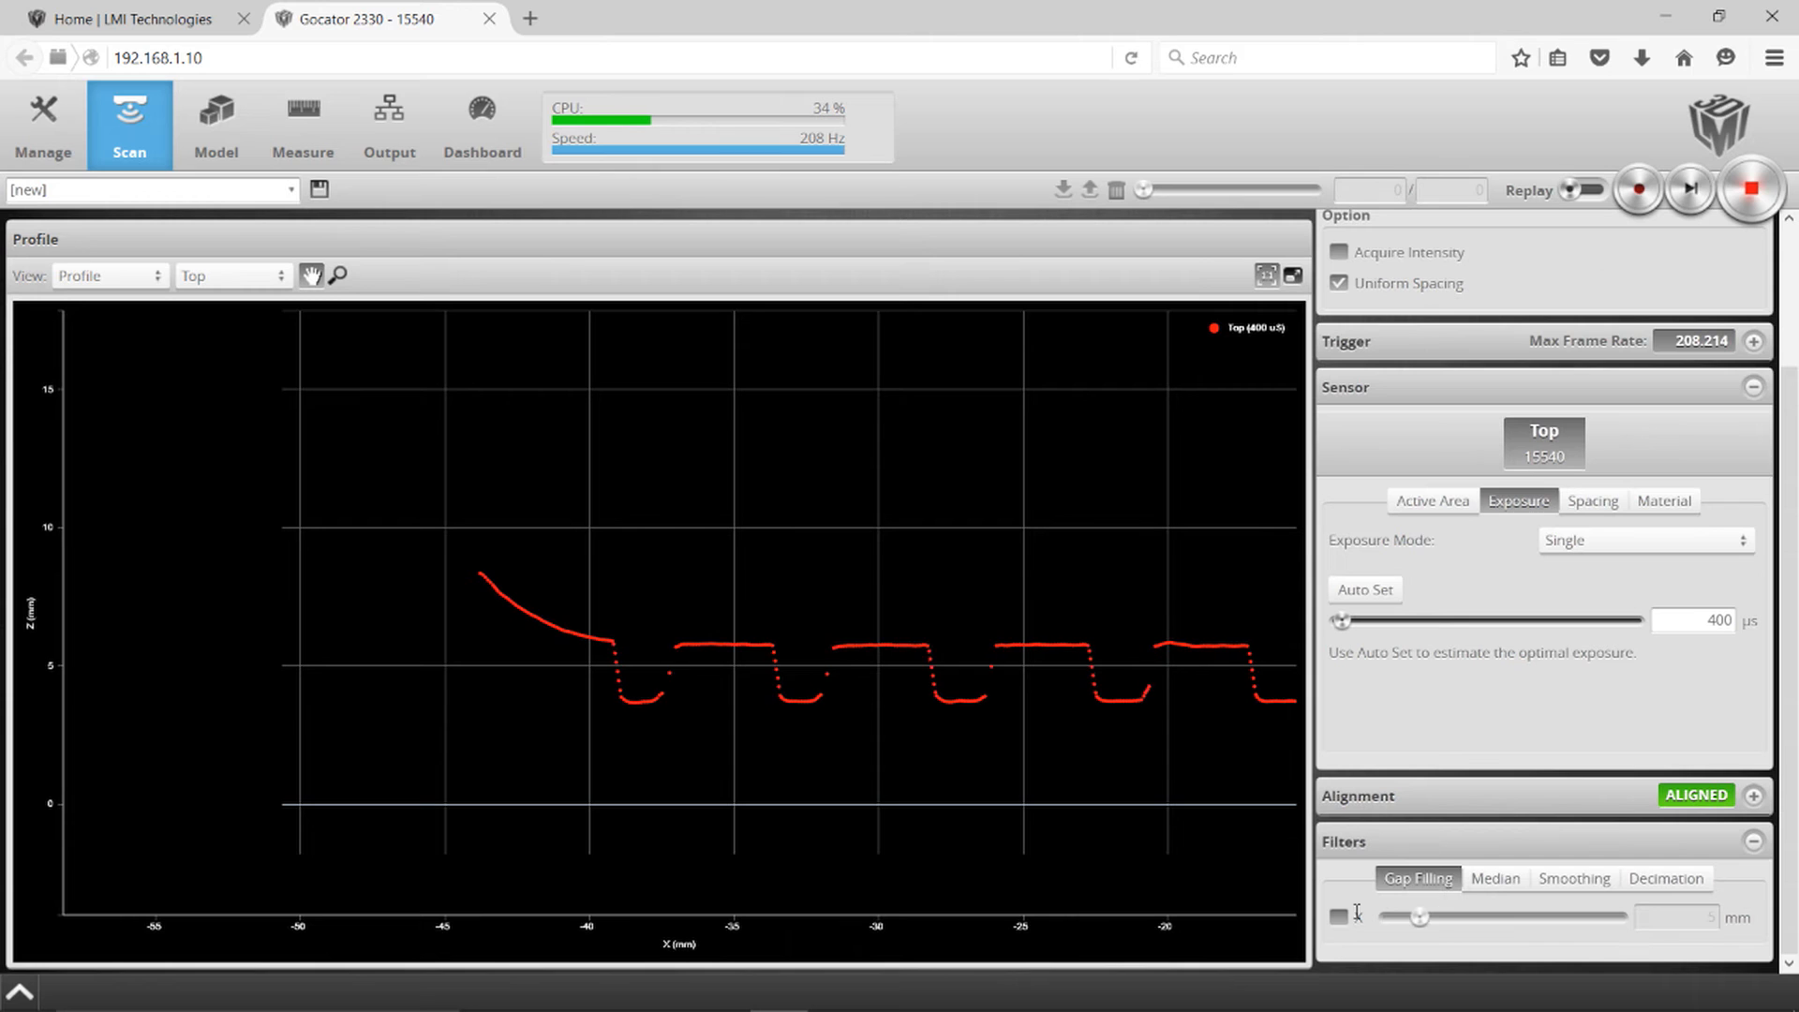
click(1338, 915)
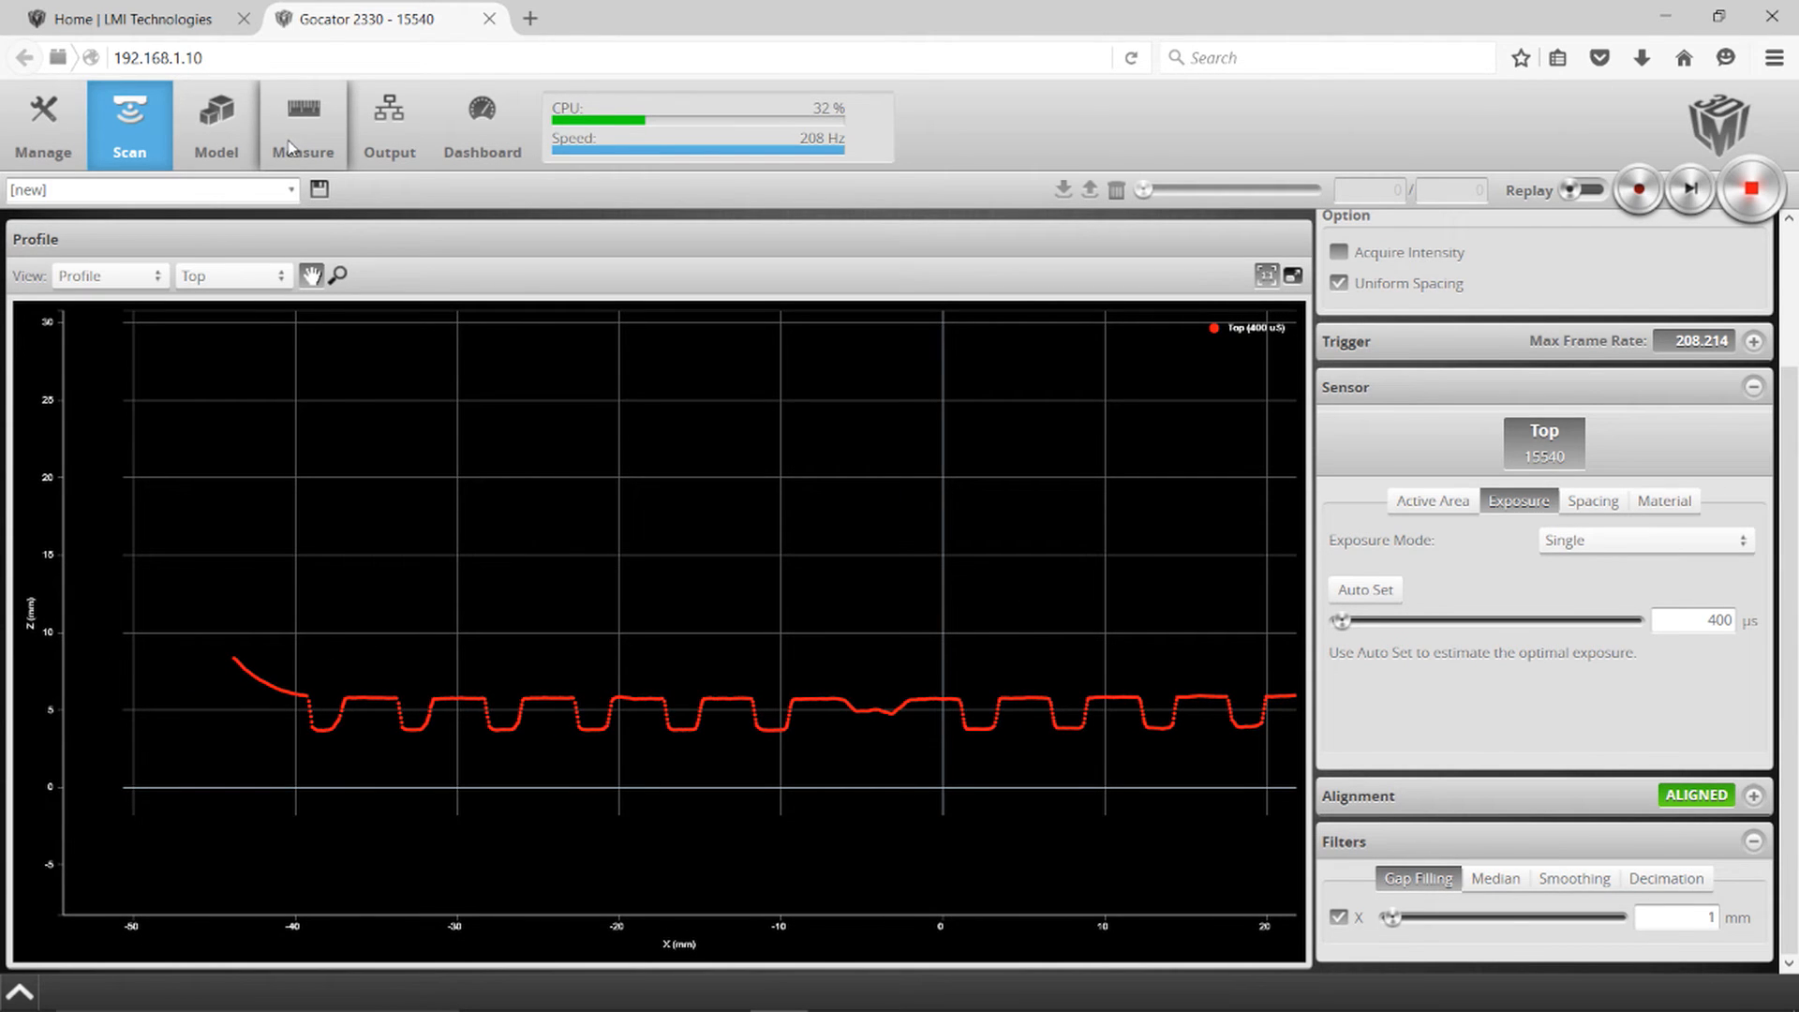
Step: Give the Profile Groove tool a 1–4 mm width range, full-profile region and Width output
click(303, 123)
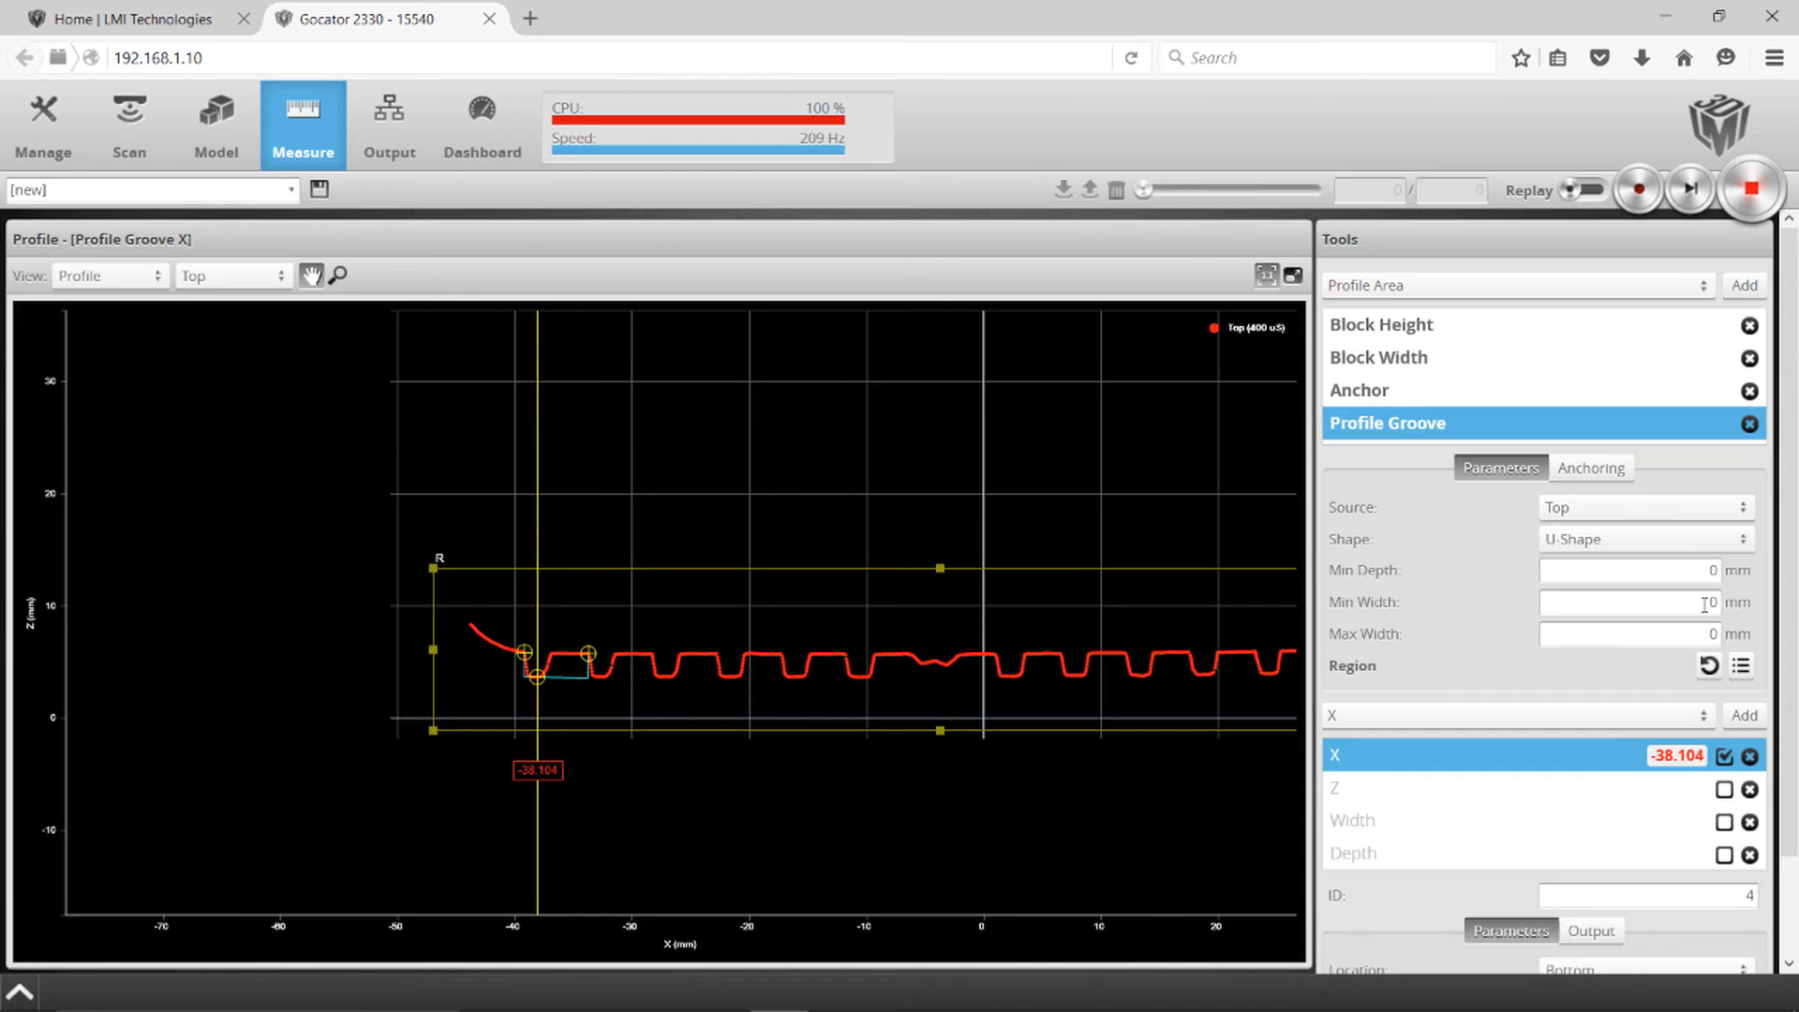
click(1629, 602)
text(1)
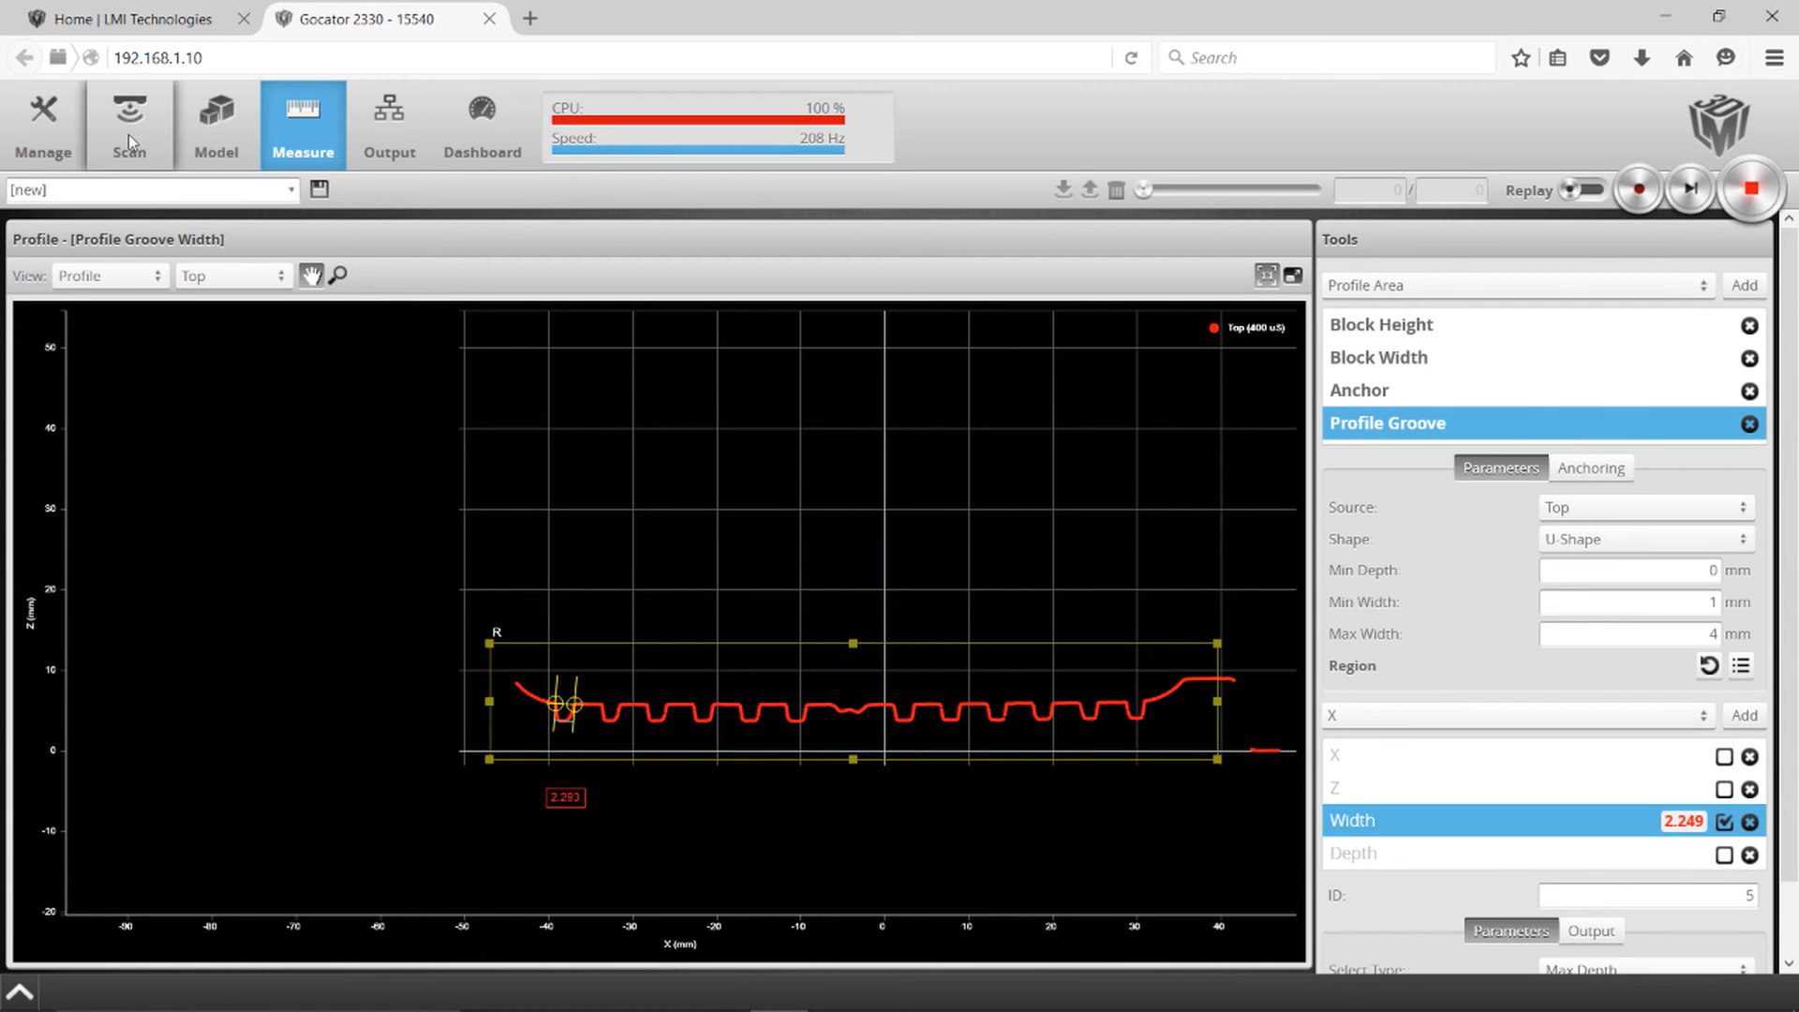
Step: Lower the scan frame rate to 50 Hz and reselect the Profile Groove tool
click(129, 124)
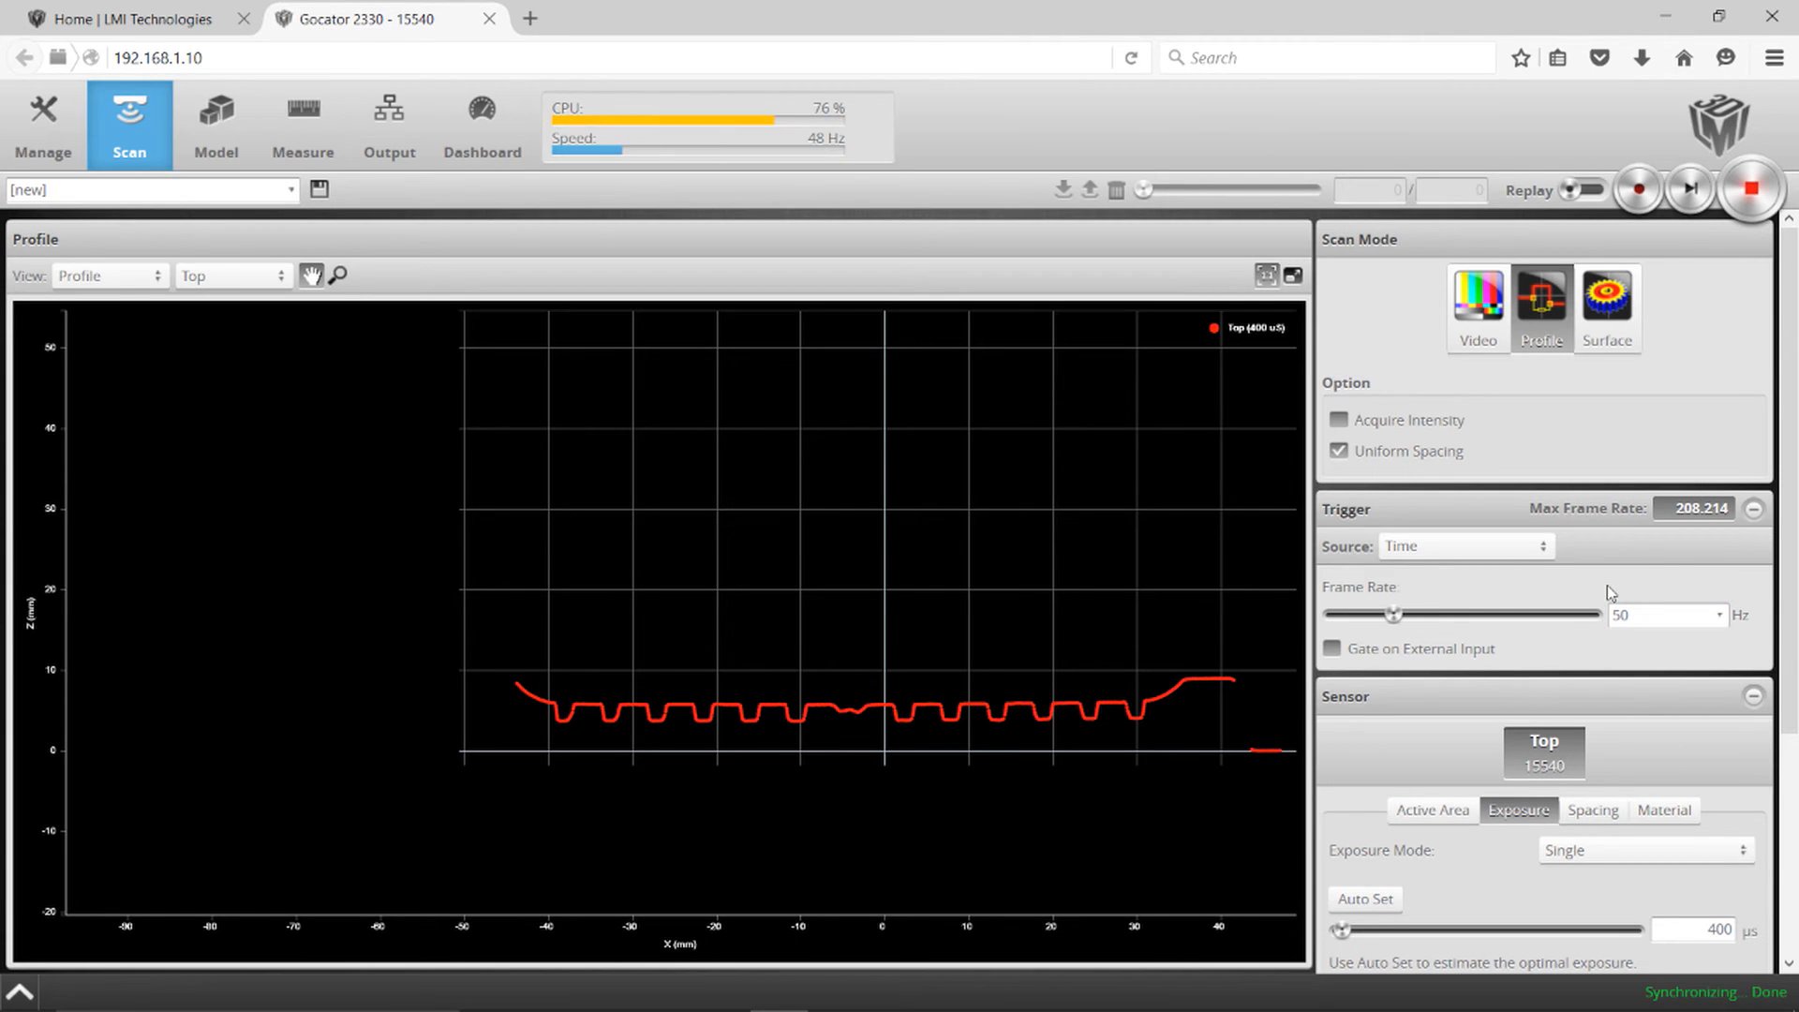
mouse_move(1634, 601)
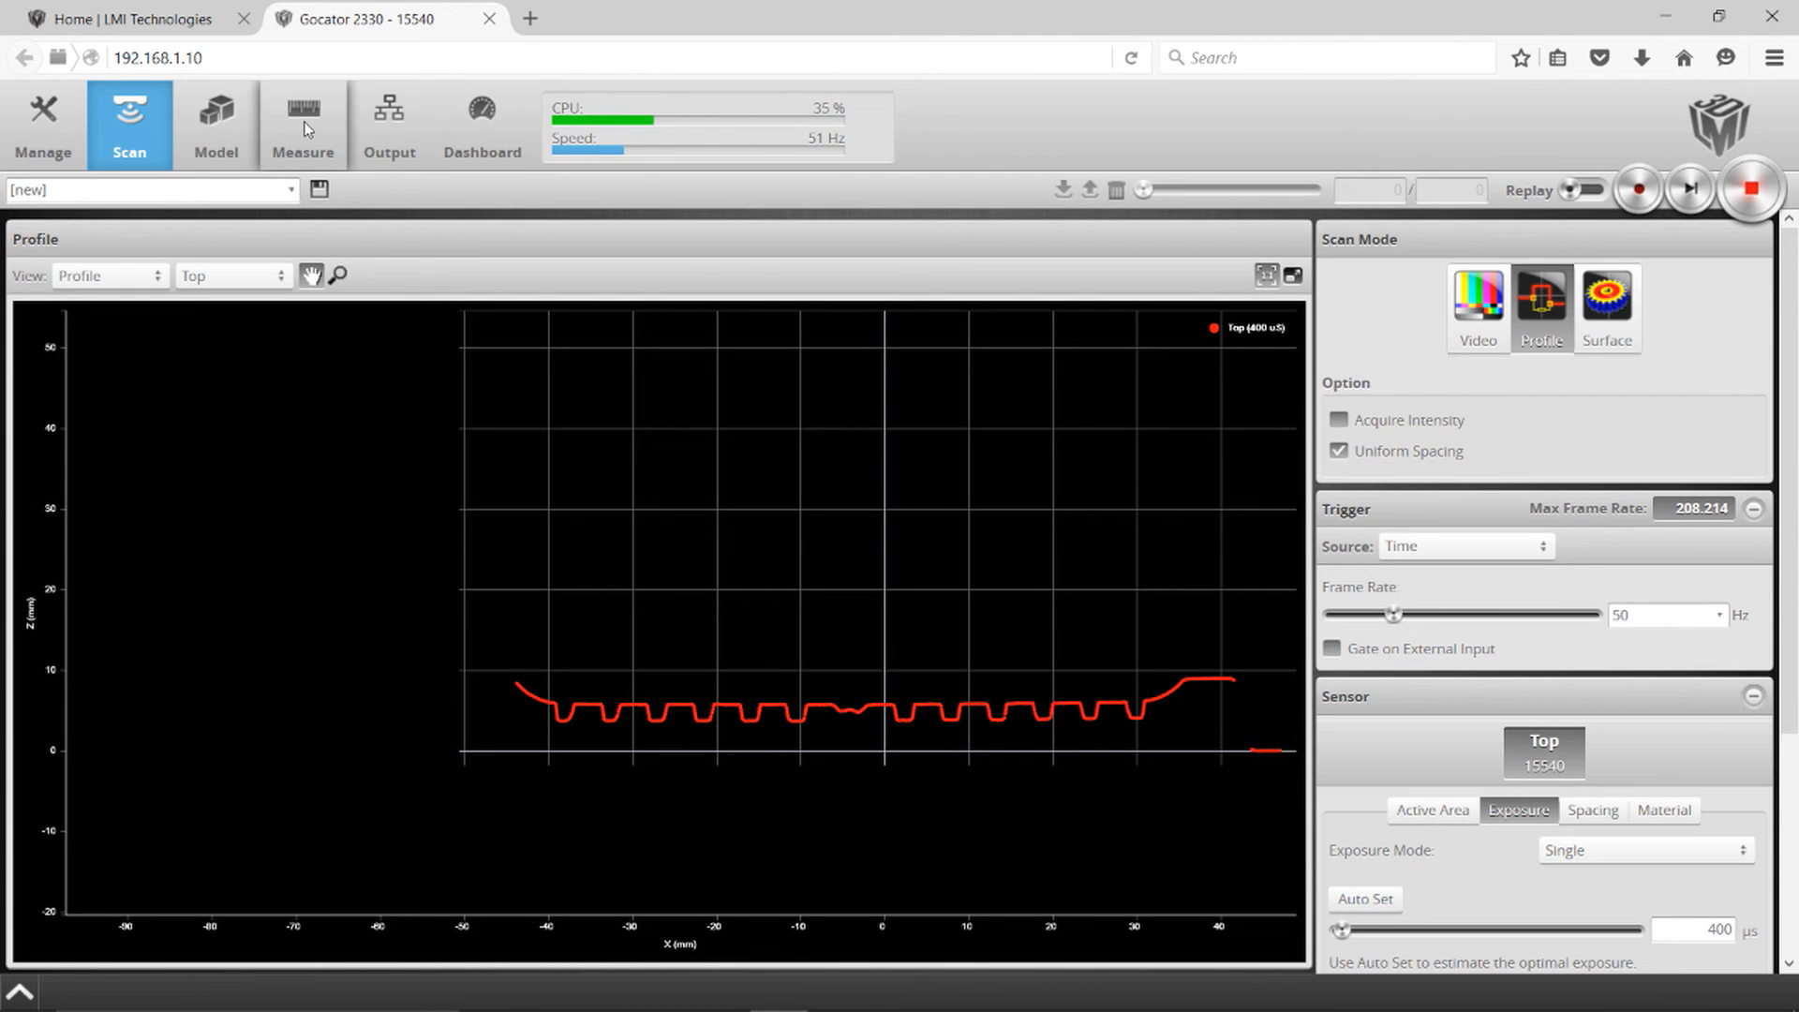
click(303, 124)
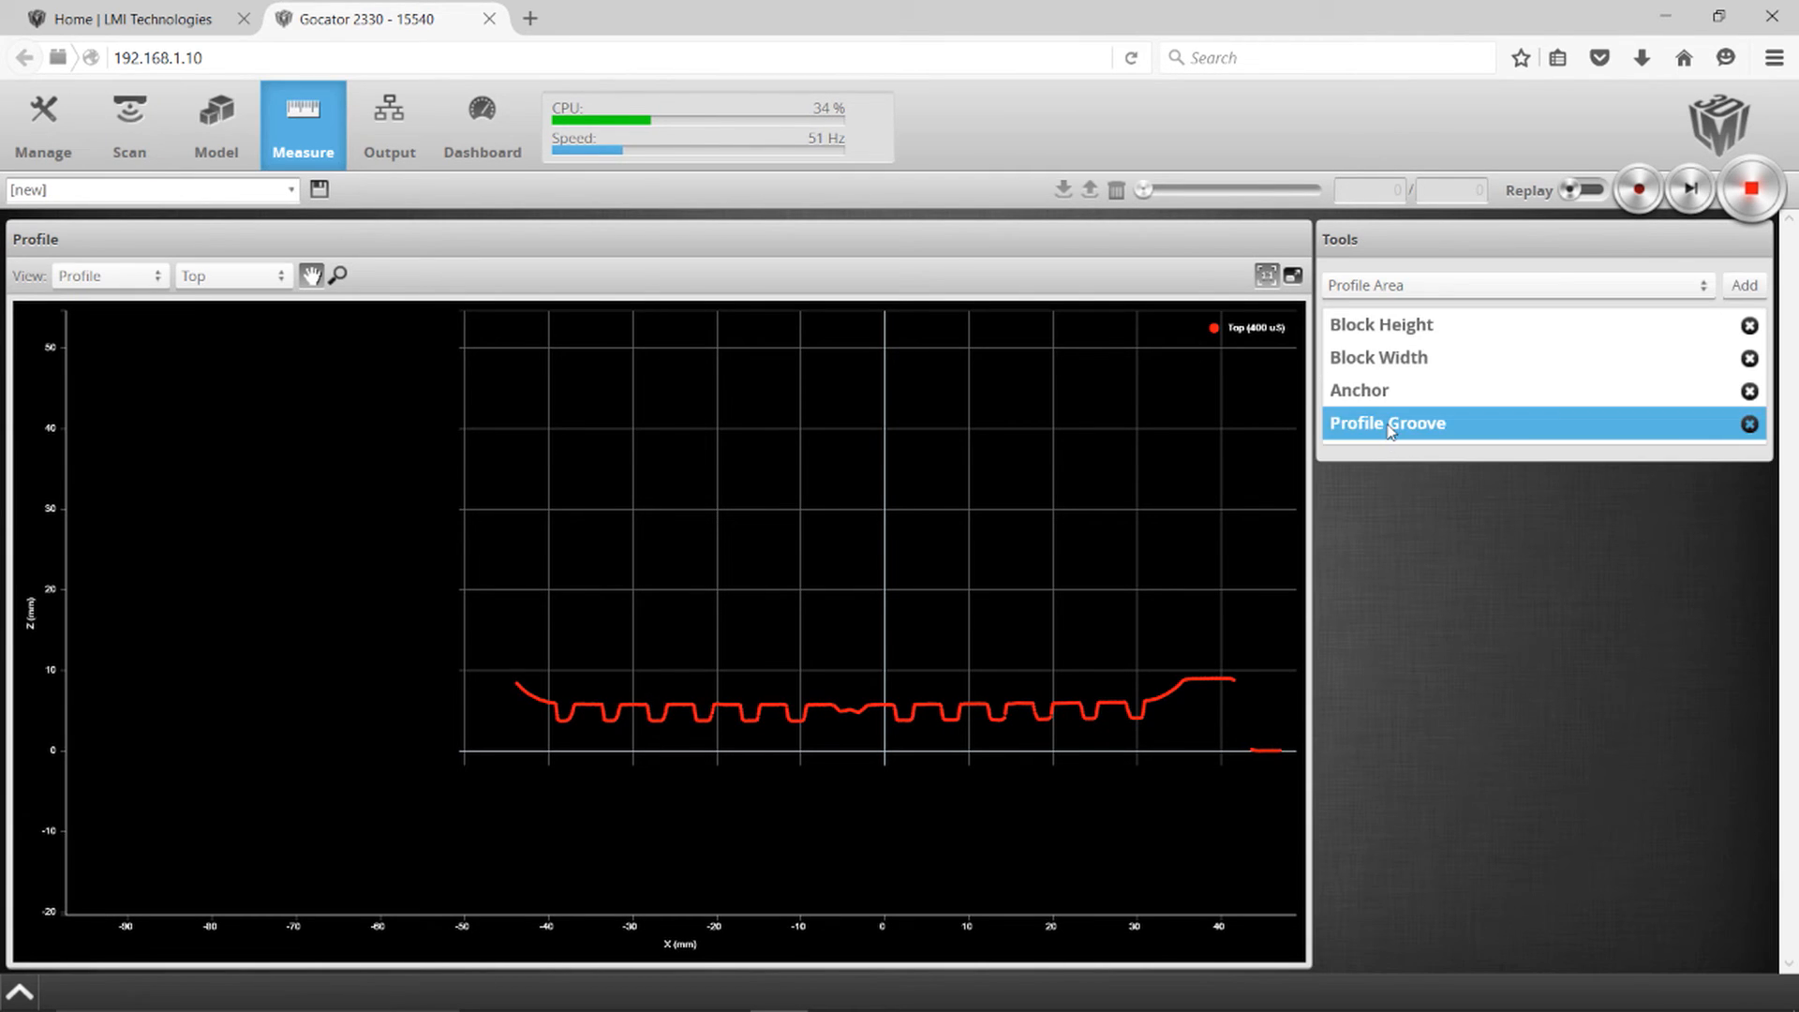
click(1385, 423)
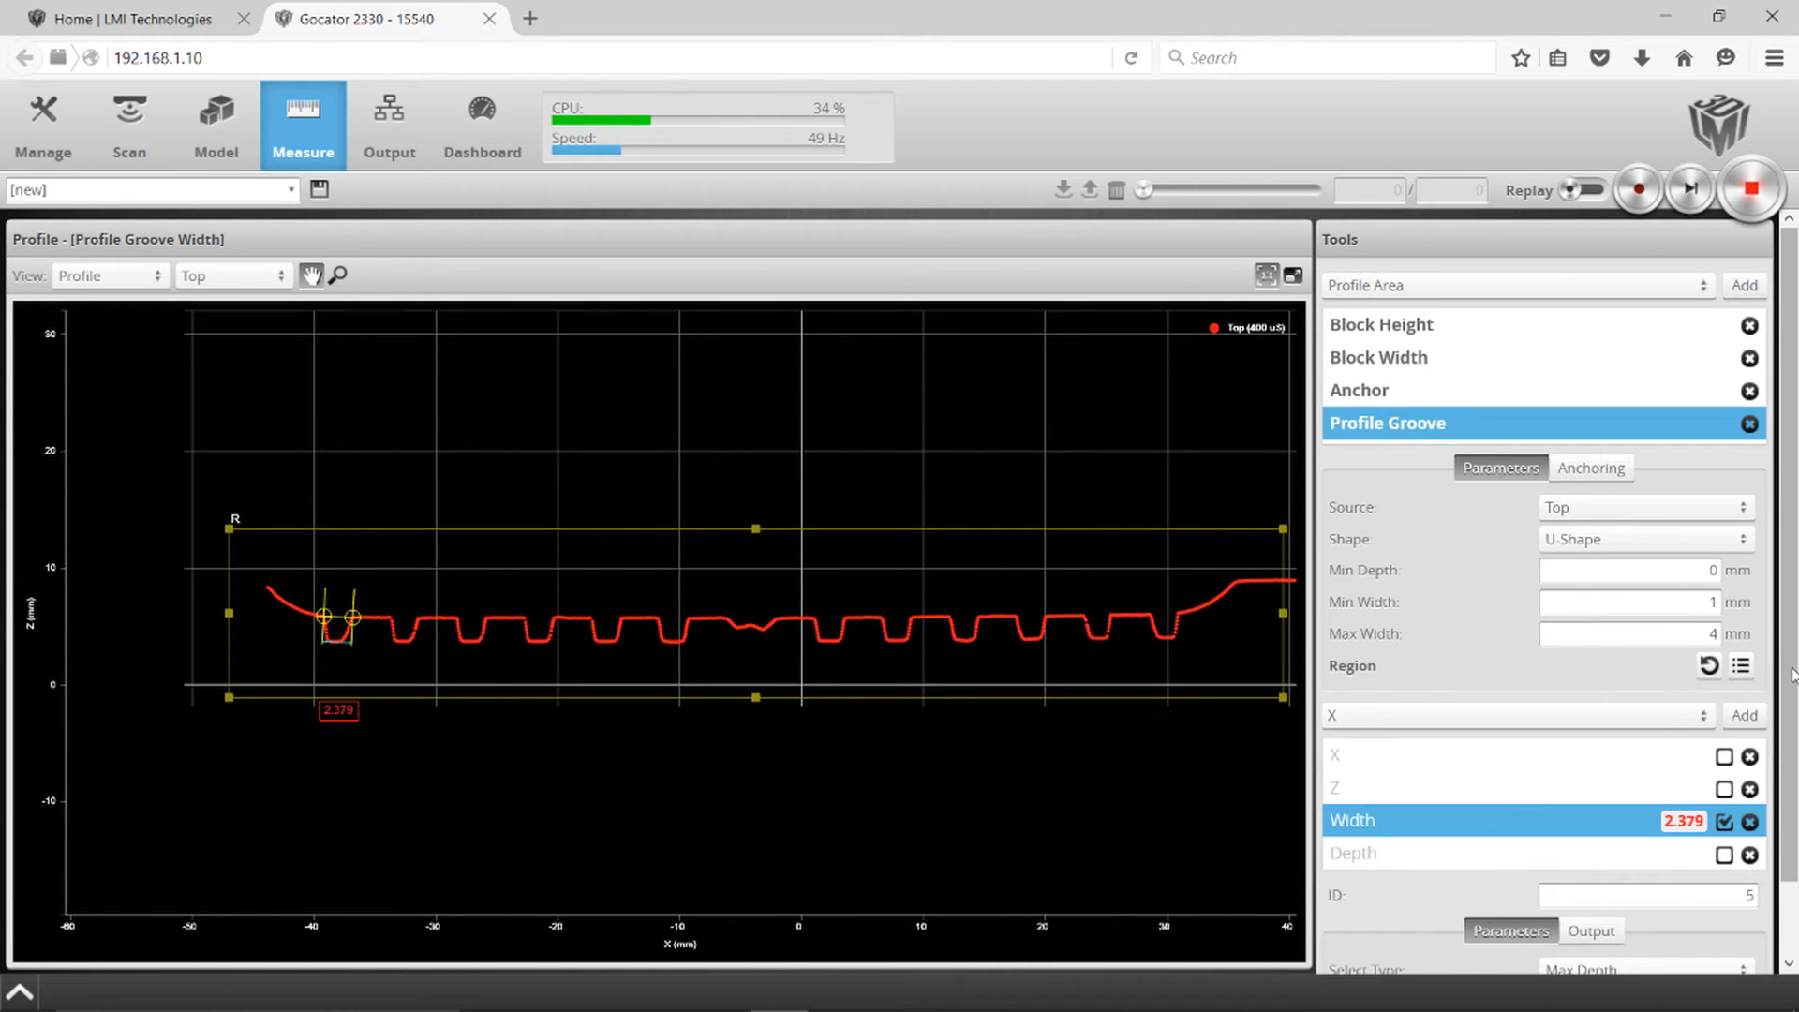
Step: Set the groove Select Type to Index From The Left with index 1
scroll(down, 3)
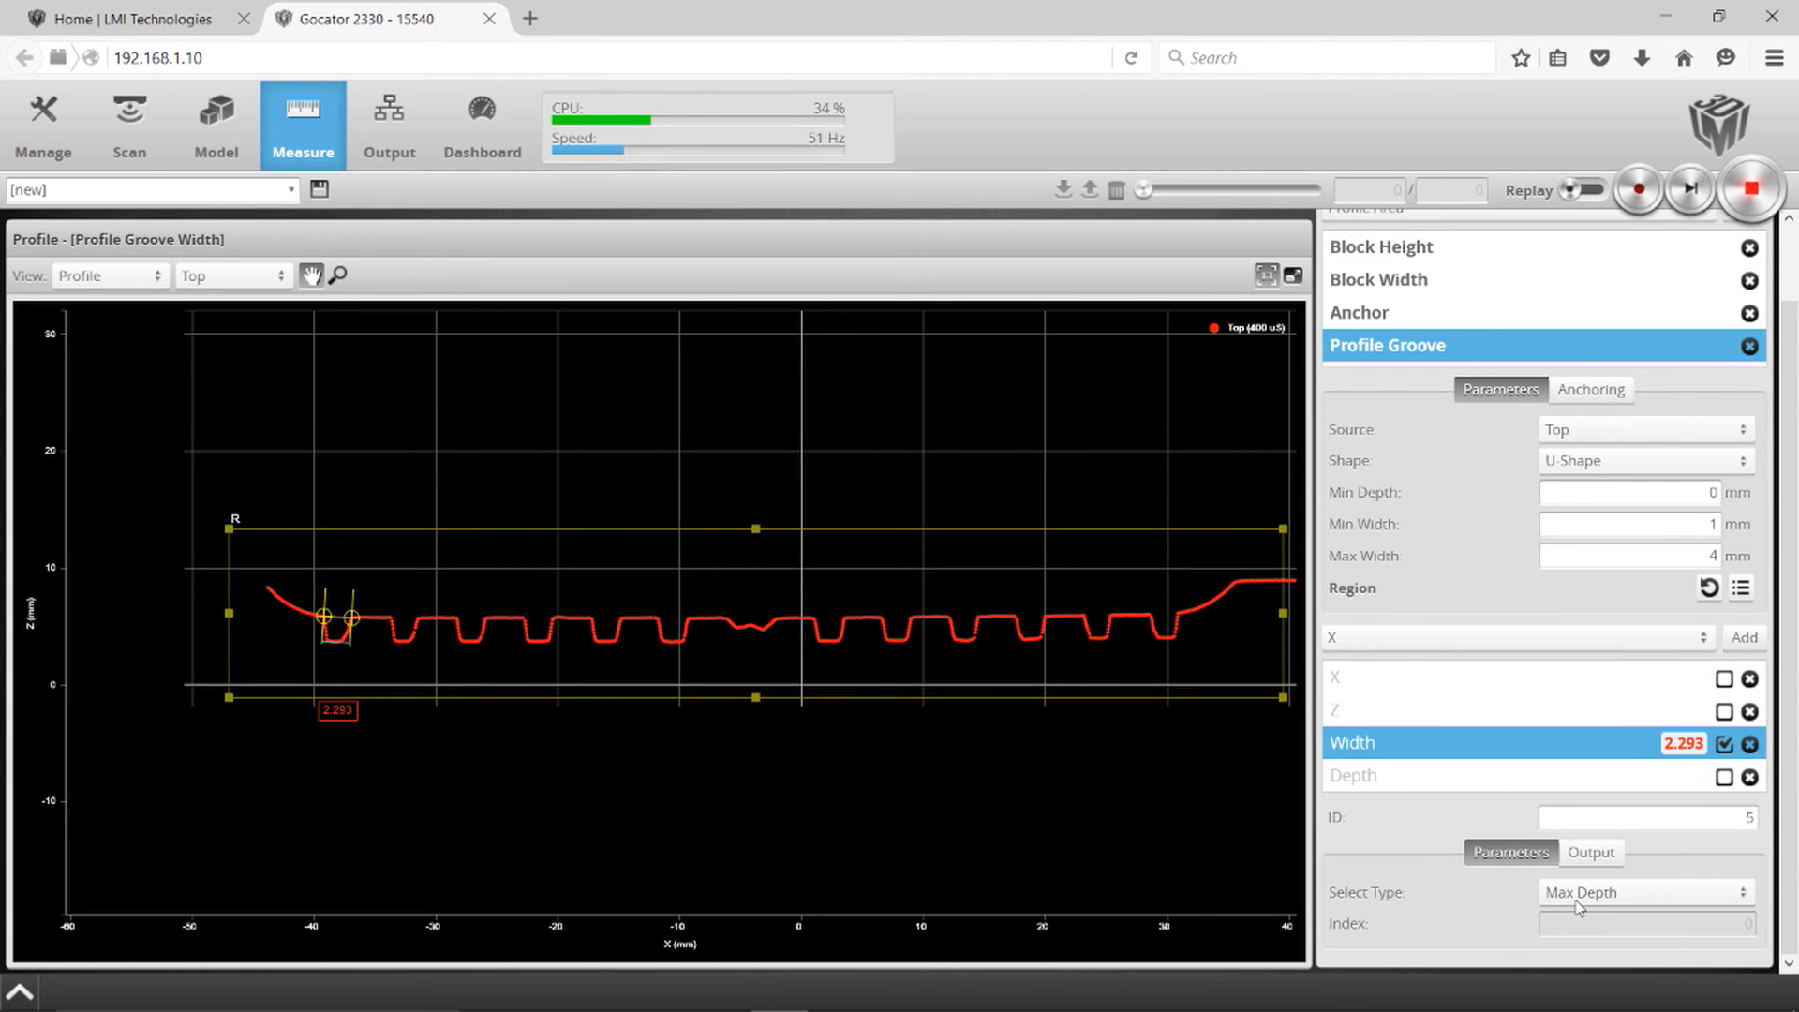
click(1643, 892)
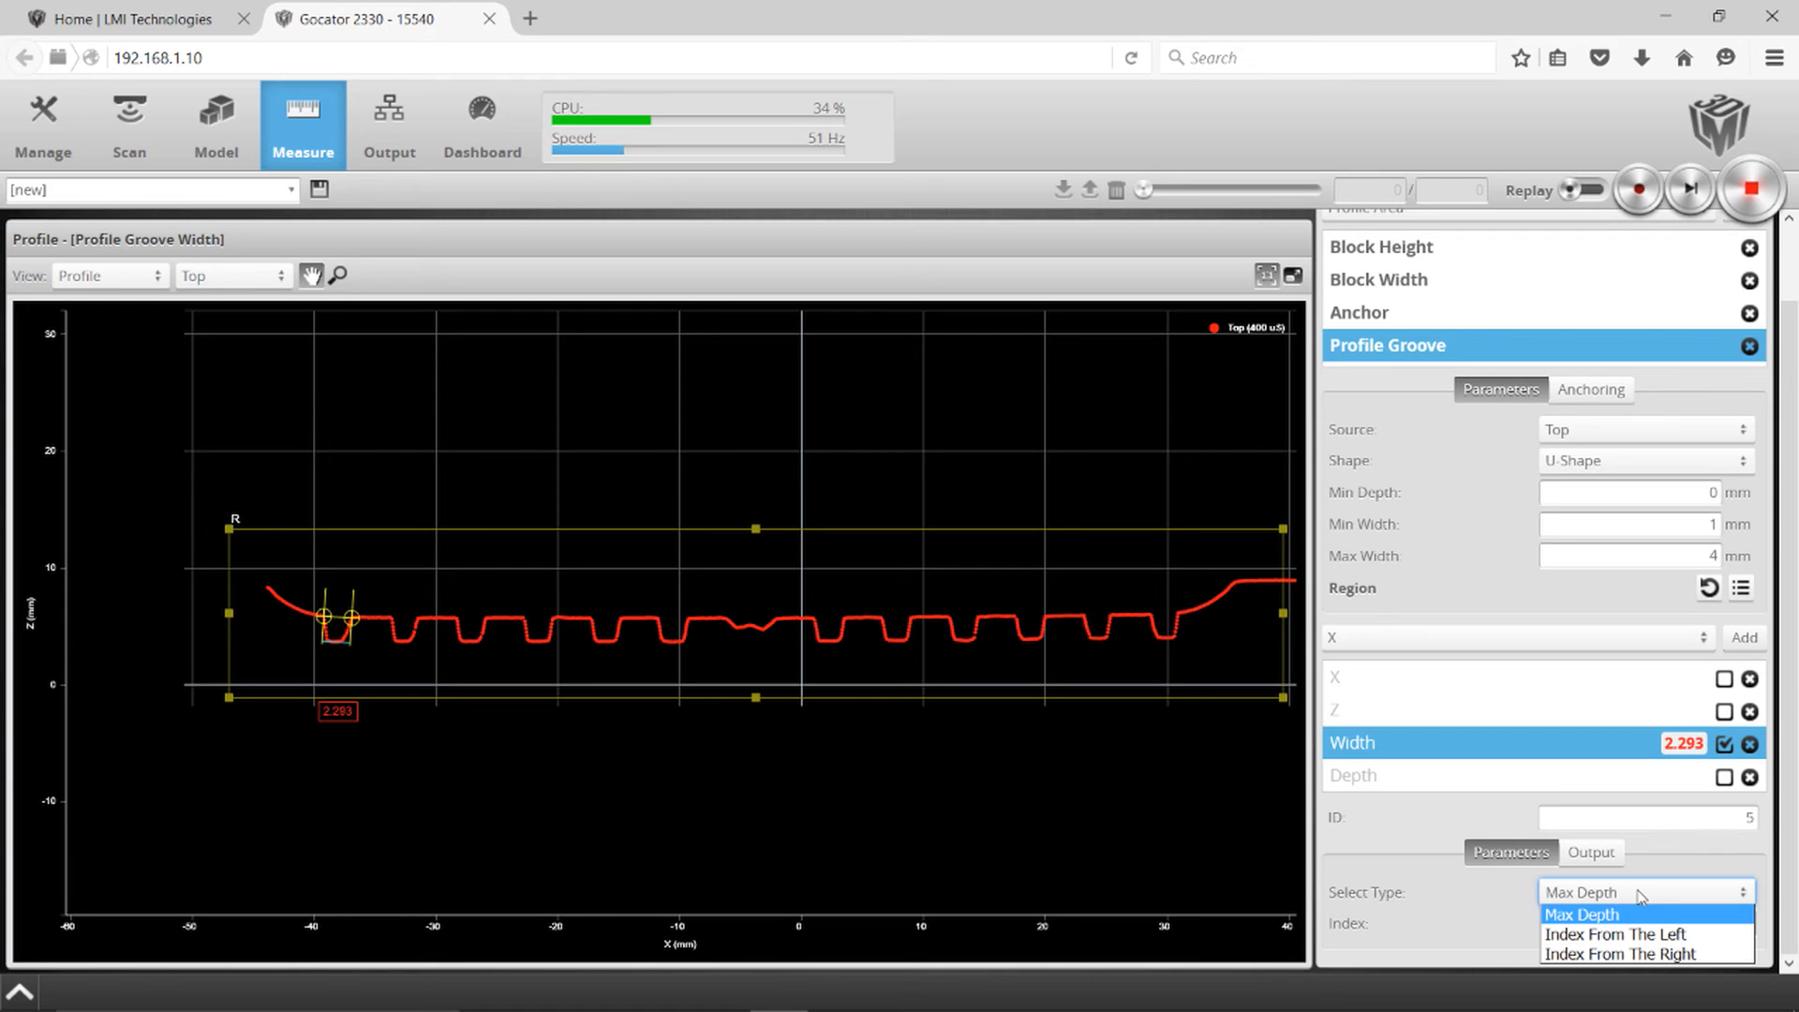
click(1619, 934)
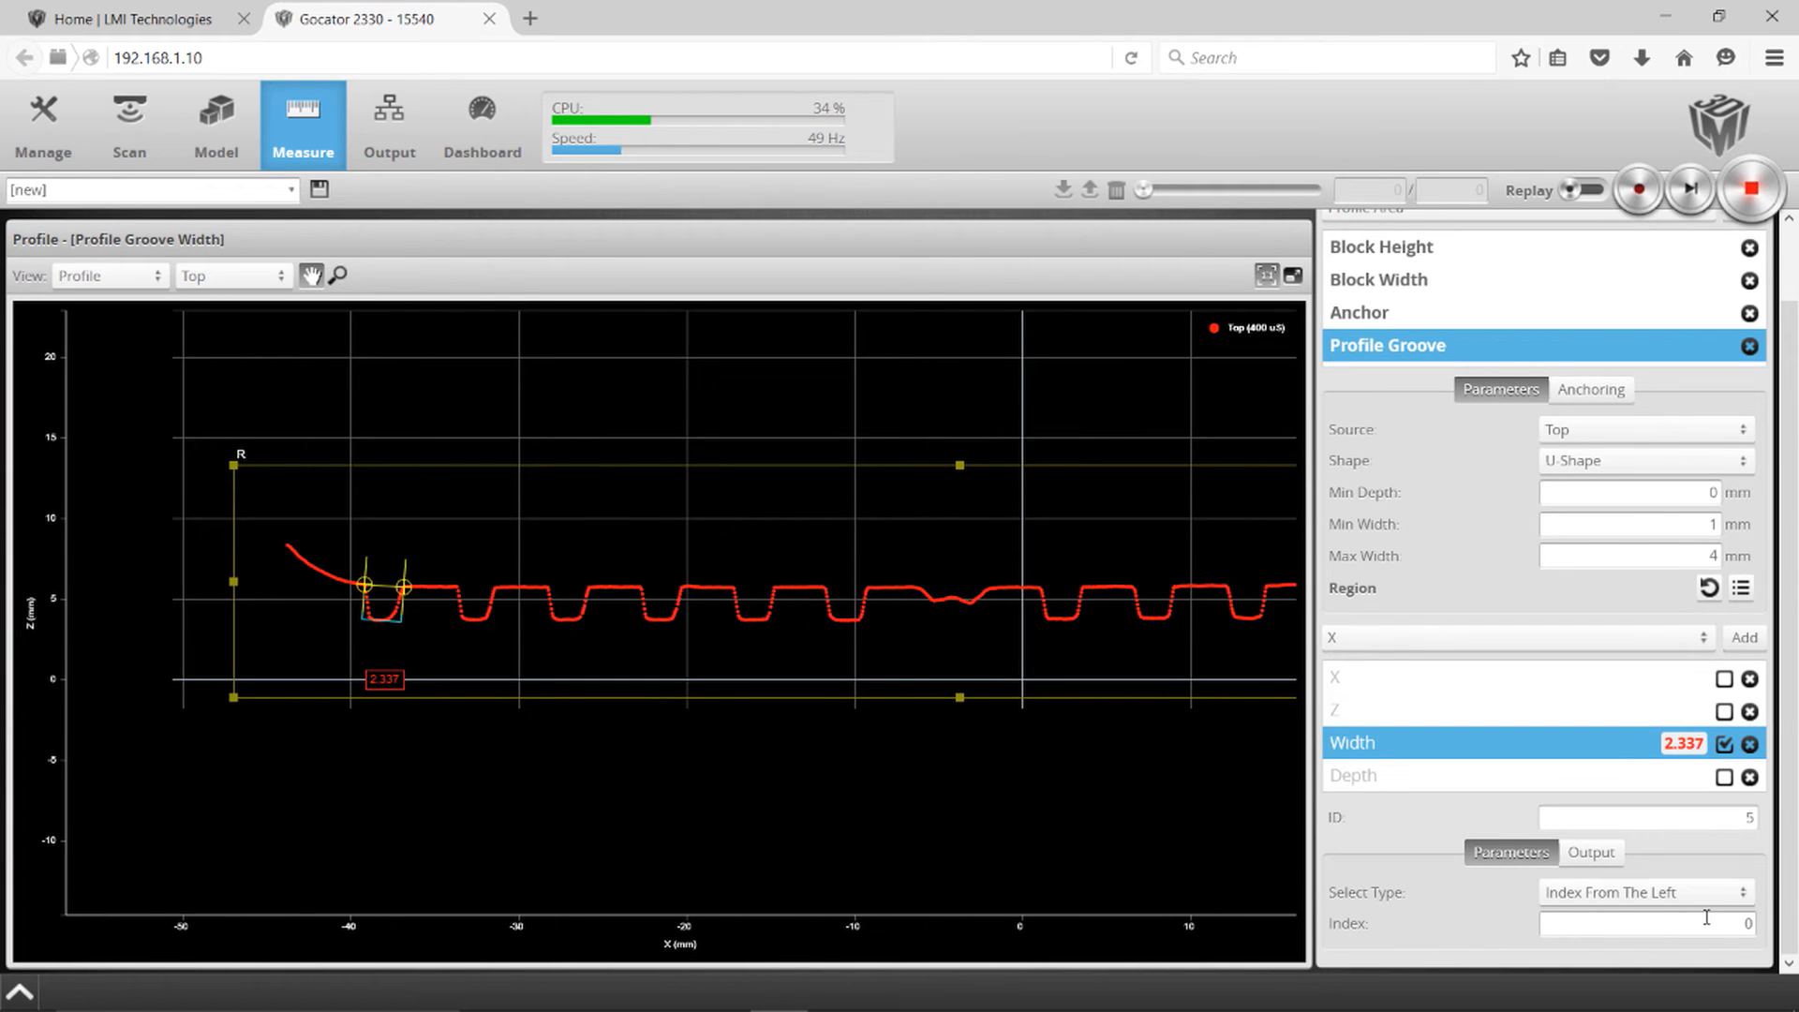
click(1645, 924)
text(1)
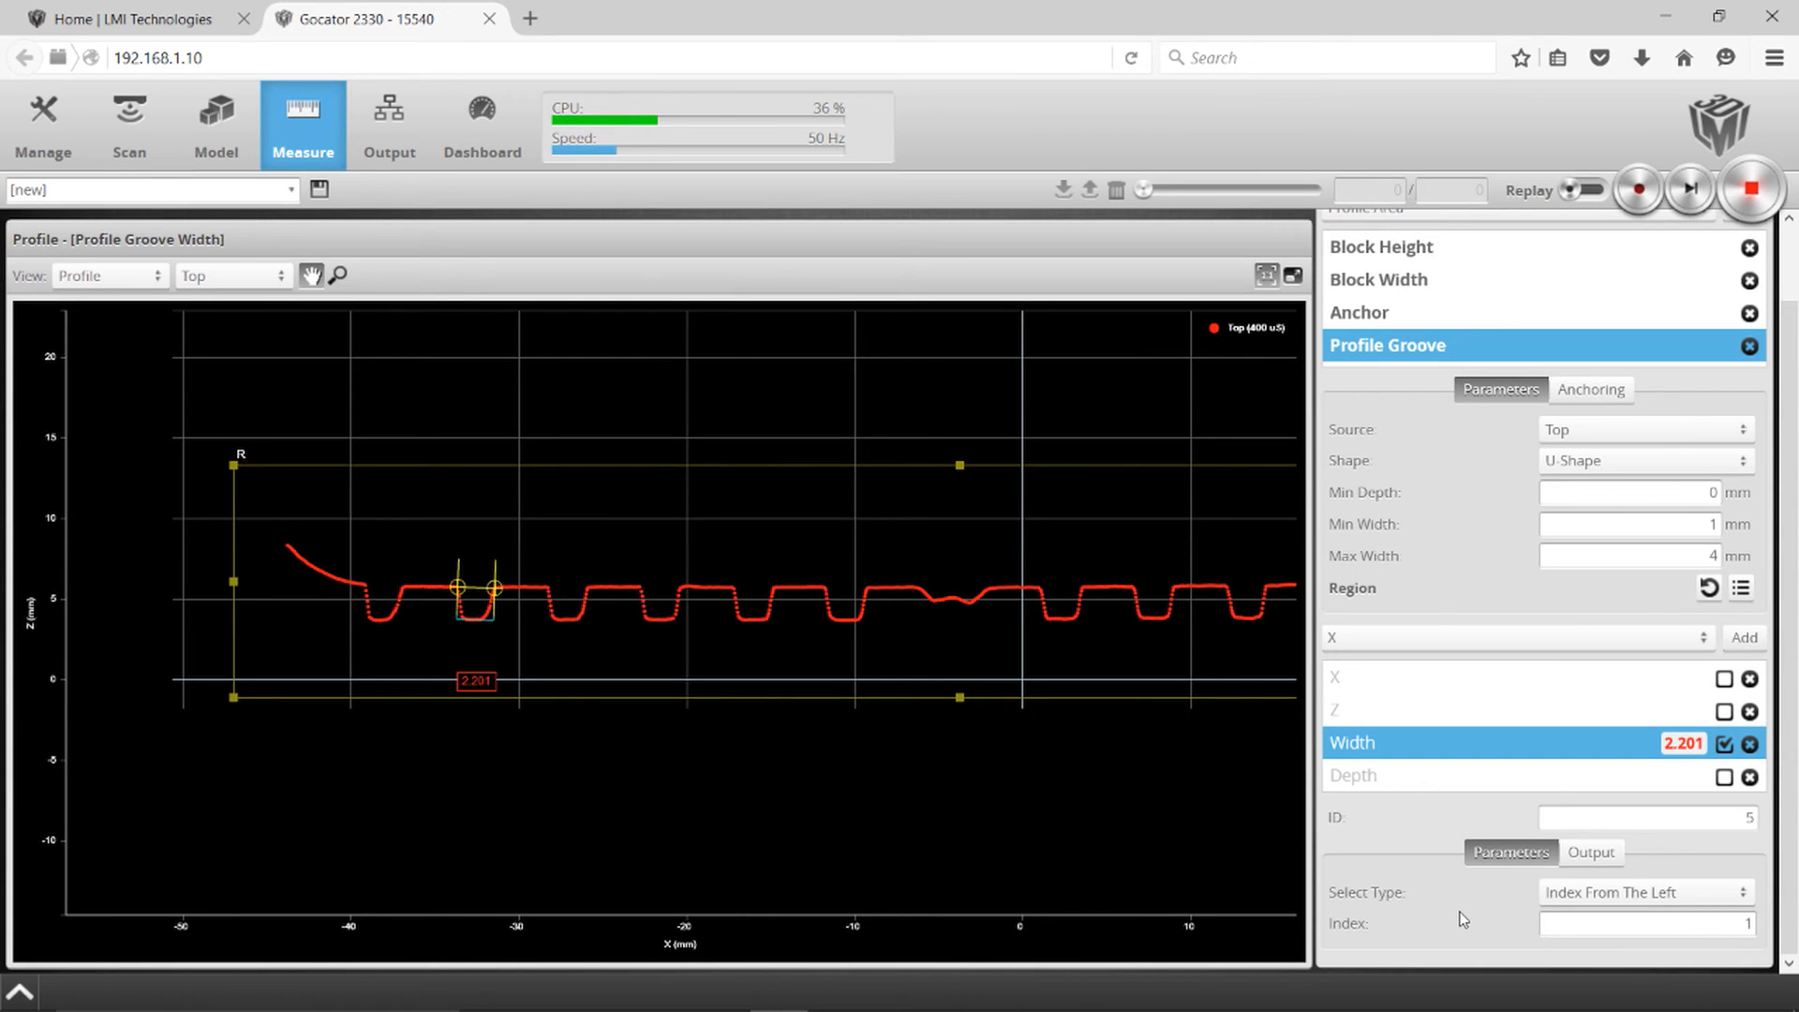
click(1645, 922)
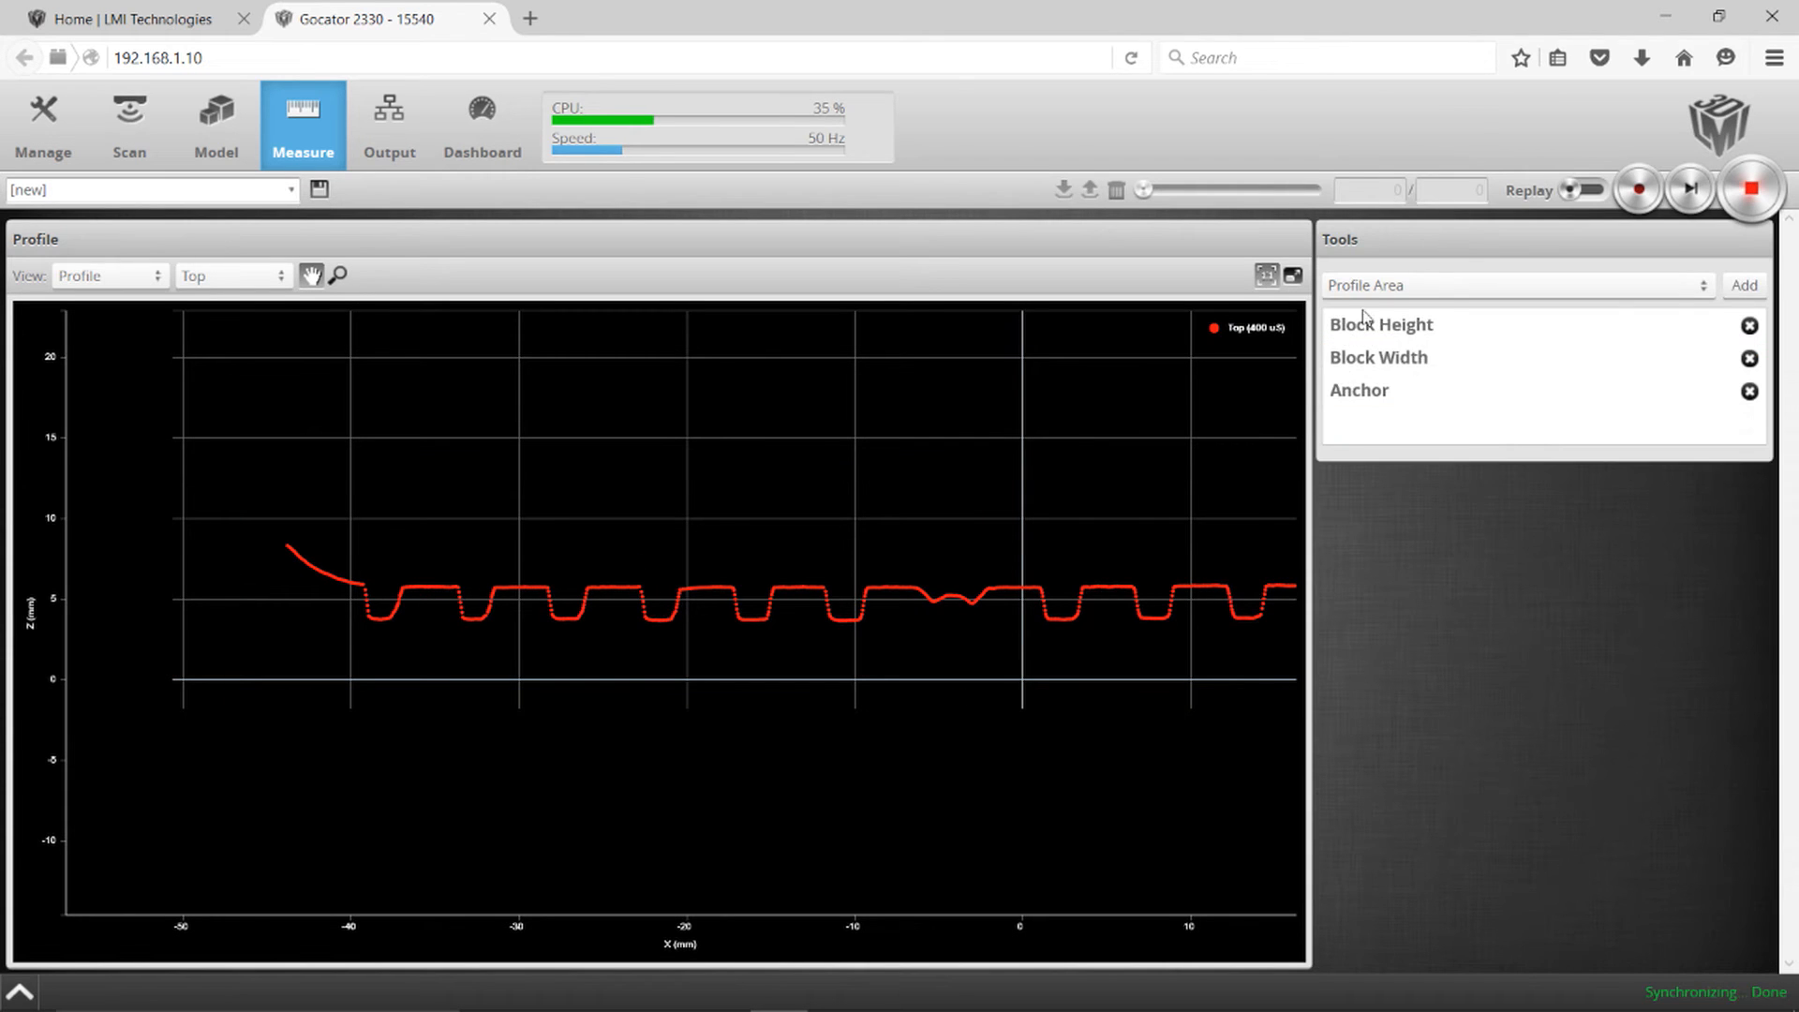
Step: Add a Profile Panel tool from the measurement tools dropdown
click(1514, 285)
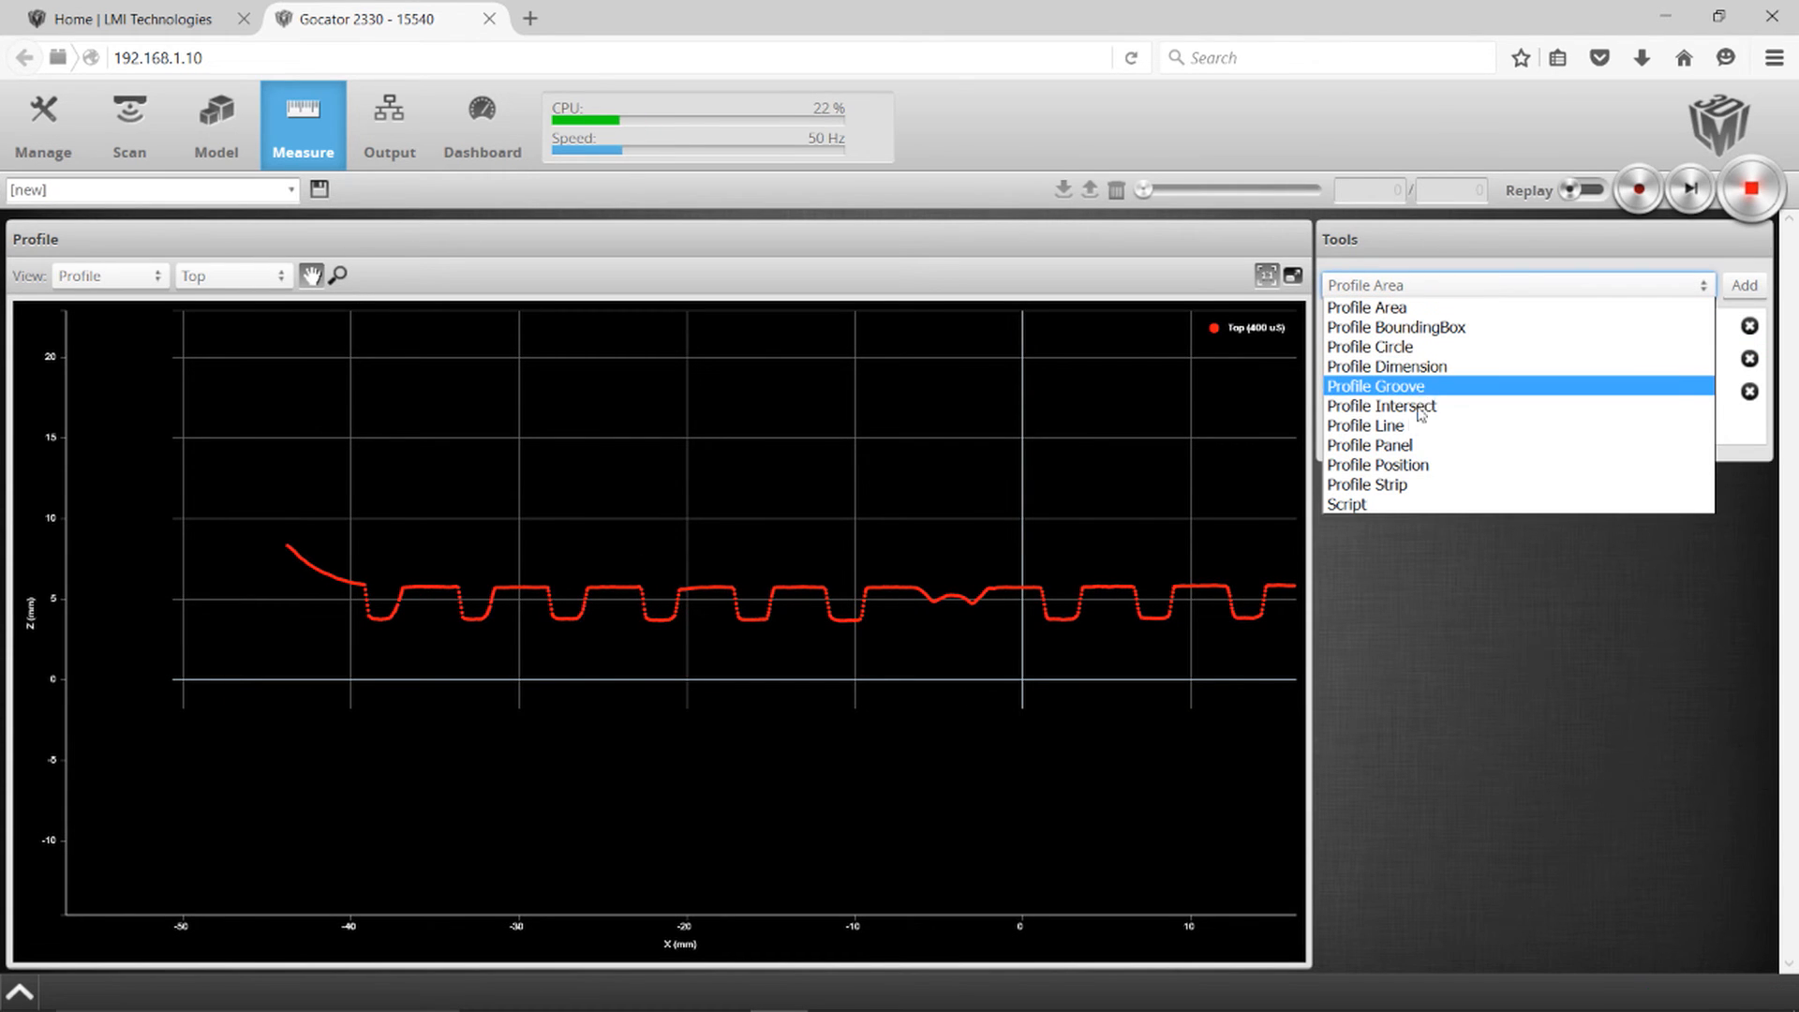
click(1368, 445)
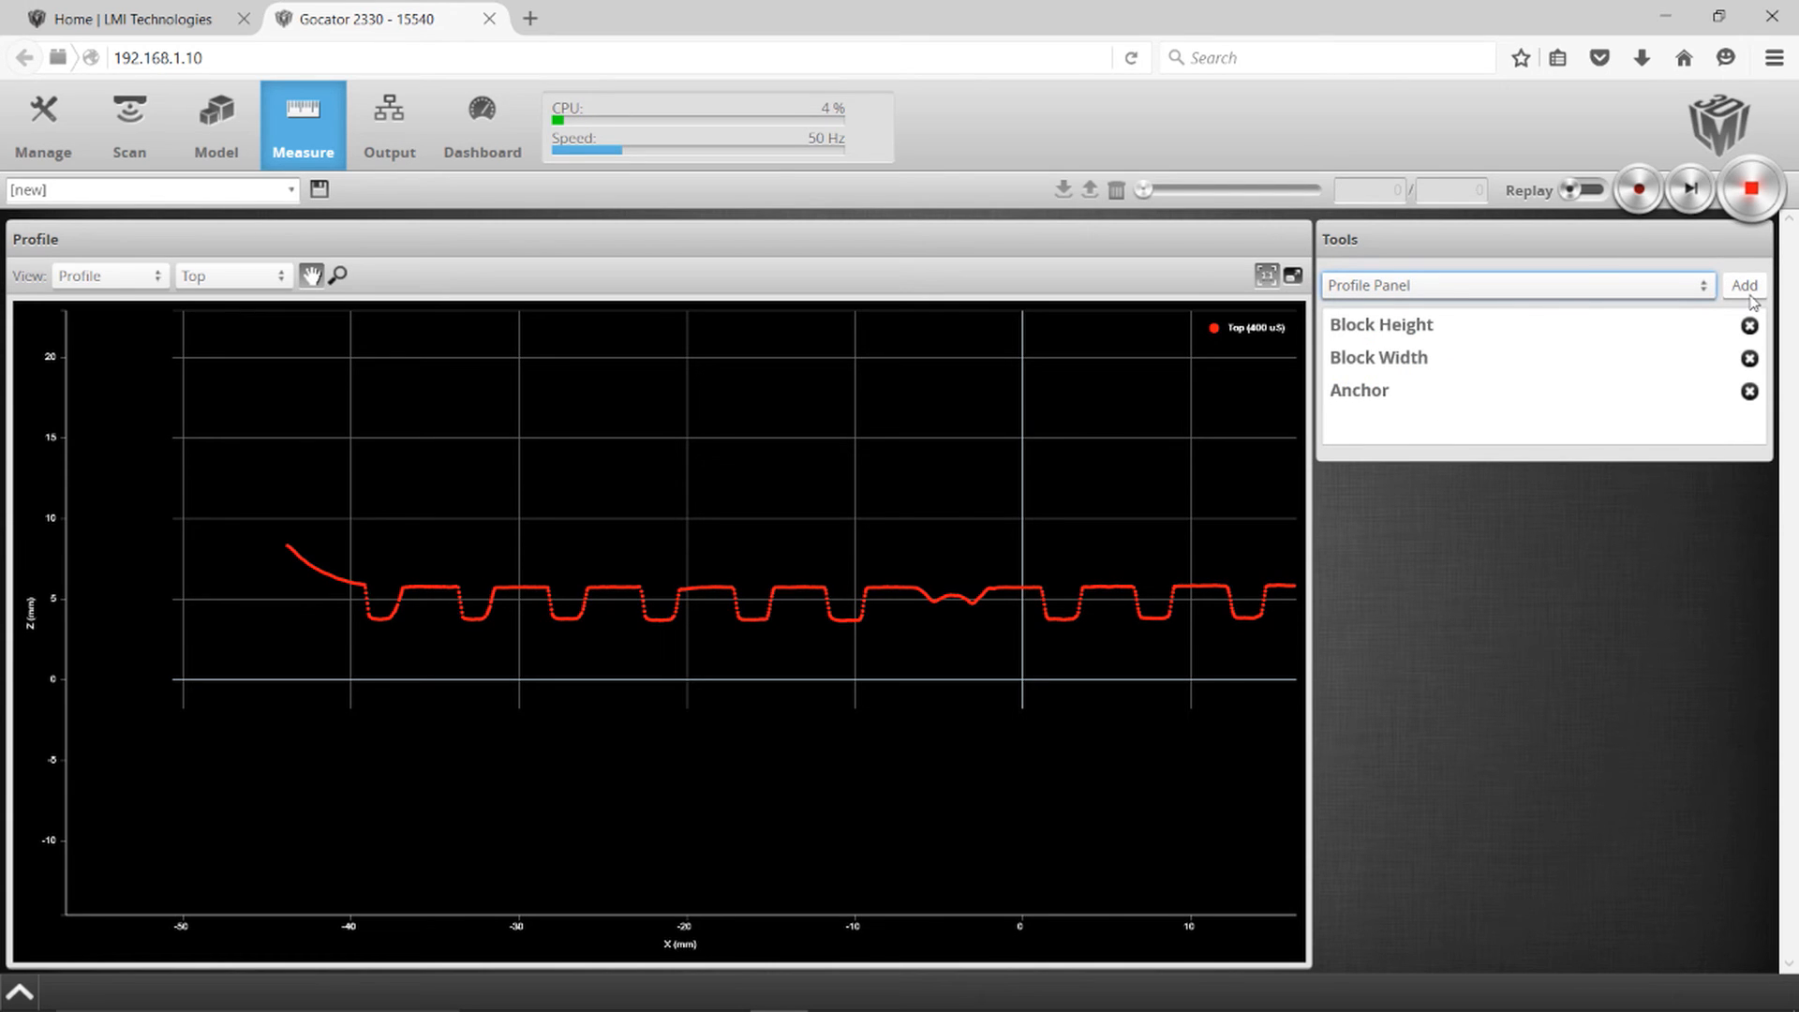
click(1743, 285)
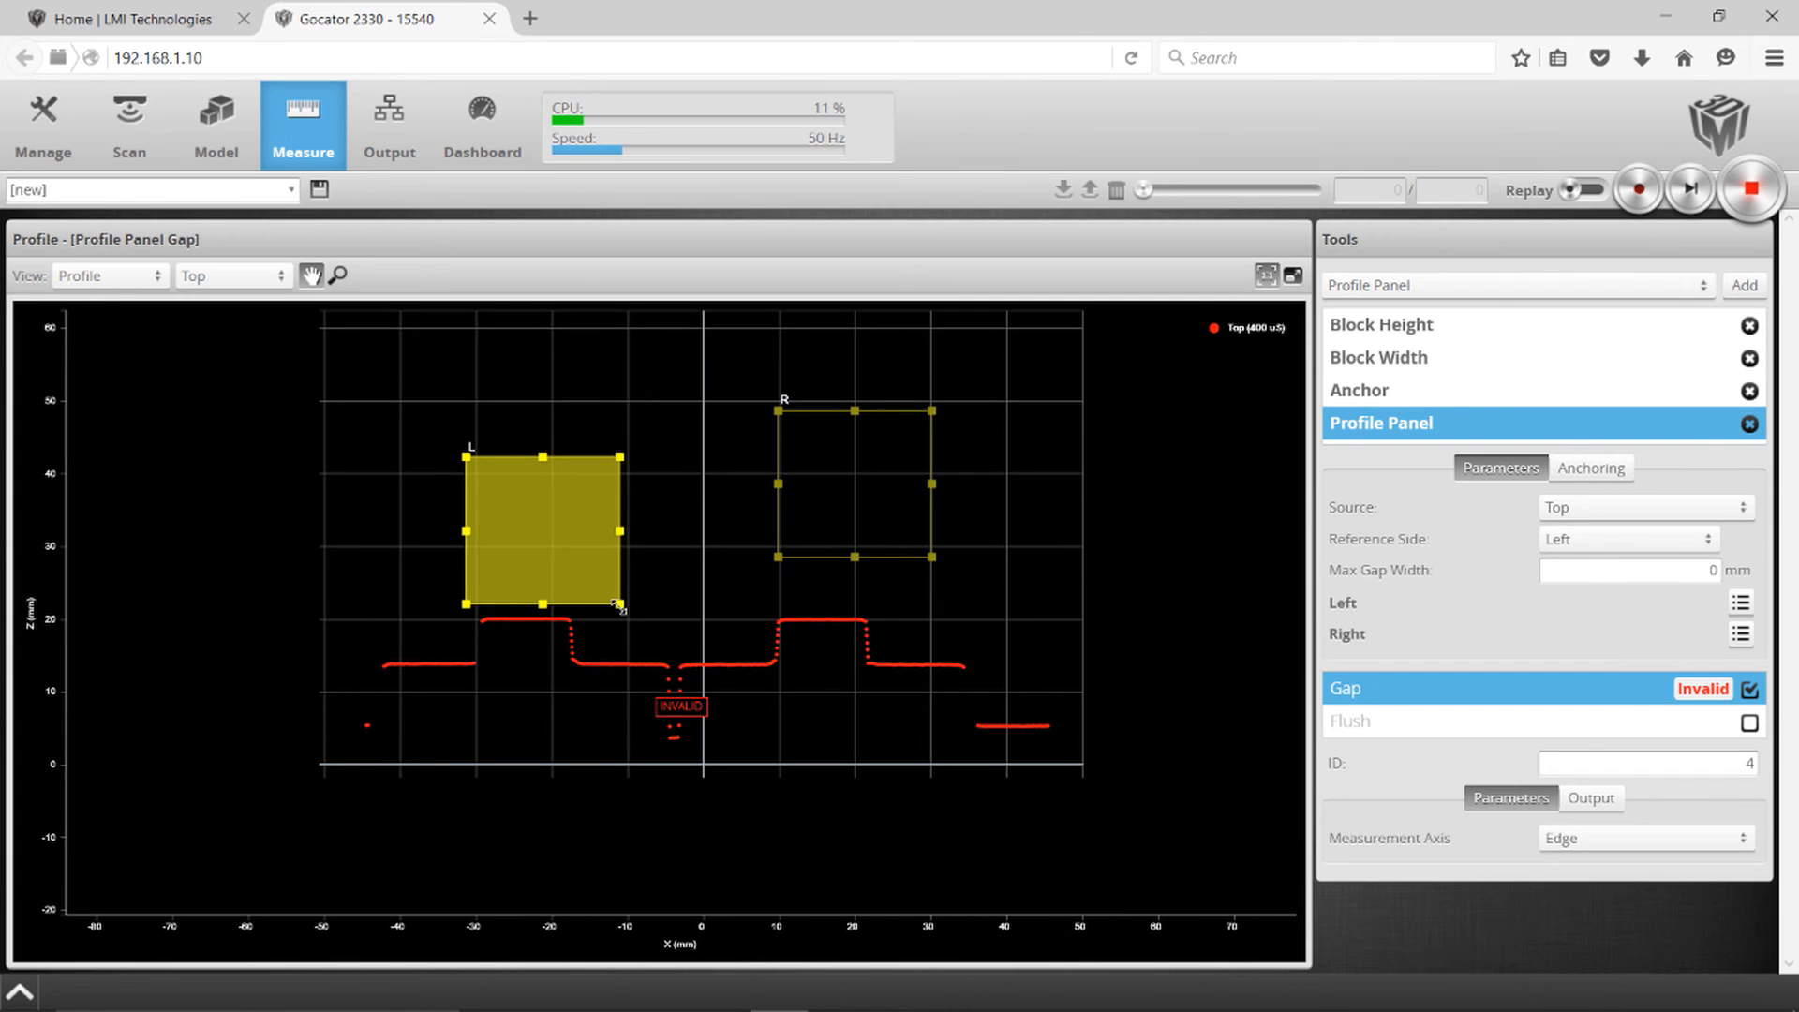
Step: Resize and drag the L and R regions so they straddle the central gap
drag(619, 605, 540, 536)
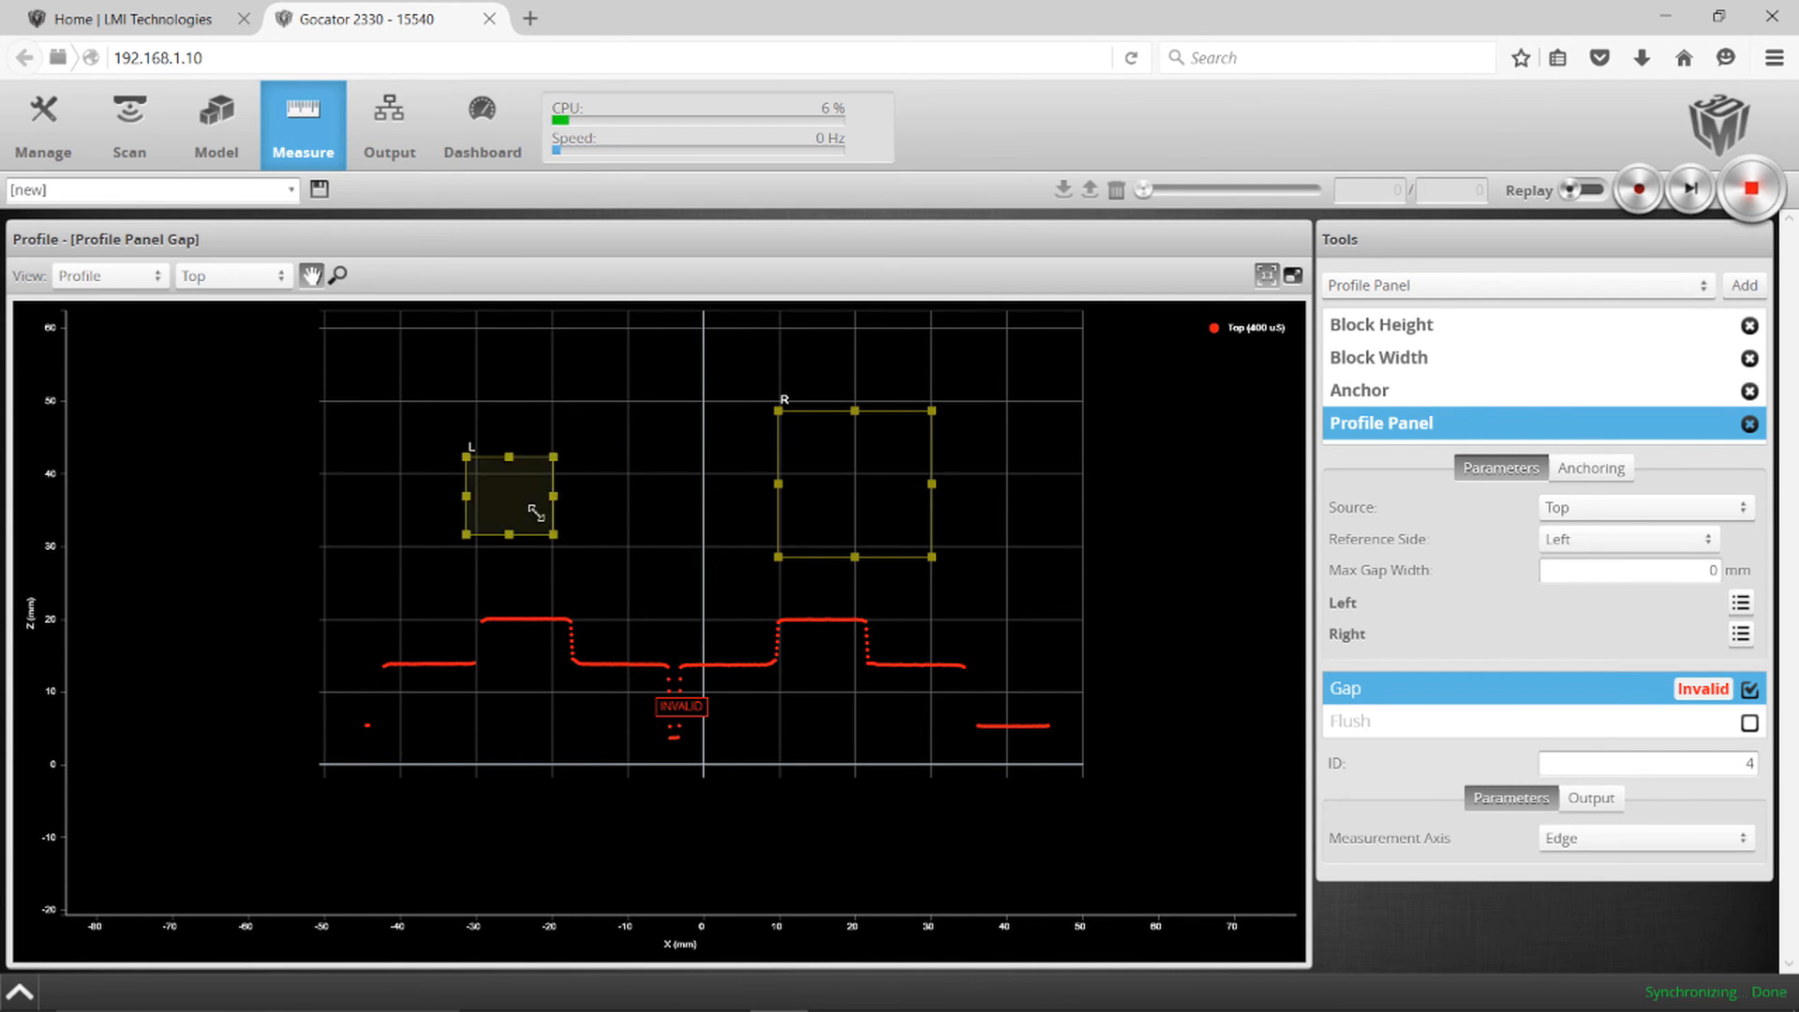
drag(508, 496, 651, 659)
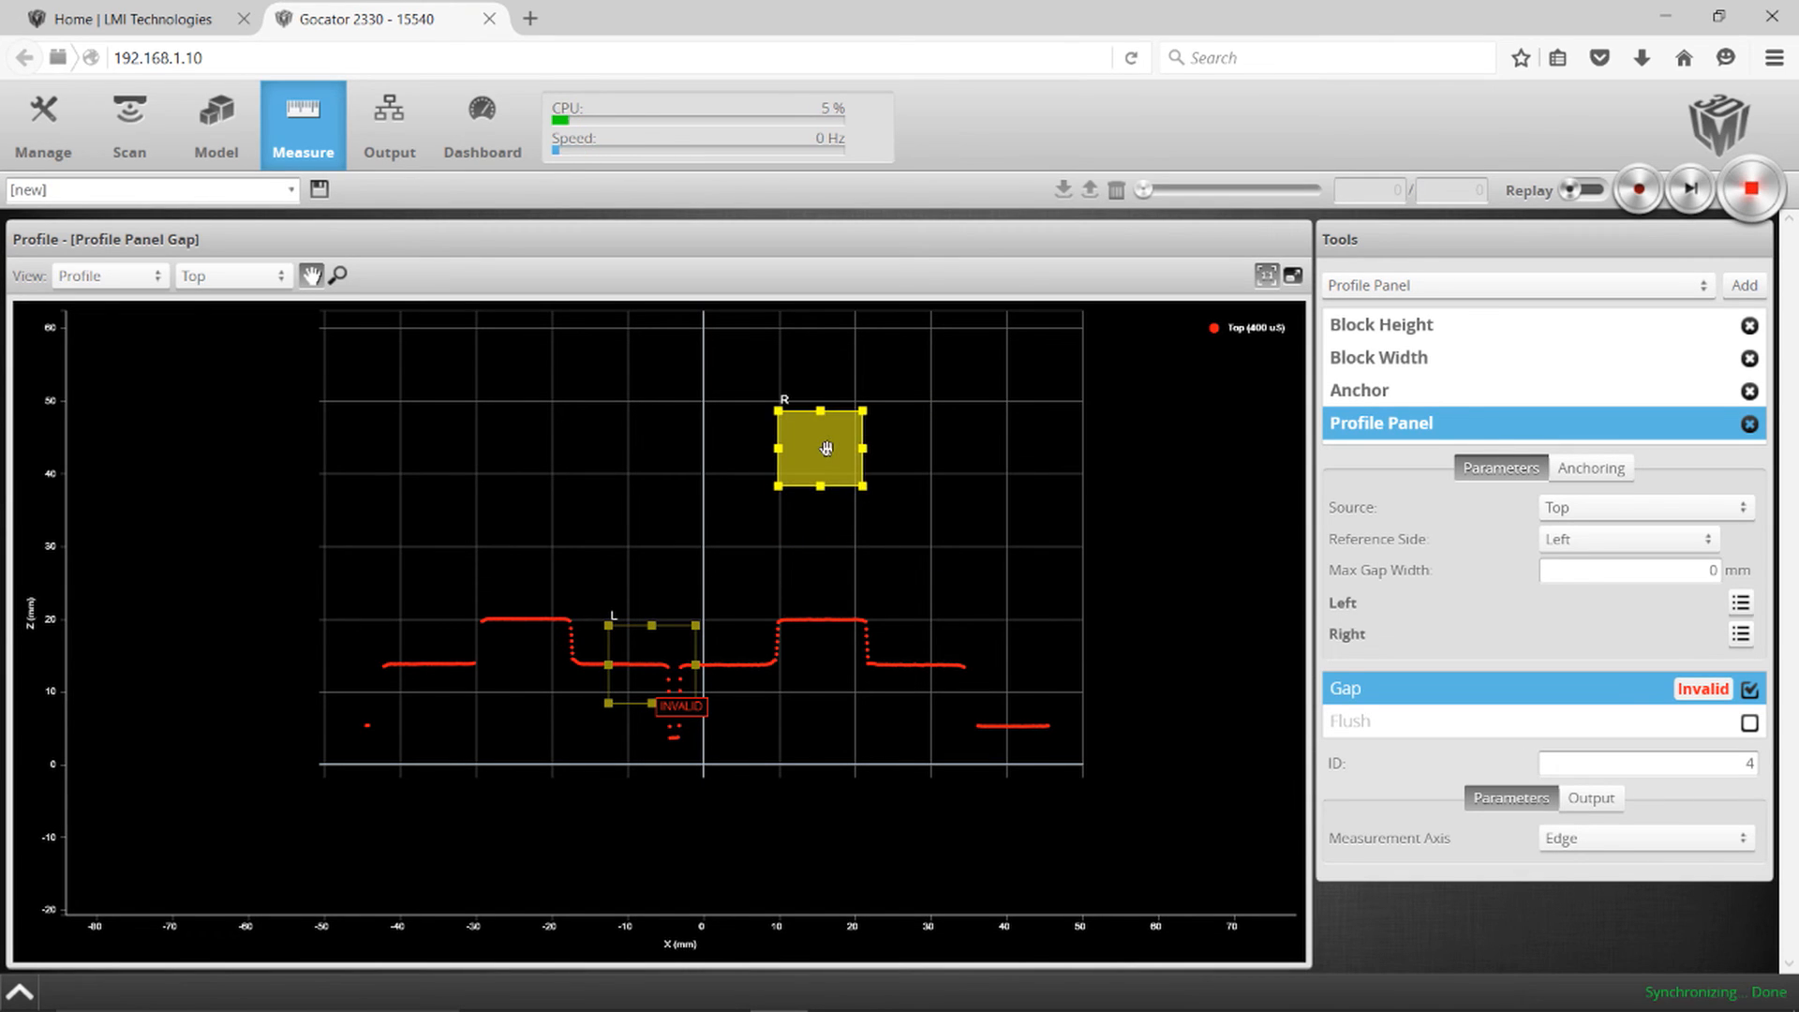
drag(820, 448, 705, 664)
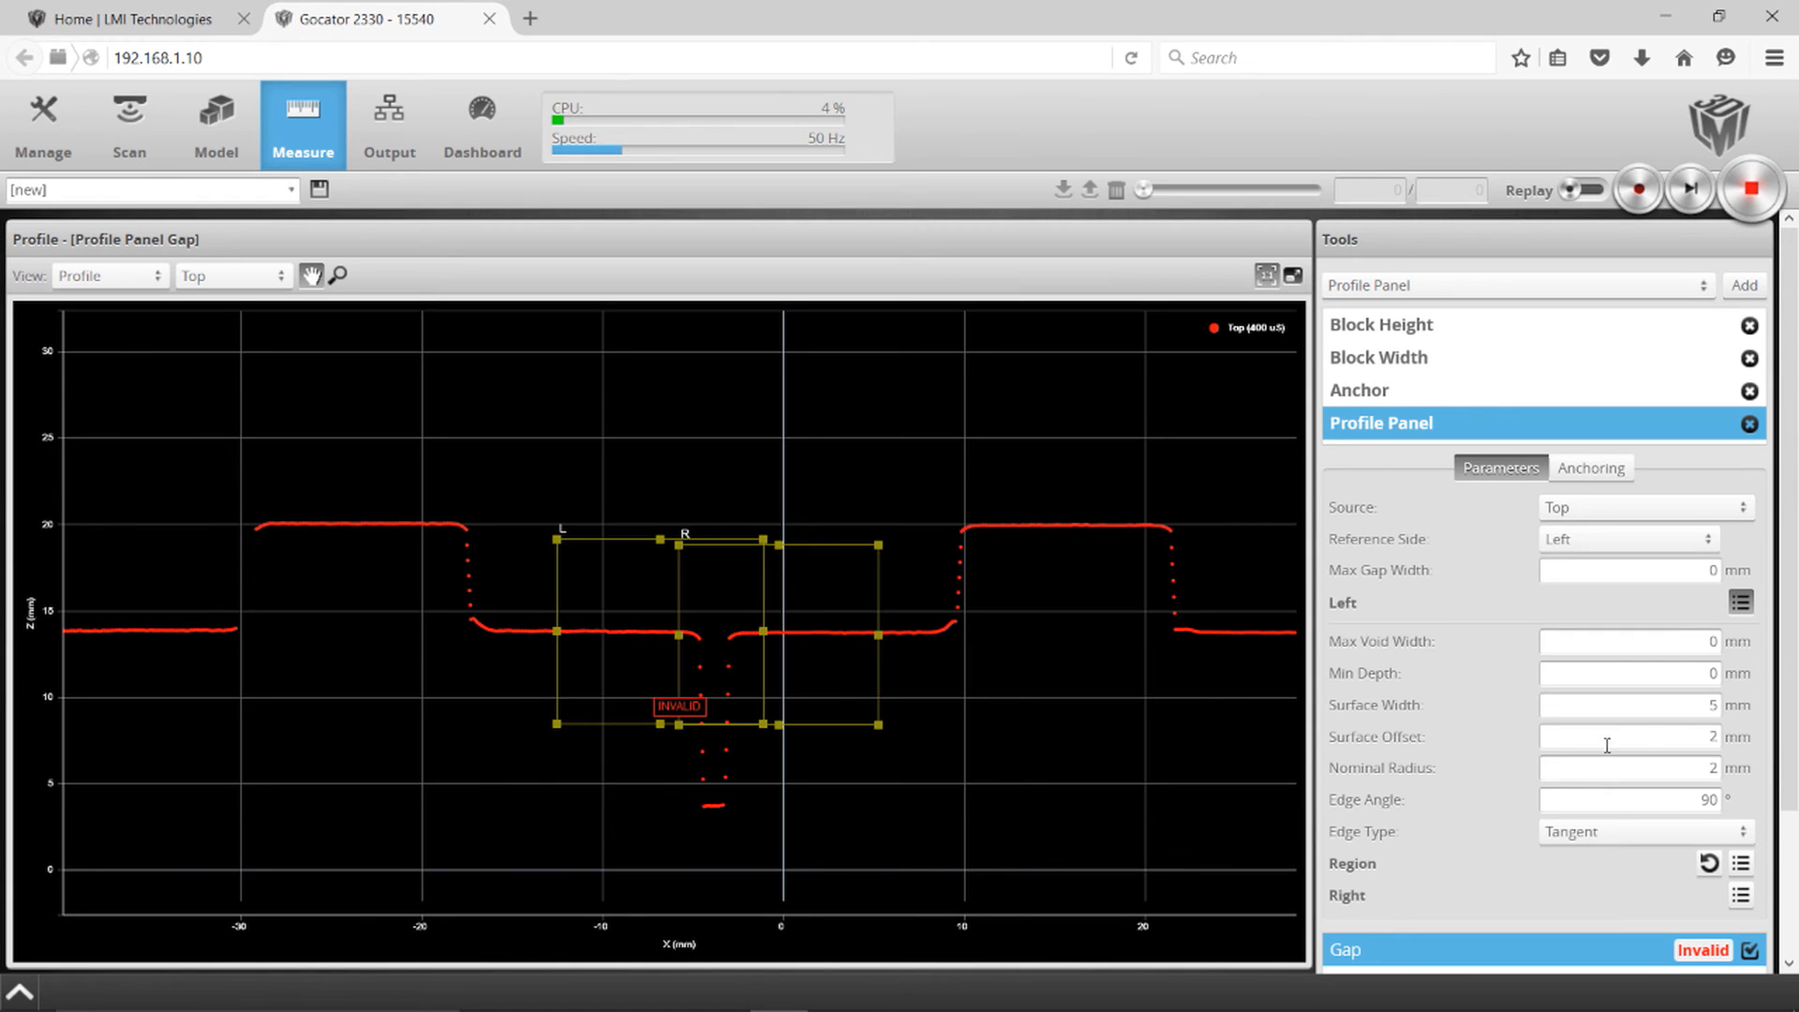
Step: Give the left surface a 0.5 mm nominal radius and 3 mm surface width
click(662, 628)
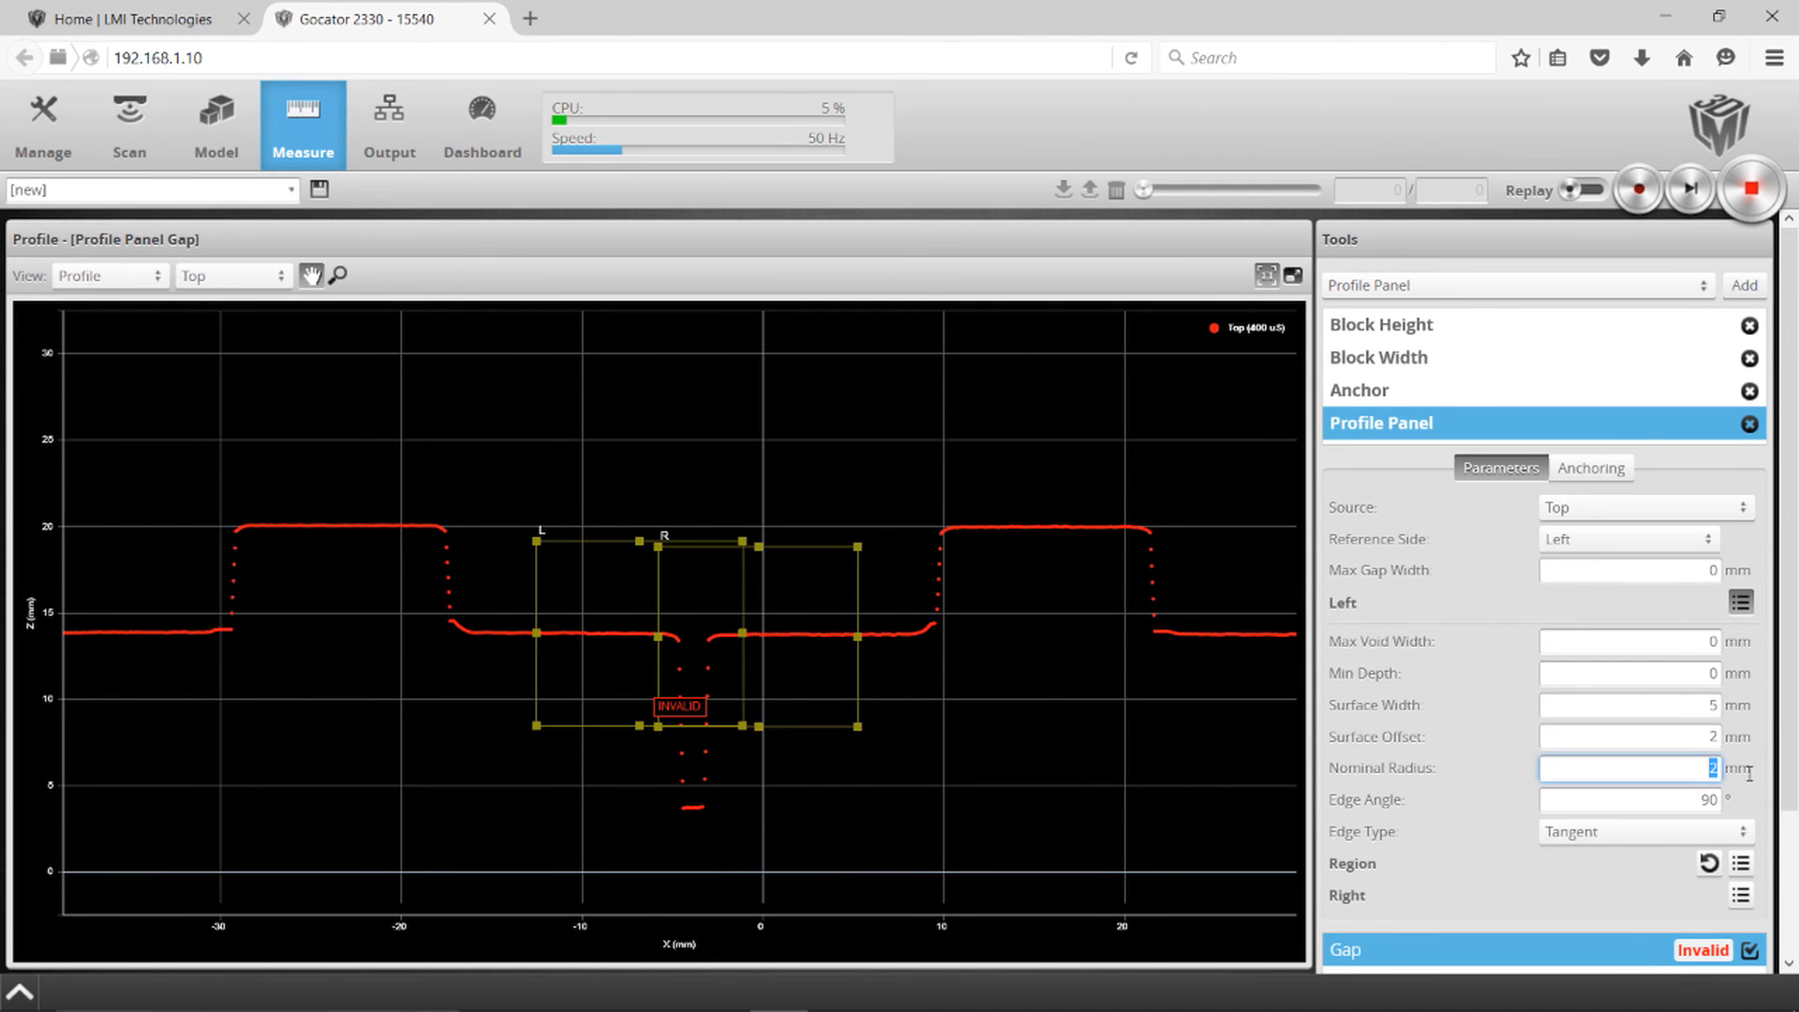
text(0.5)
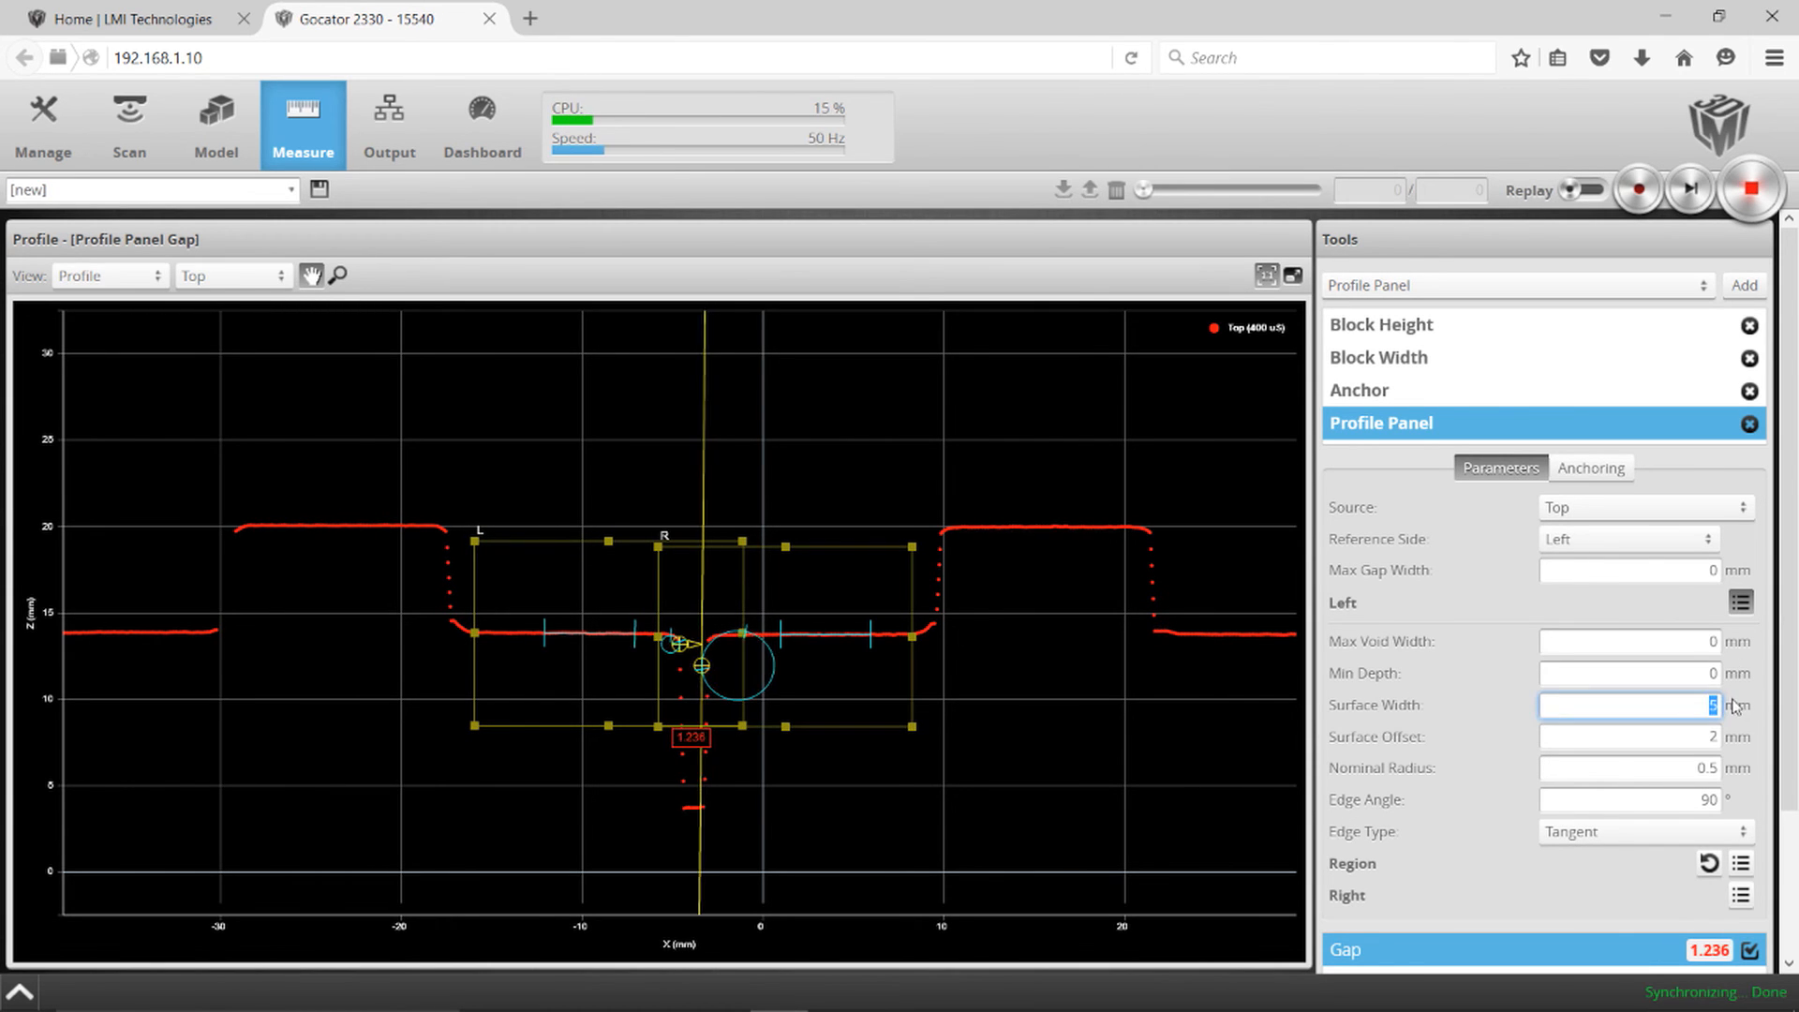
text(3)
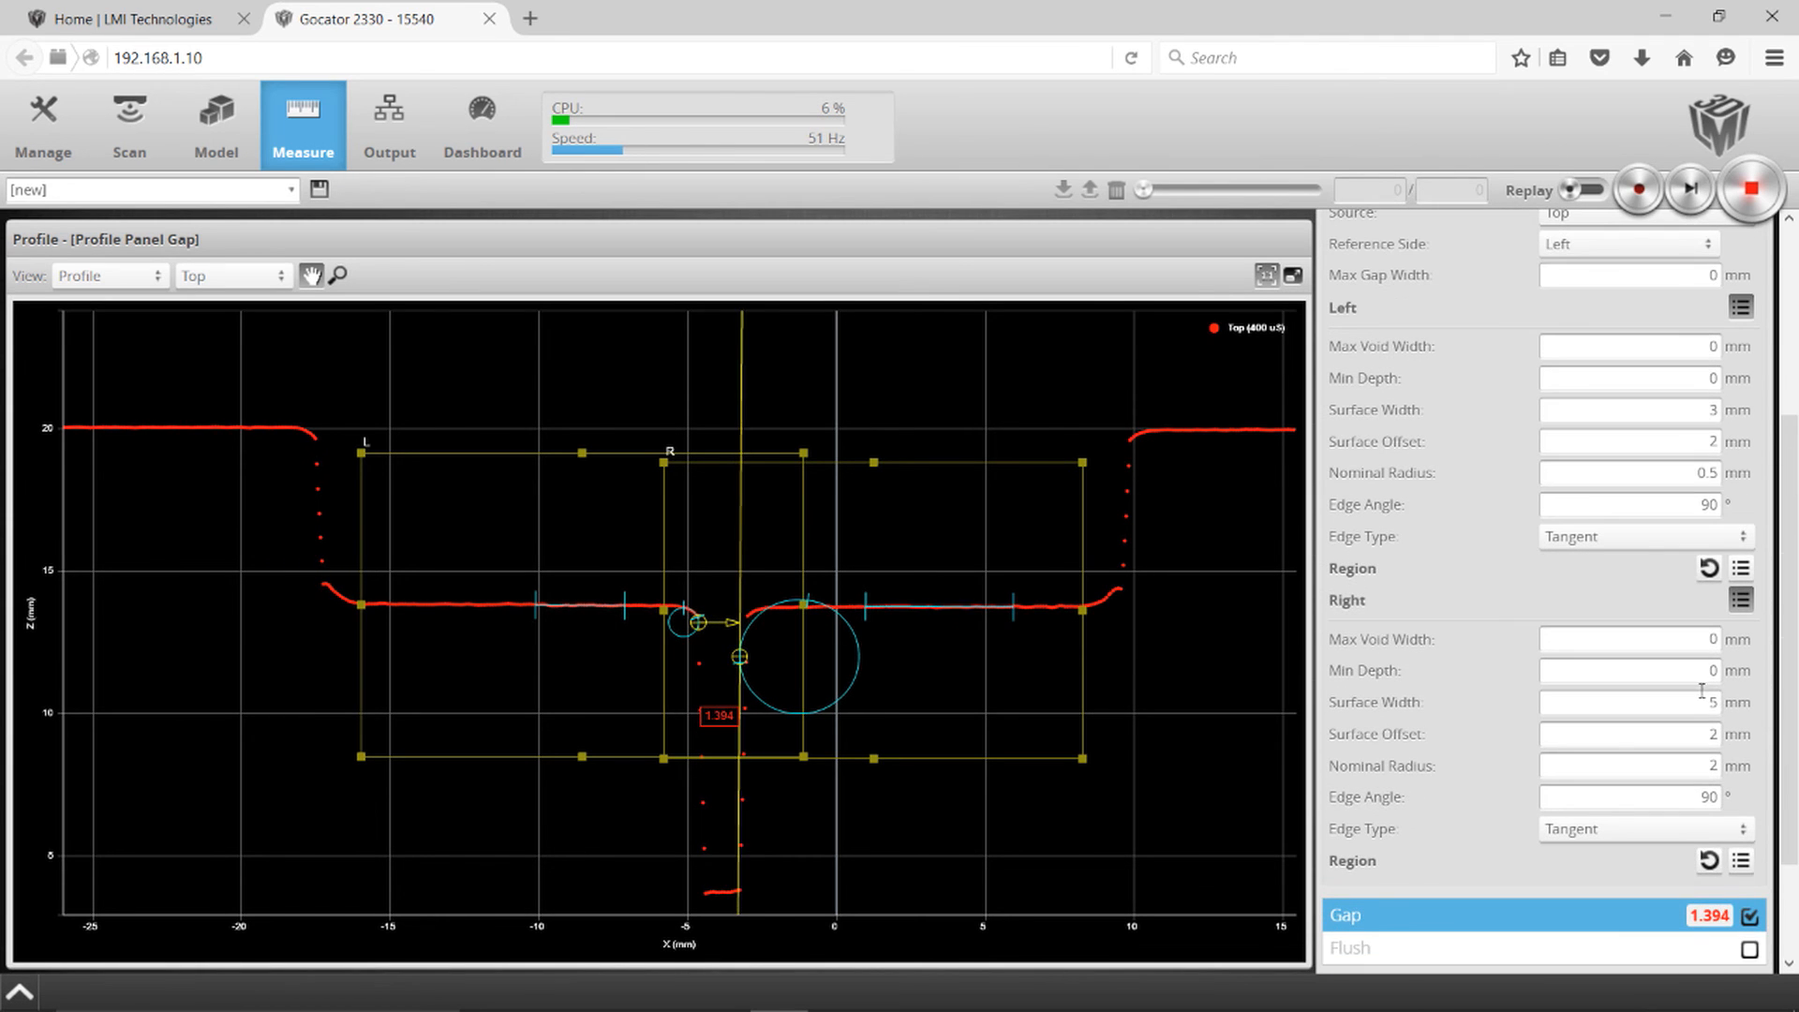
Step: Set the right surface width to 3 mm and edit its nominal radius
click(1641, 701)
text(3)
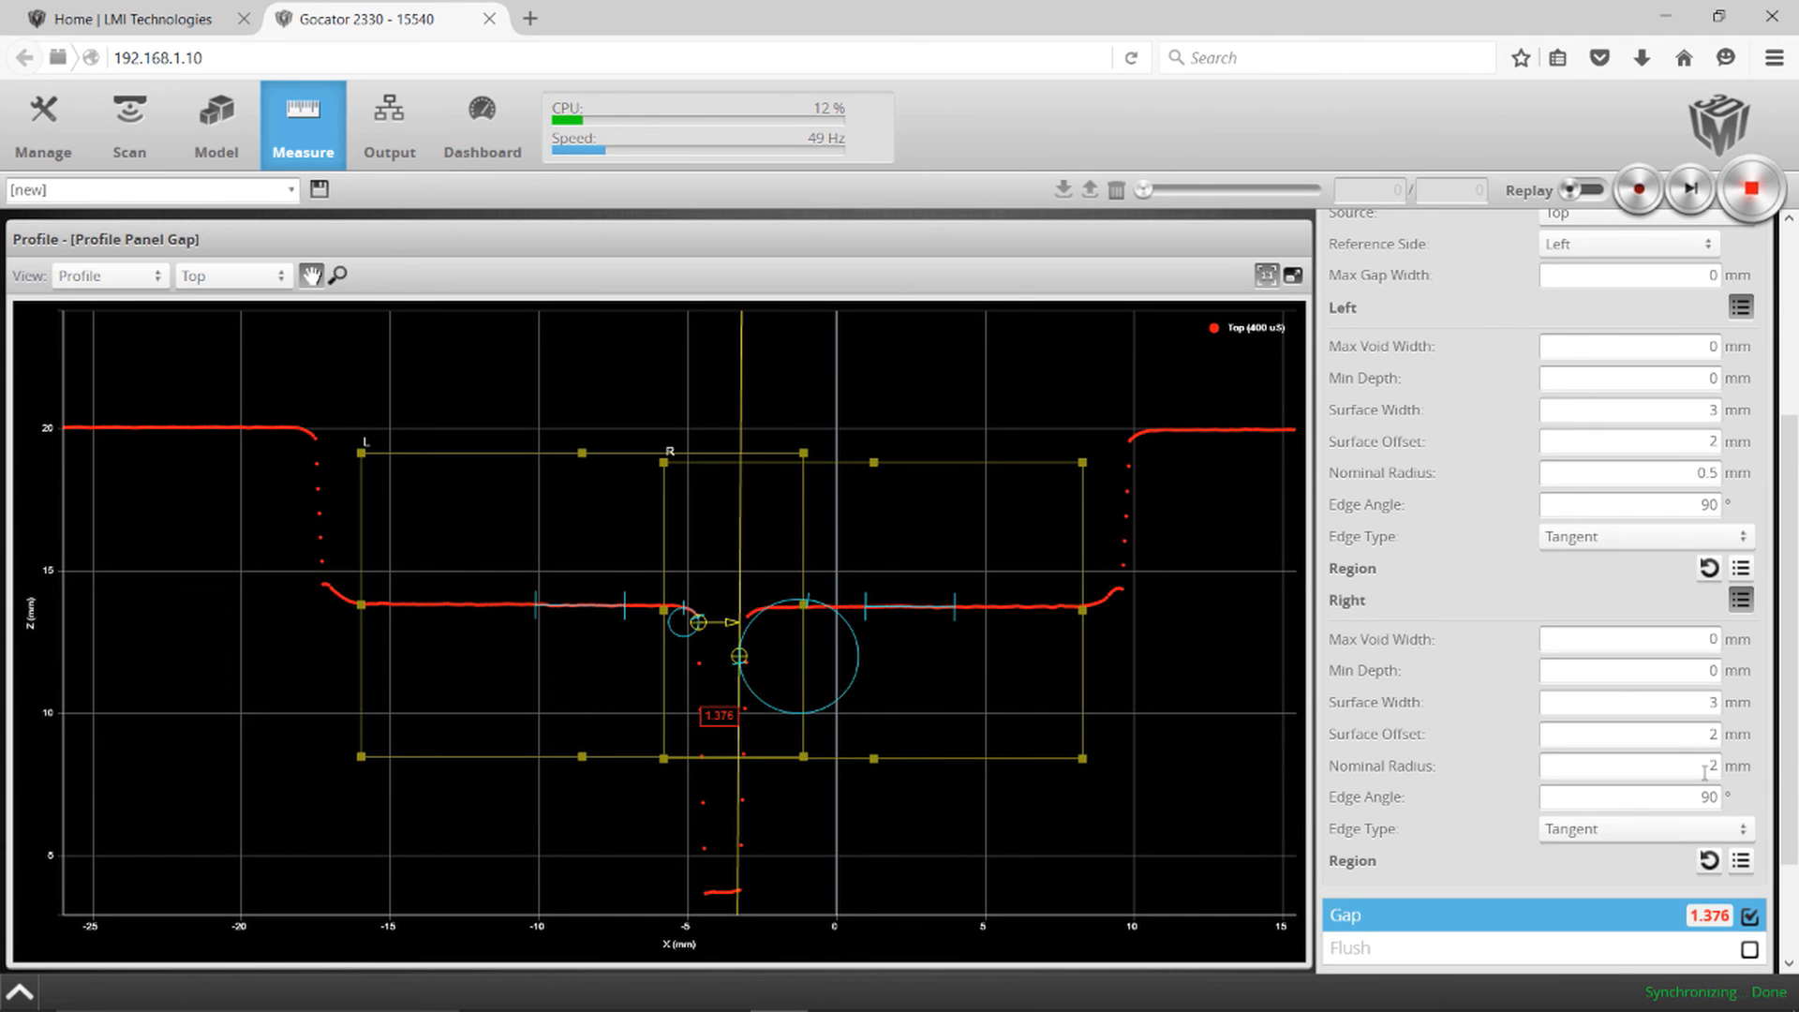
click(1630, 765)
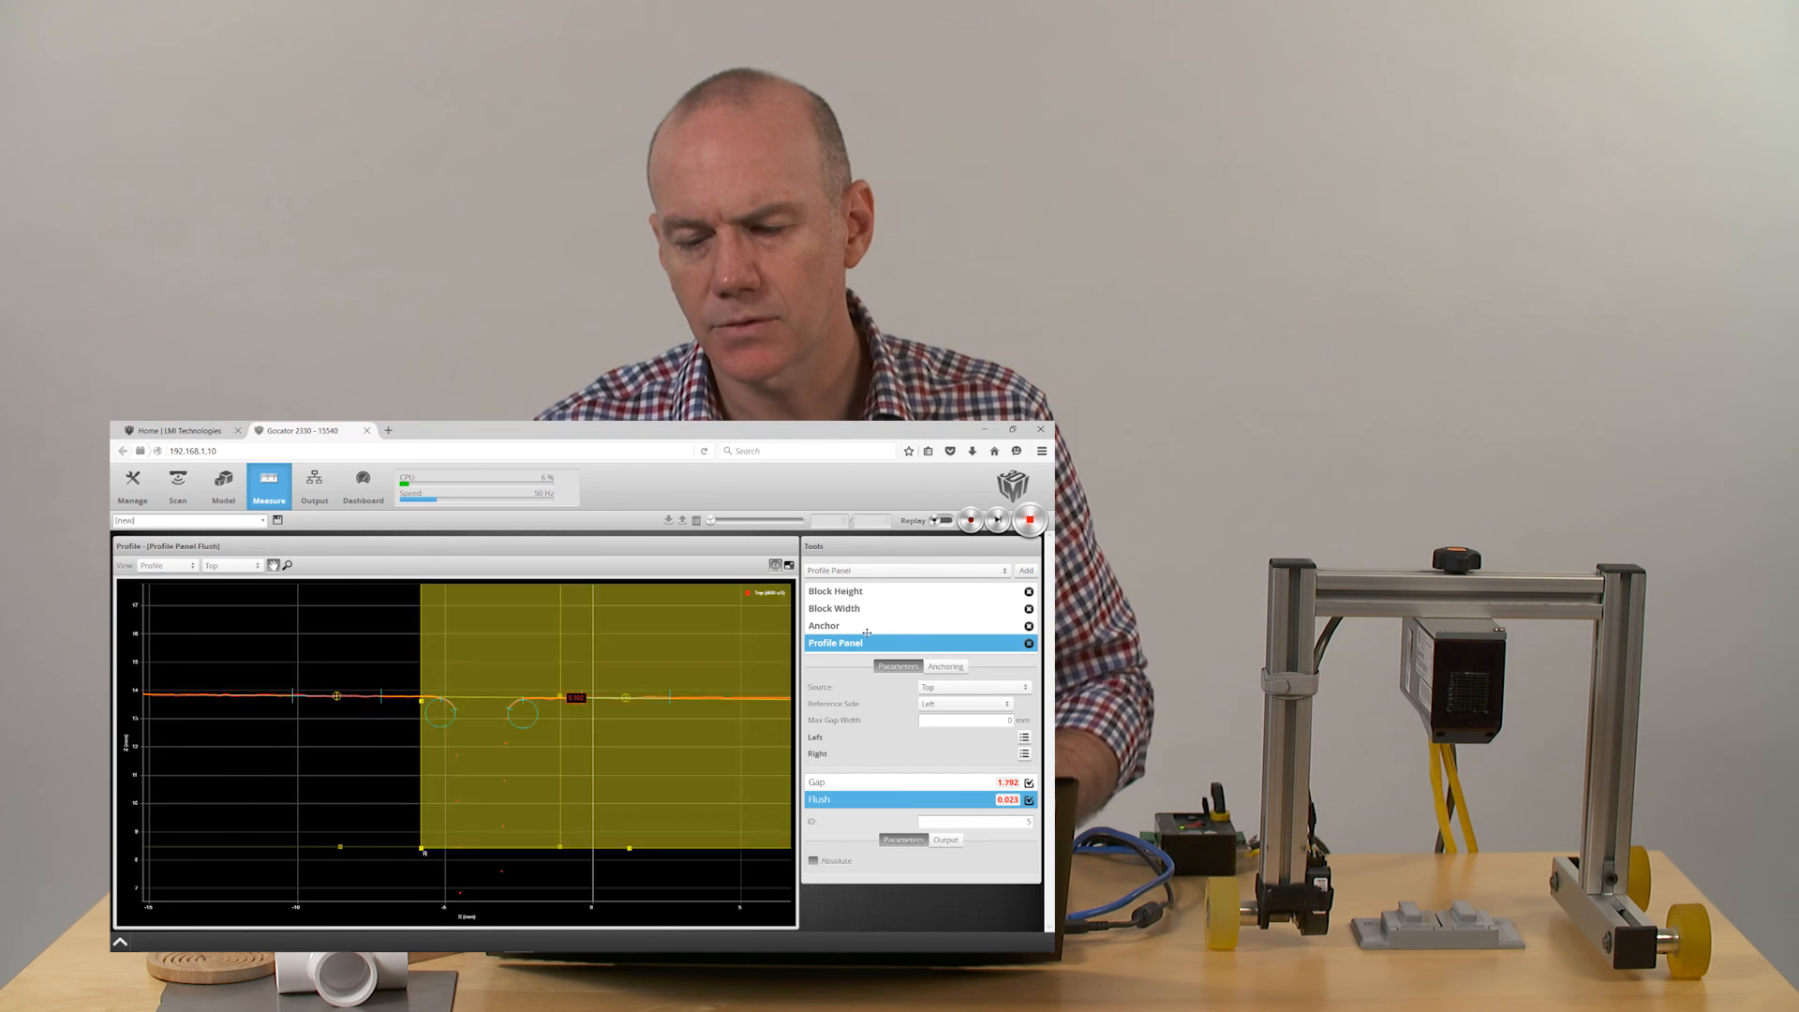
Step: Enable the Flush measurement alongside Gap on the Profile Panel tool
click(906, 571)
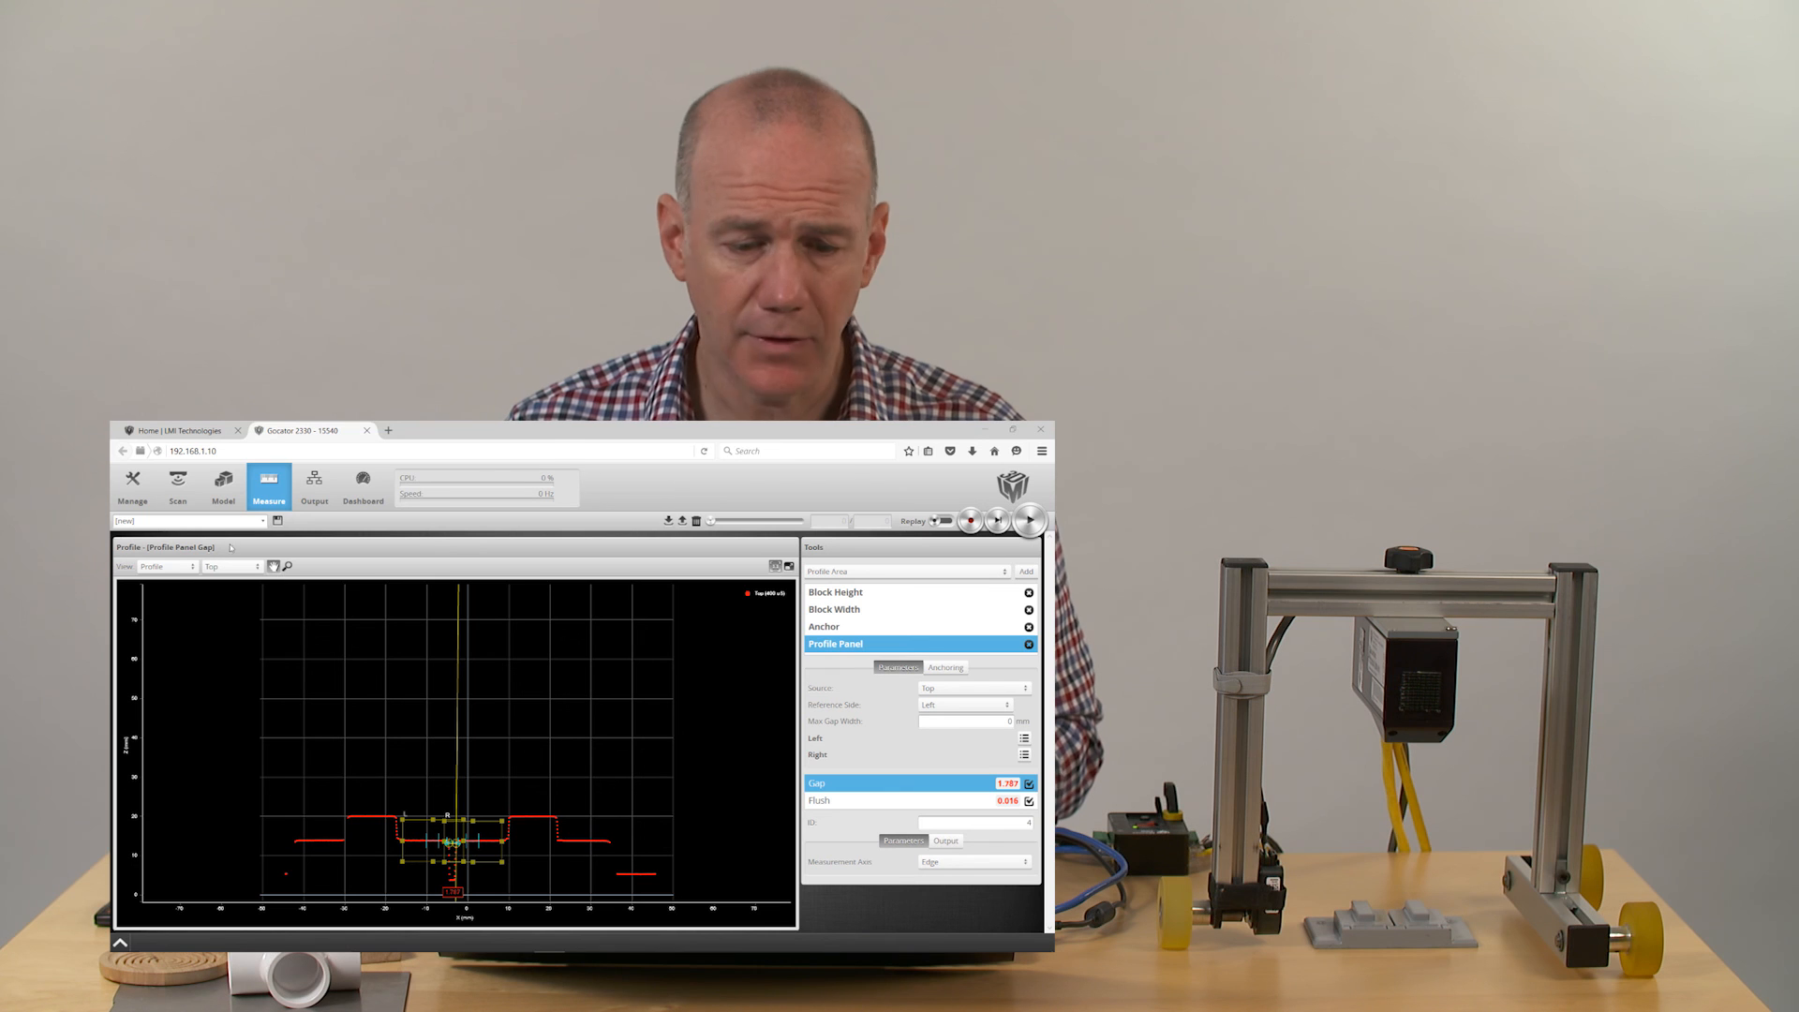
Step: Name the job 'JobA' and save it
click(184, 520)
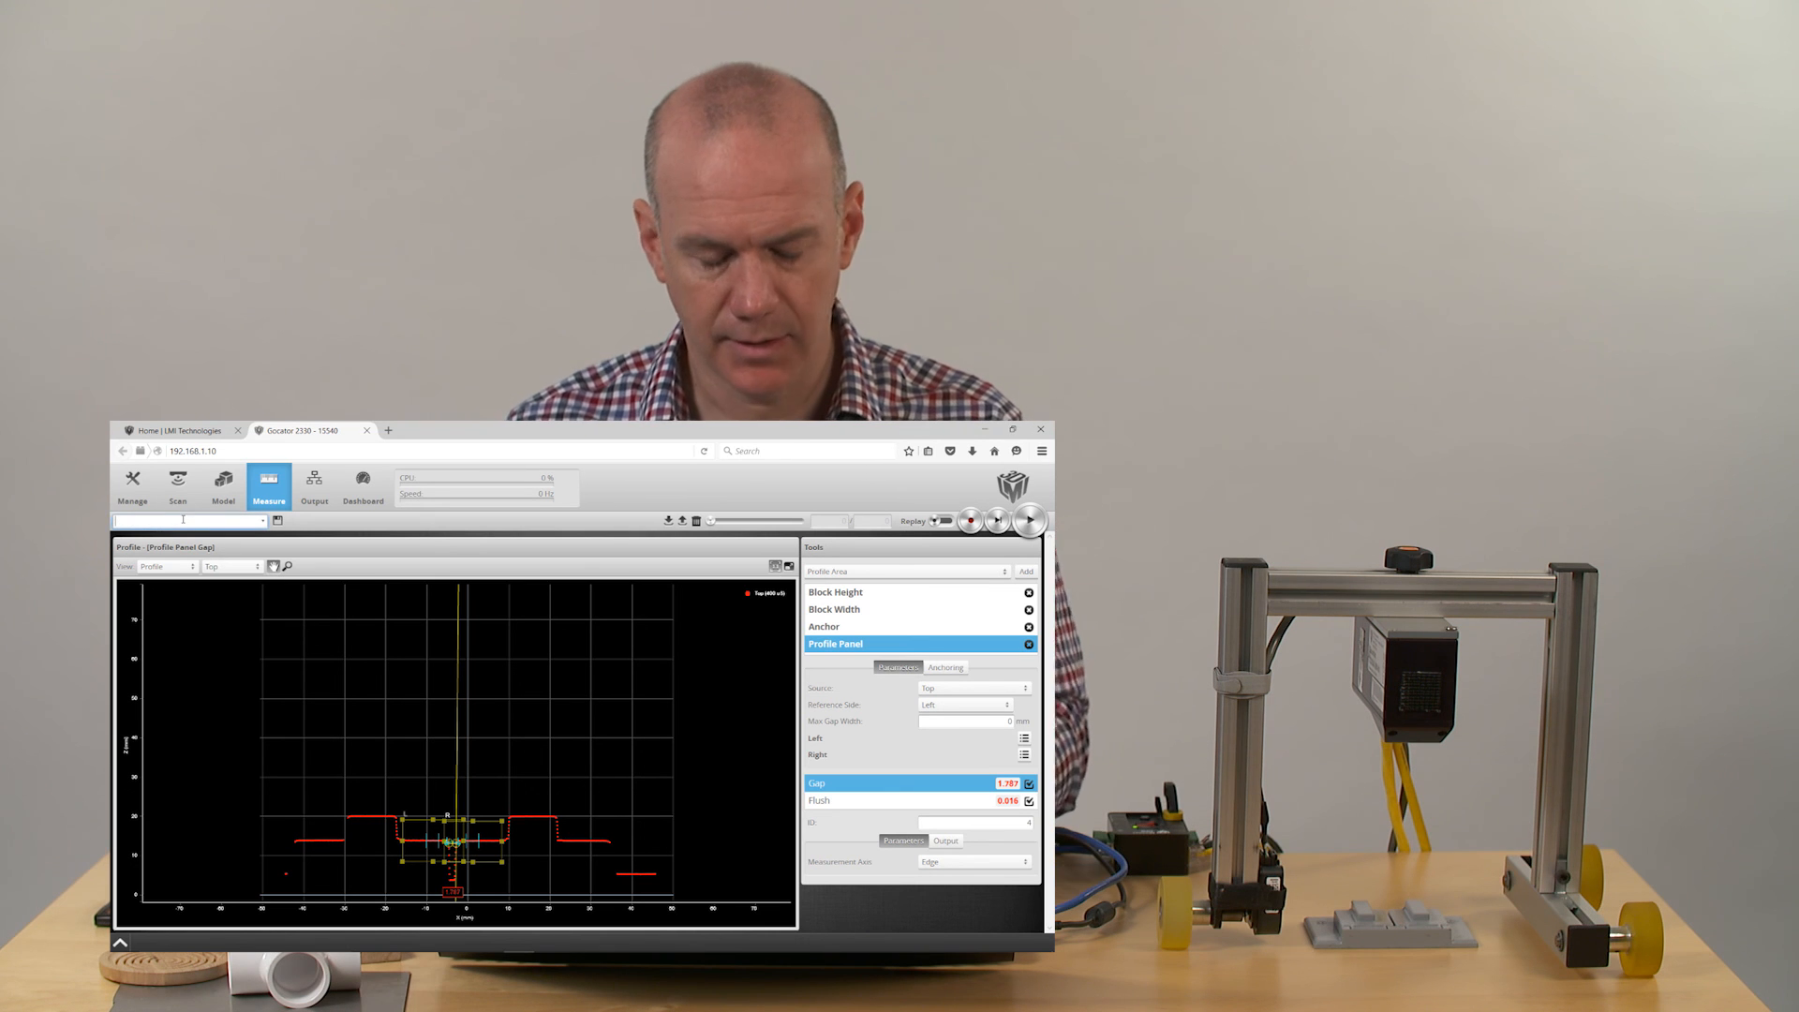
text(JobA)
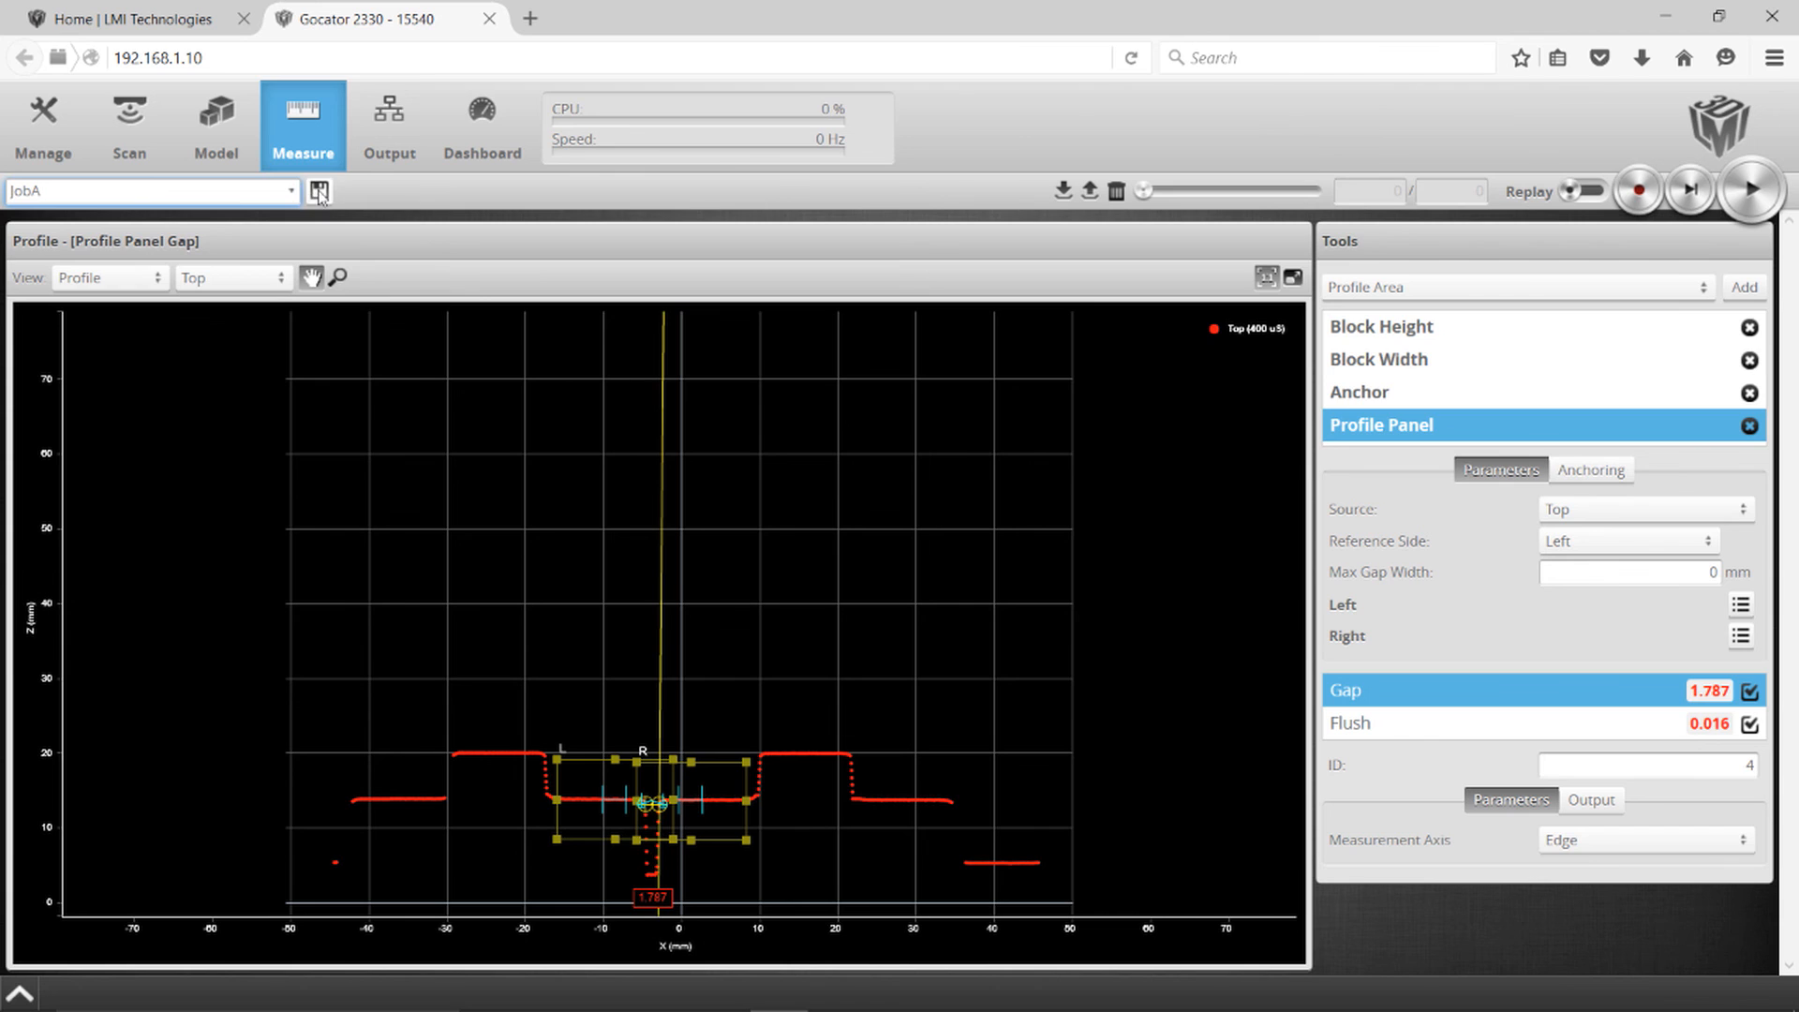
click(319, 192)
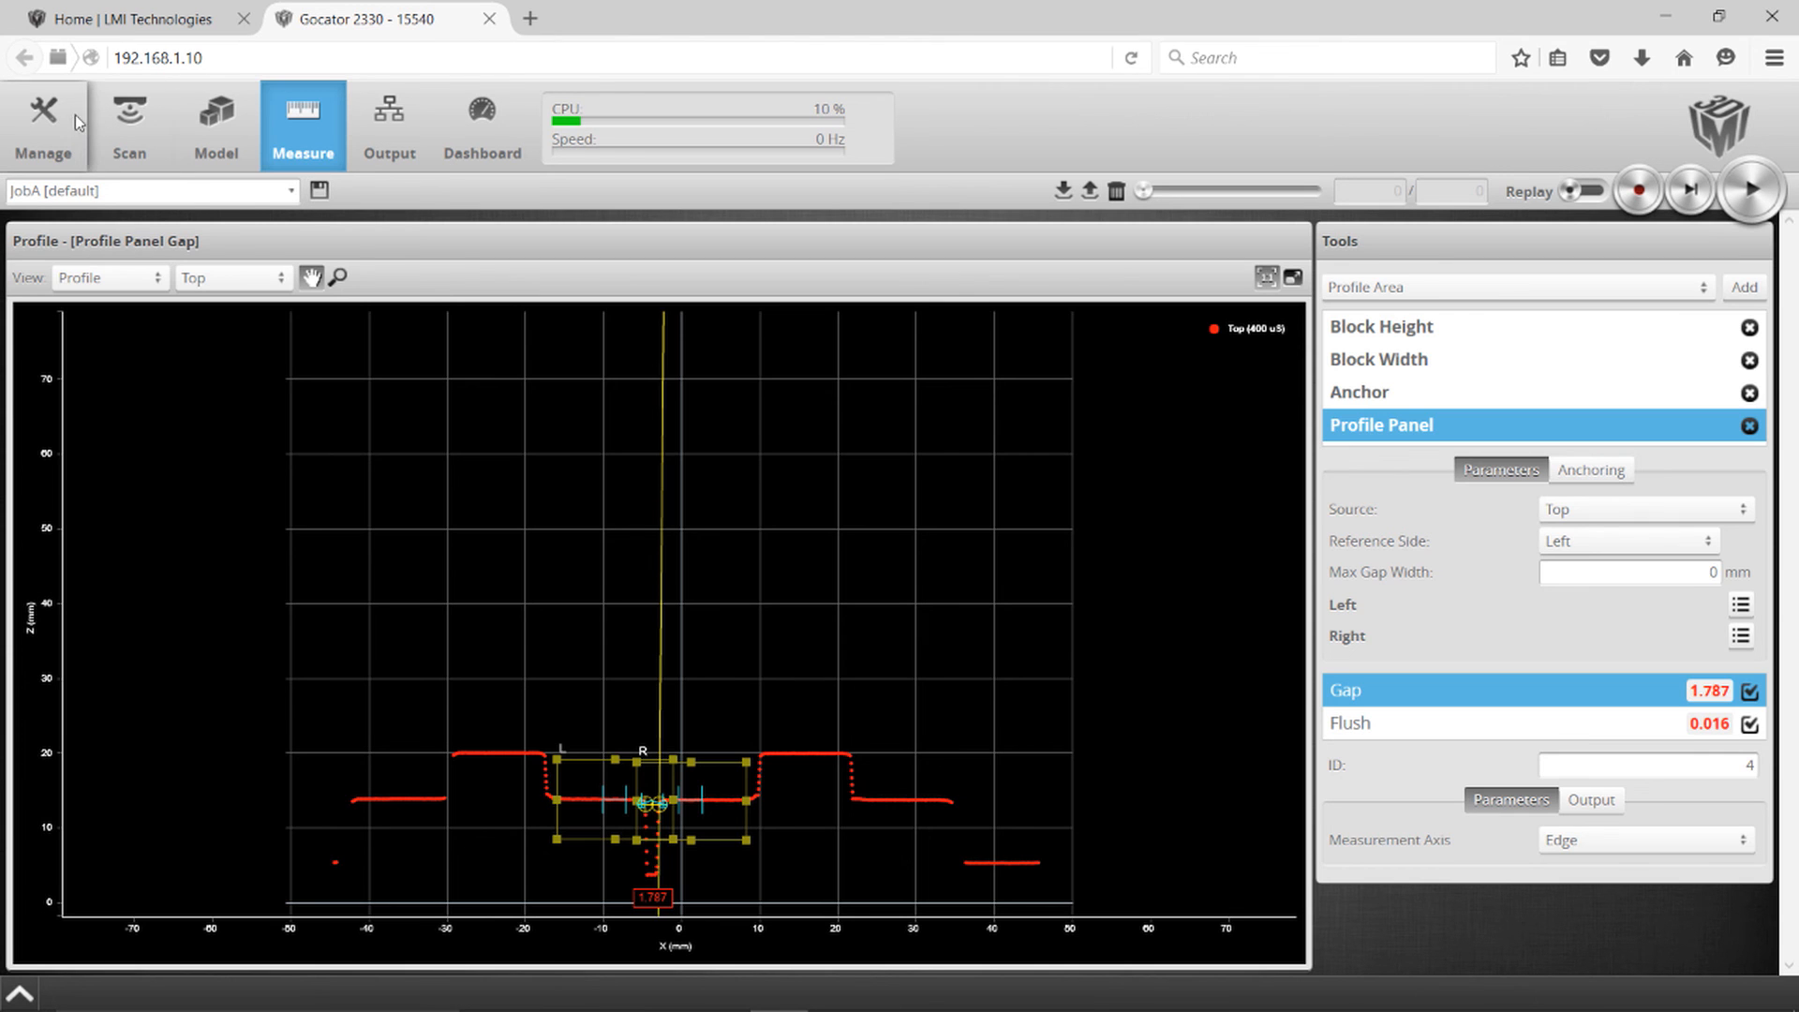
Step: Select JobA in the Manage > Jobs list
click(44, 124)
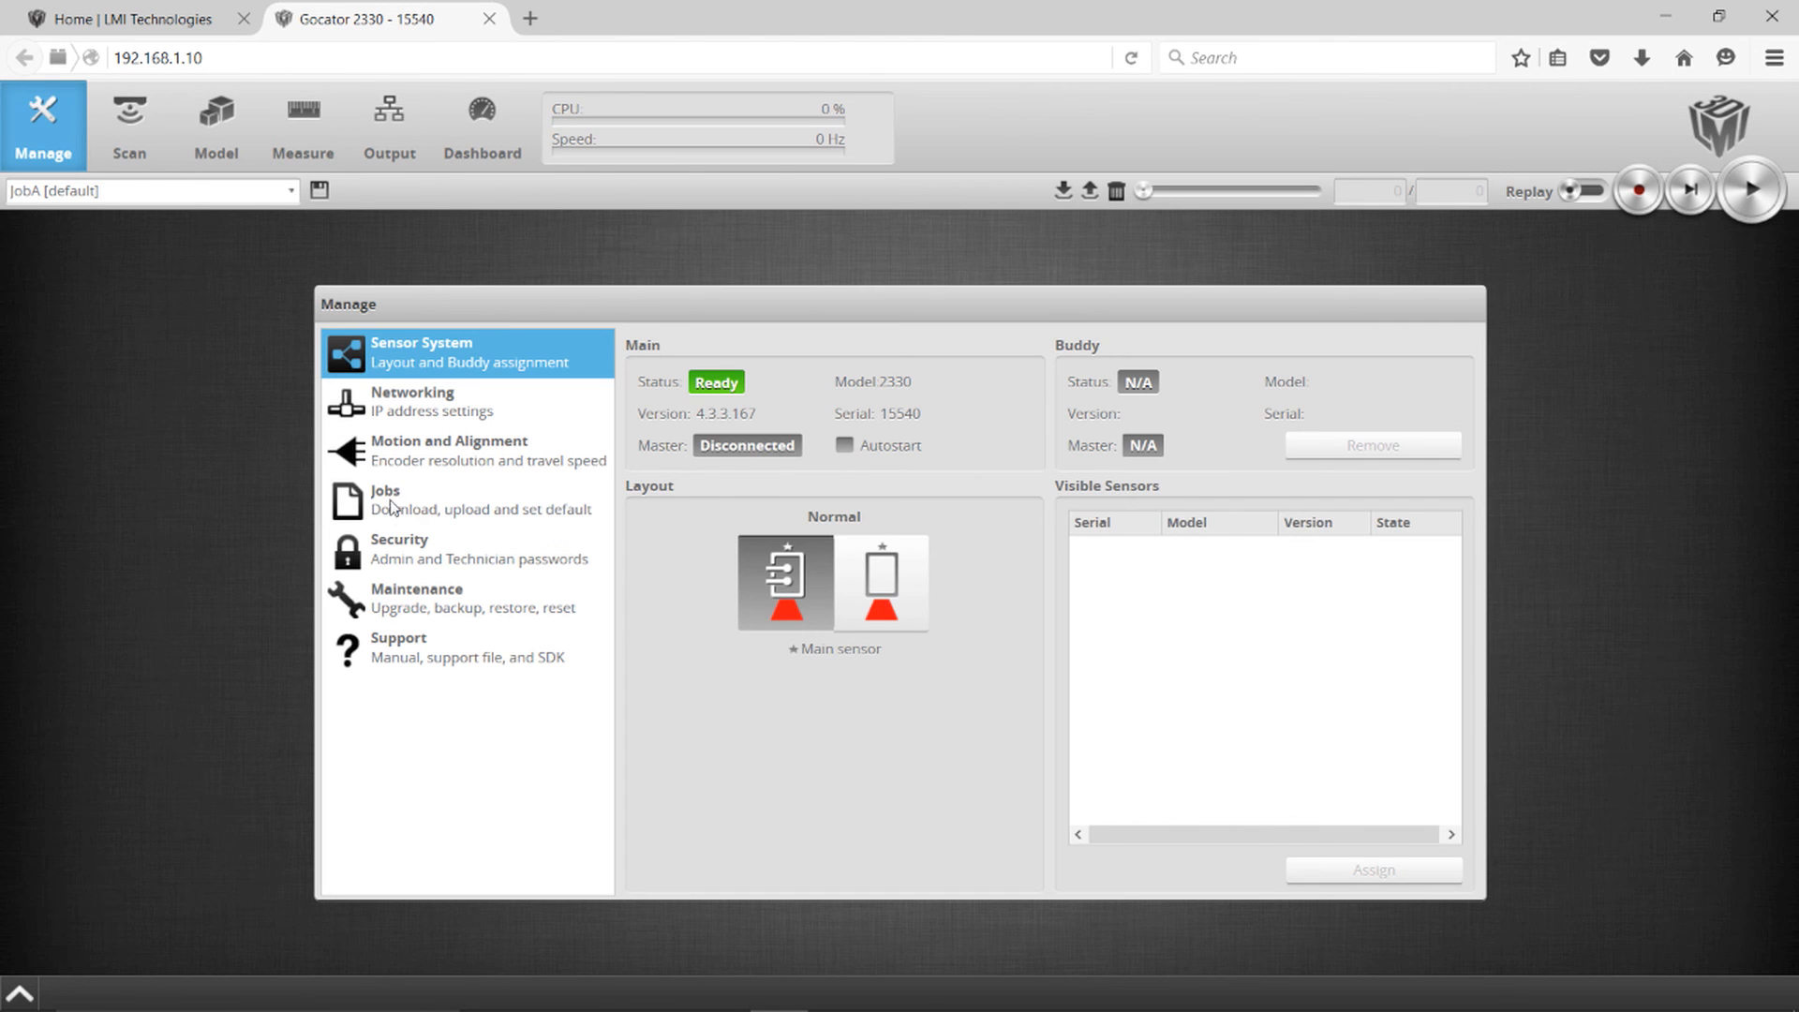
click(384, 500)
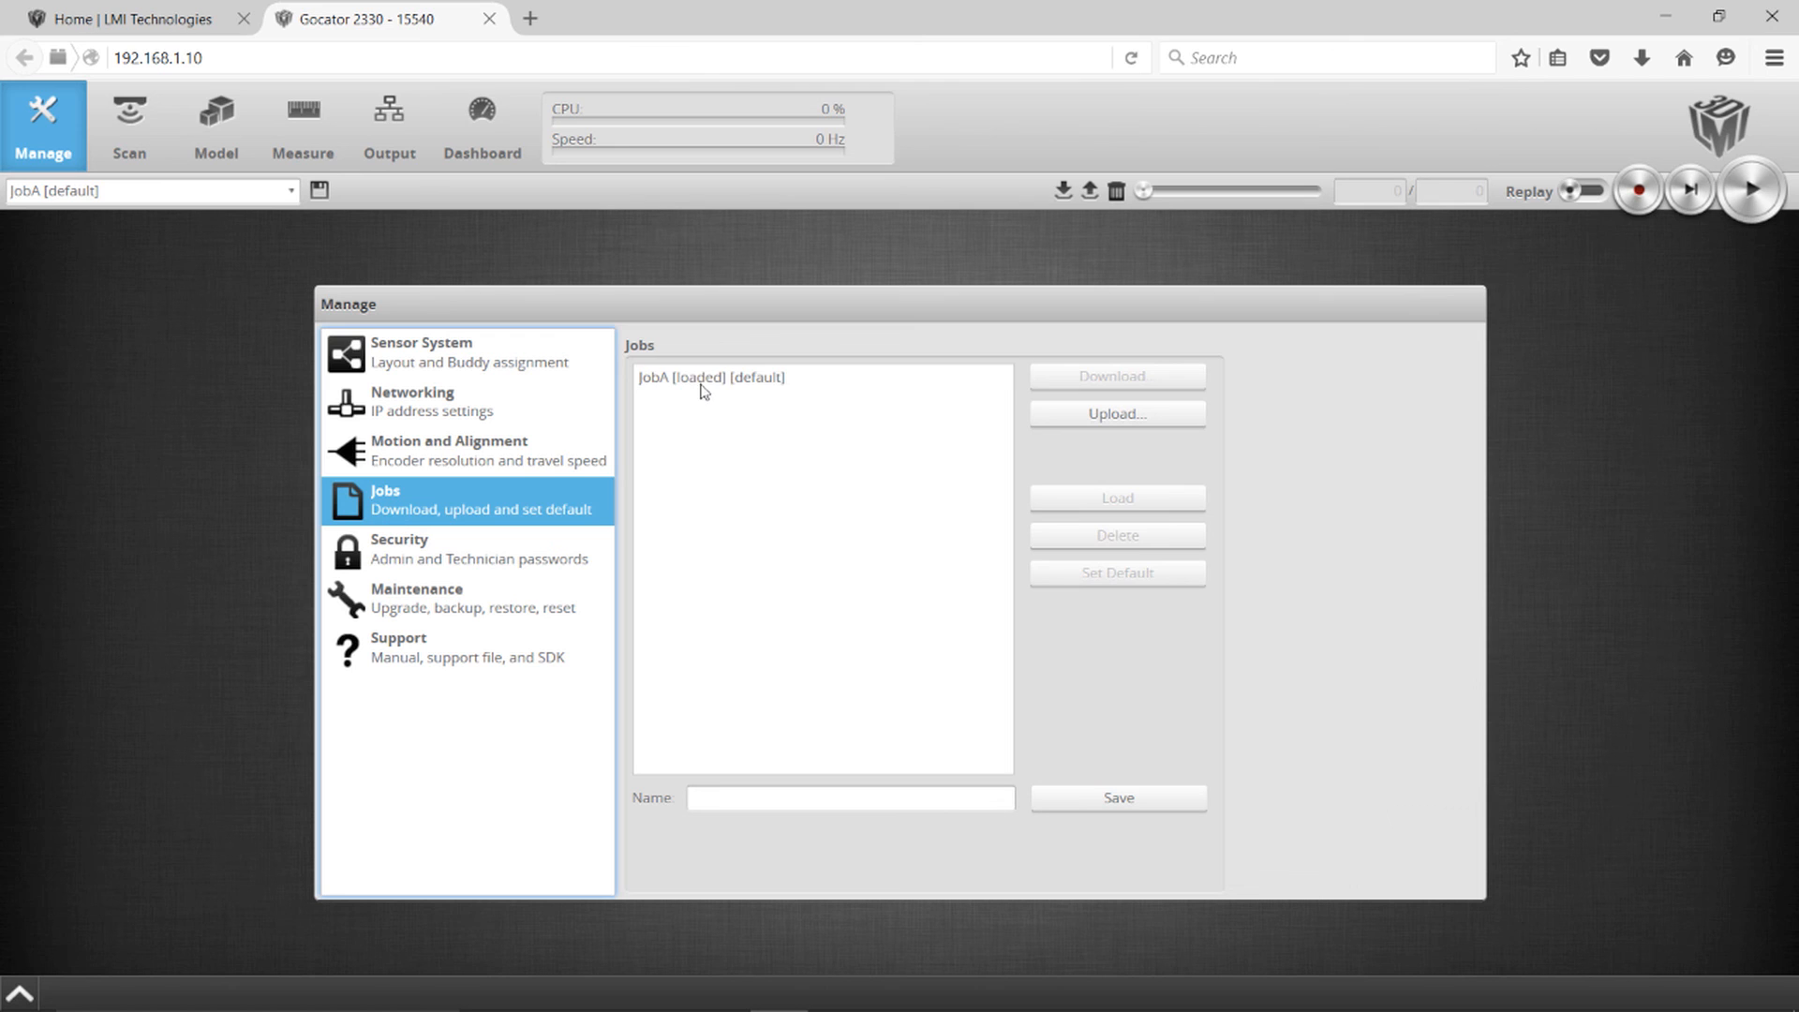
click(709, 376)
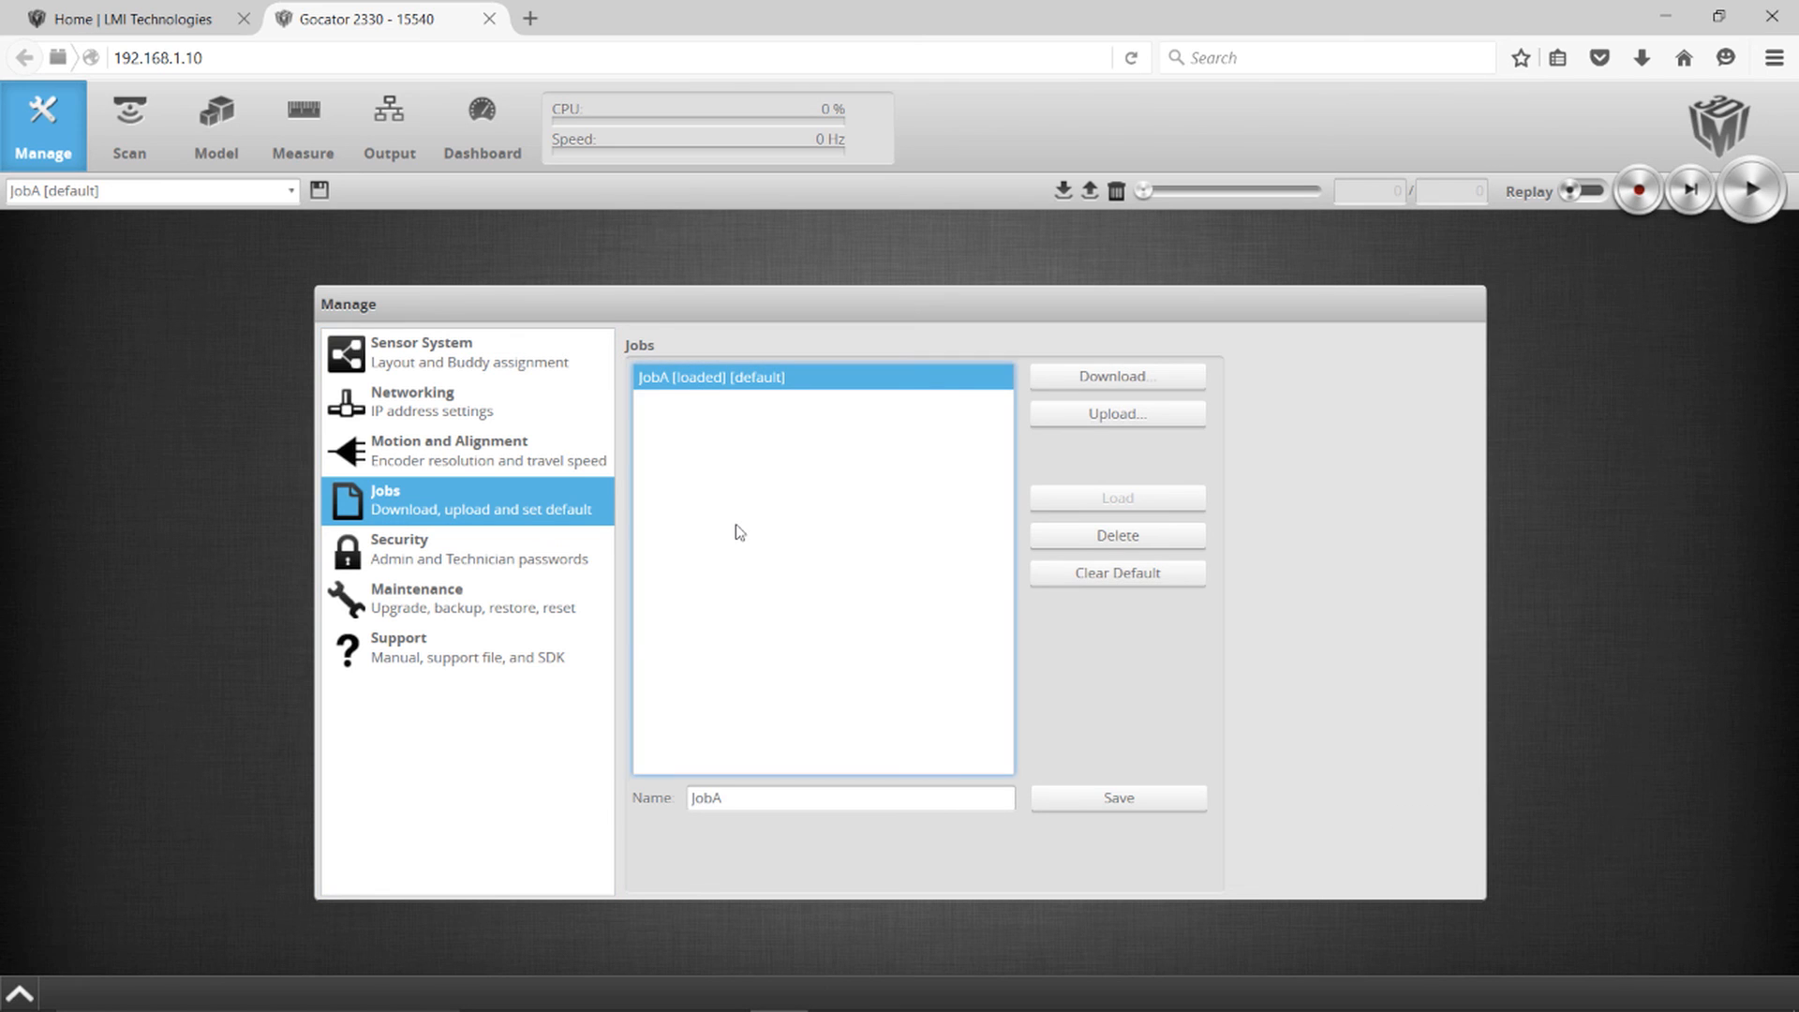